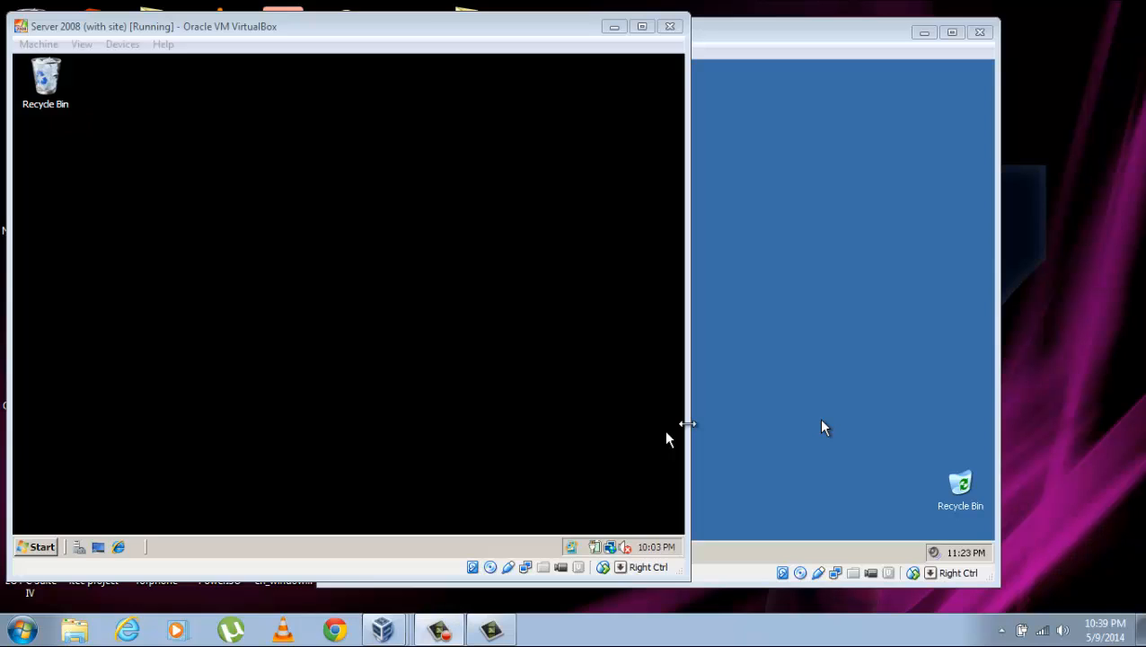
{"action": "mouse_move", "coordinate": [554, 378]}
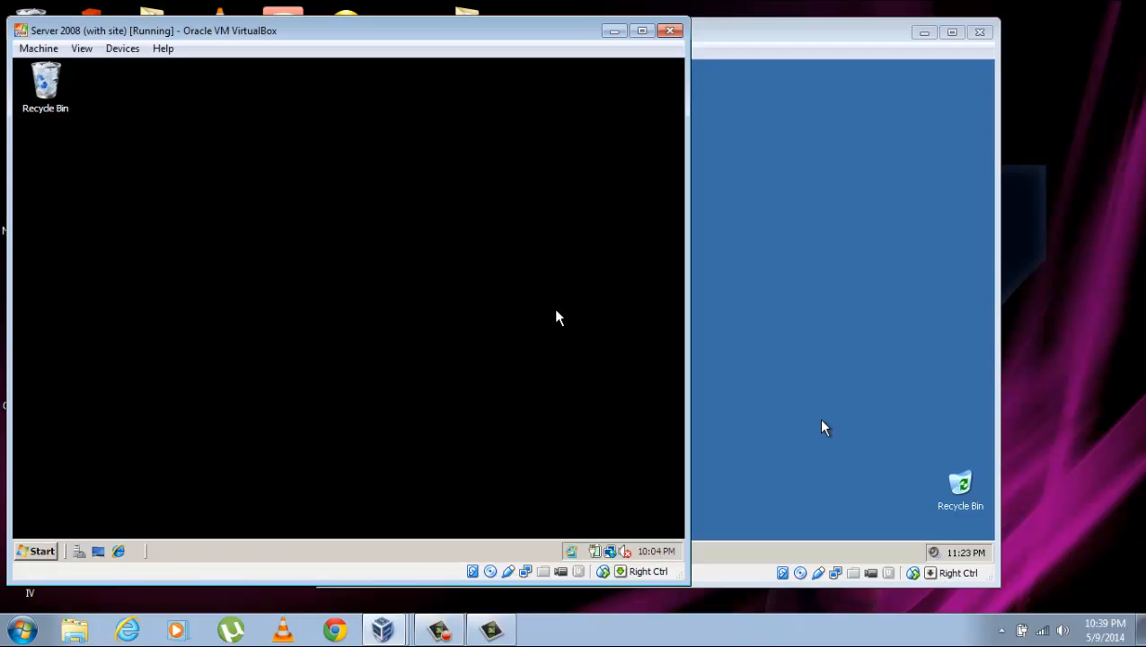
{"action": "mouse_move", "coordinate": [740, 241]}
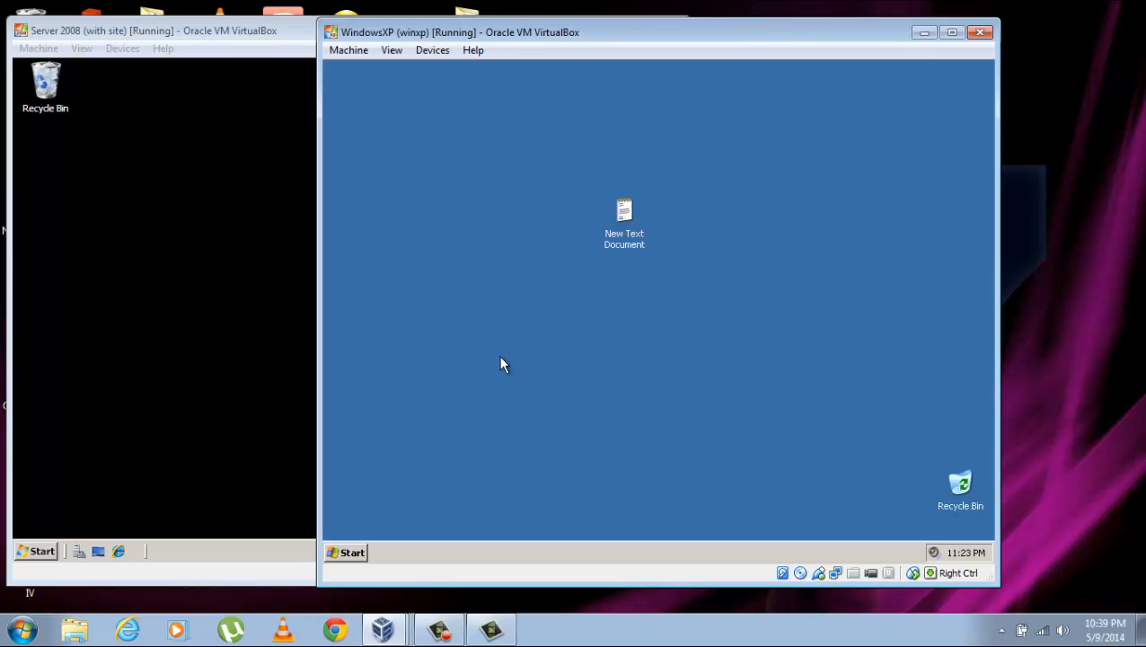
{"action": "mouse_move", "coordinate": [353, 560]}
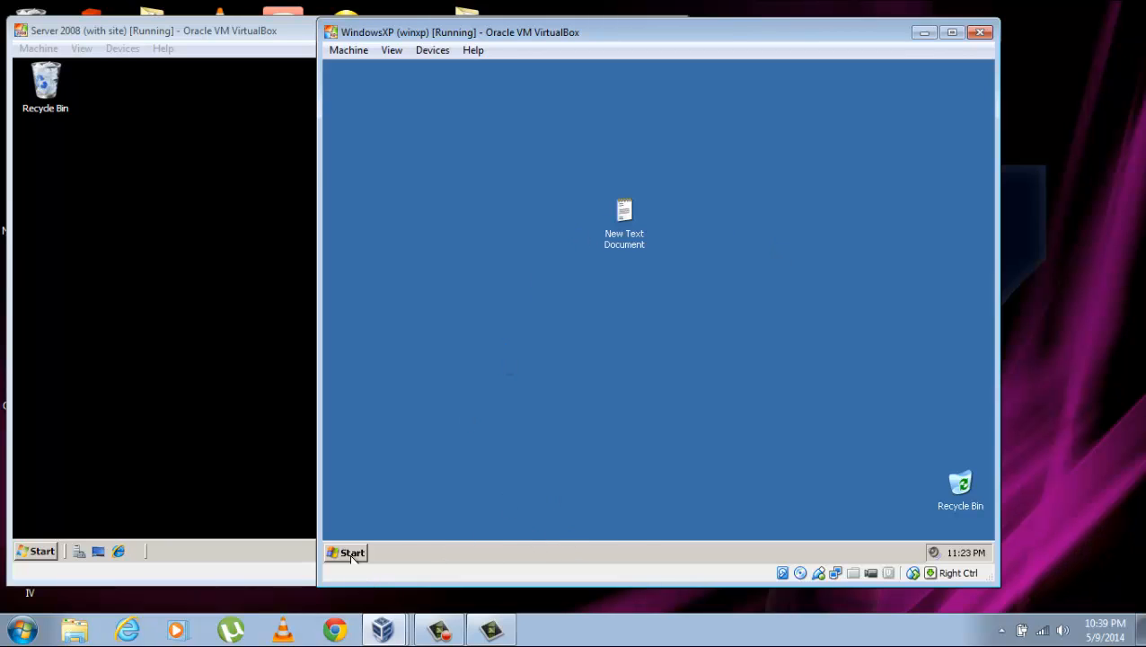
{"action": "left_click", "coordinate": [347, 552]}
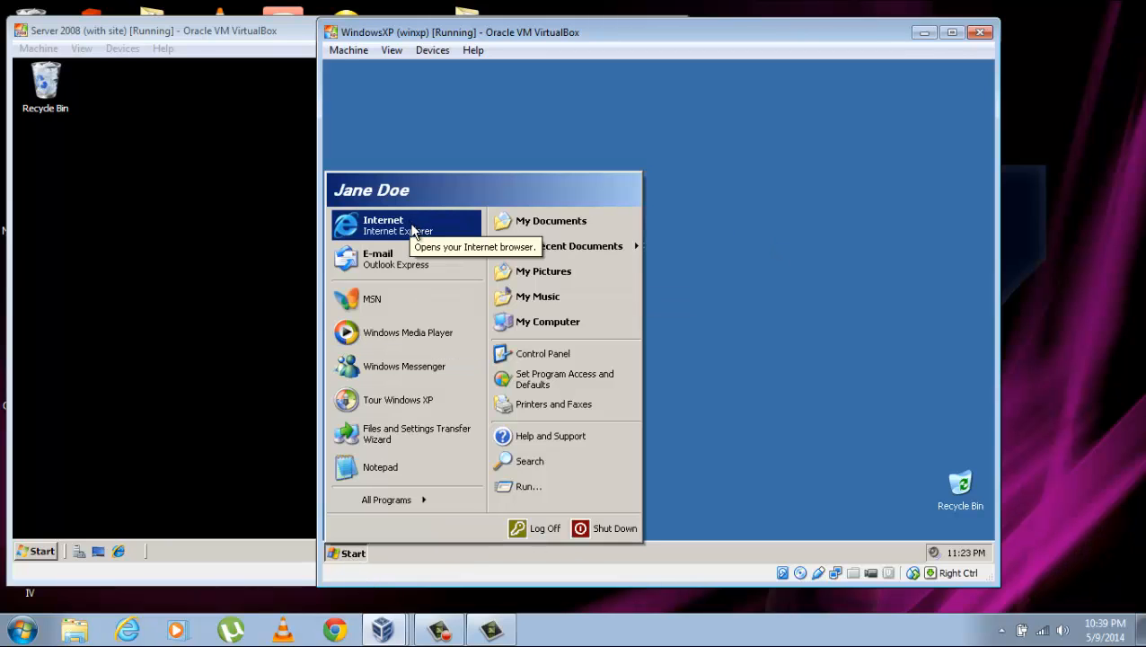
{"action": "mouse_move", "coordinate": [368, 76]}
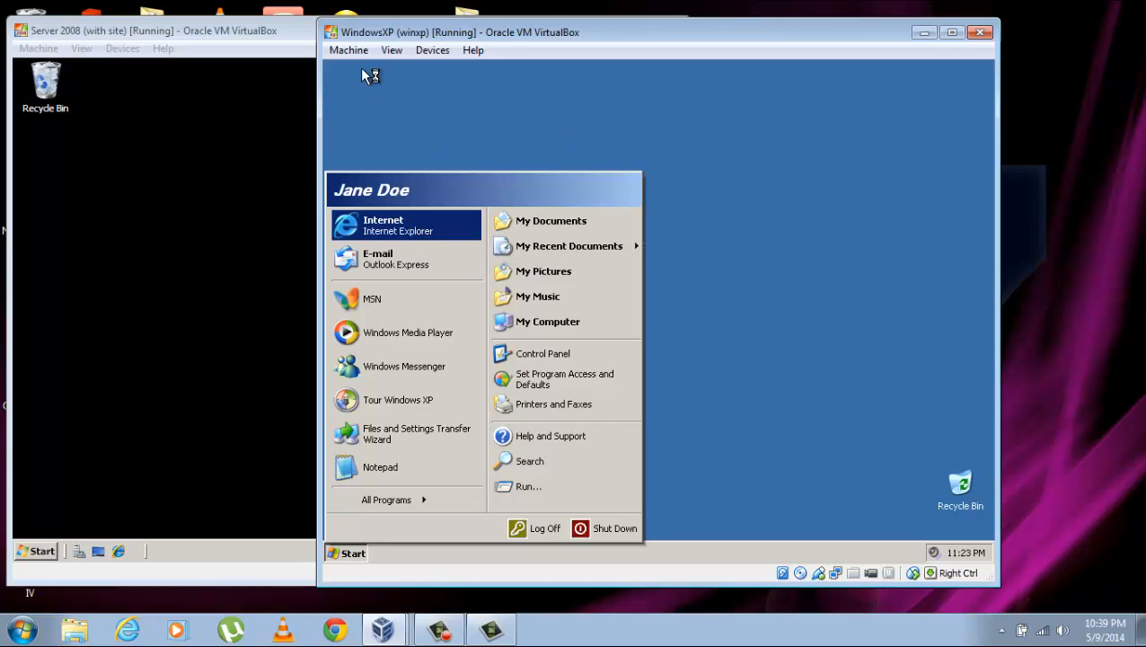
{"action": "left_click", "coordinate": [397, 225]}
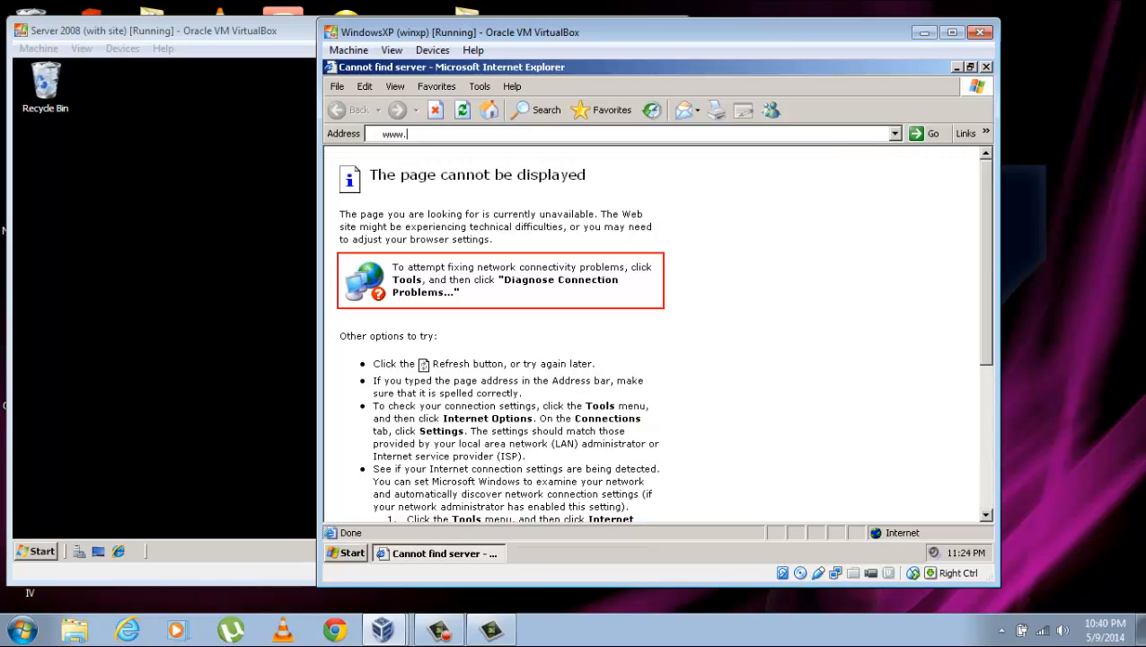
{"action": "type", "text": "del"}
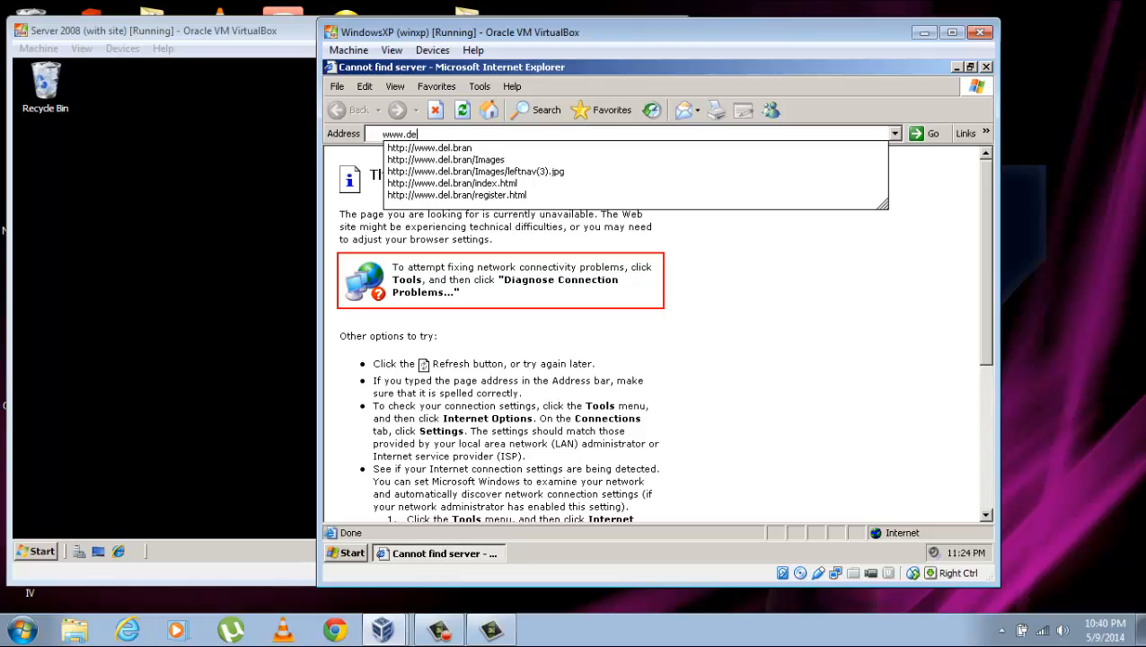
{"action": "type", "text": ".b"}
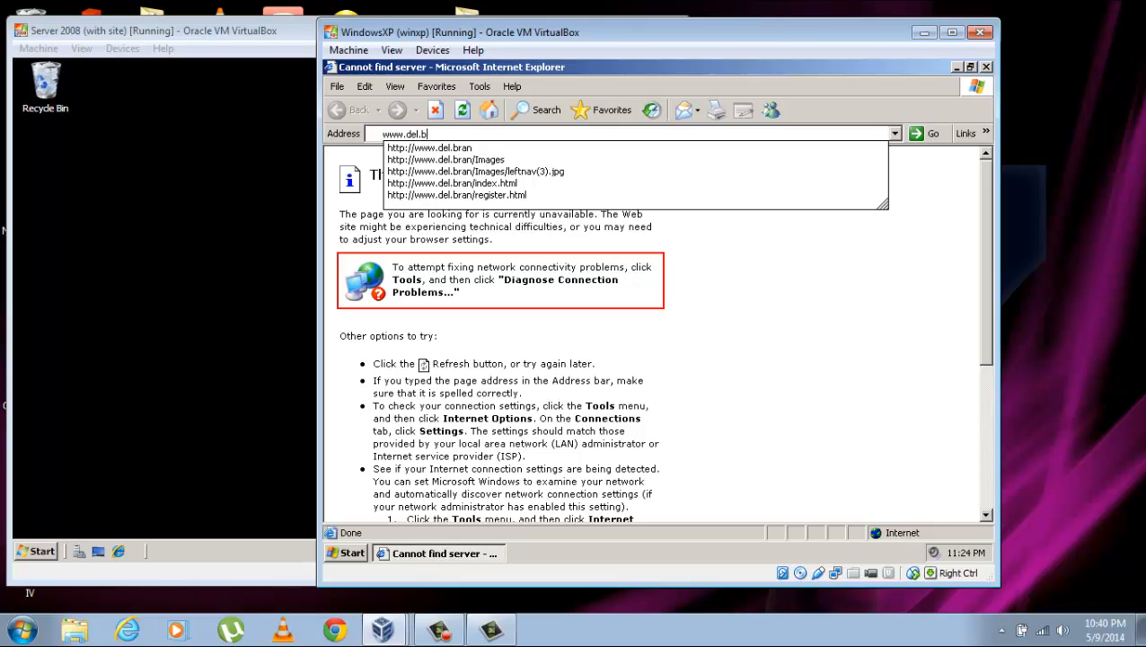
{"action": "type", "text": "ran/"}
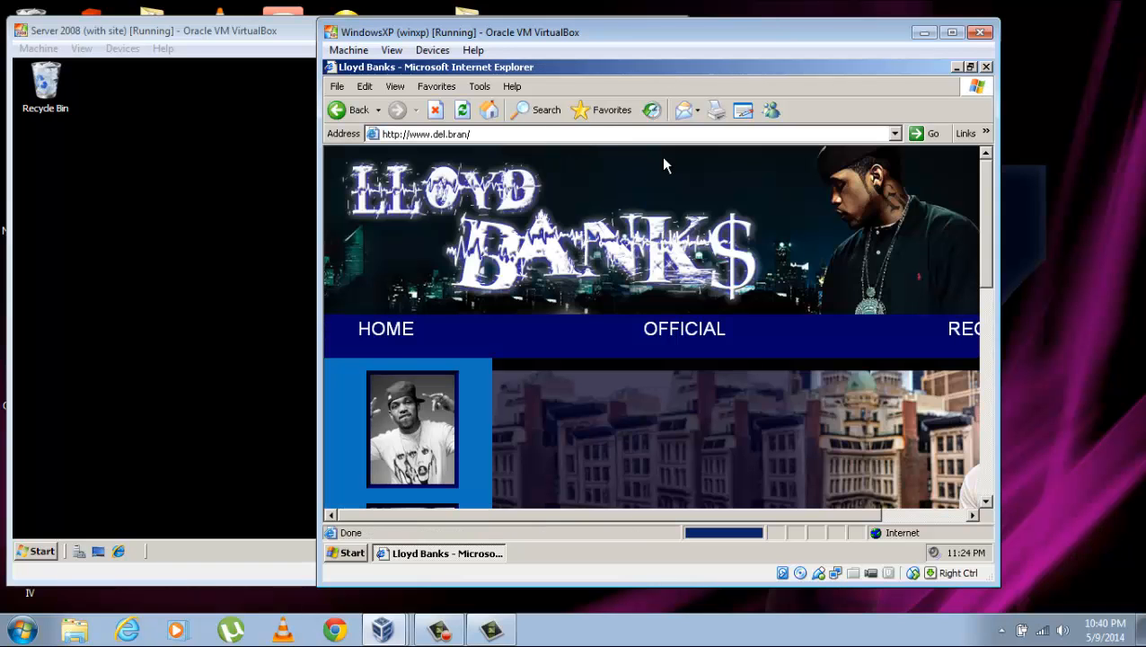
{"action": "mouse_move", "coordinate": [952, 171]}
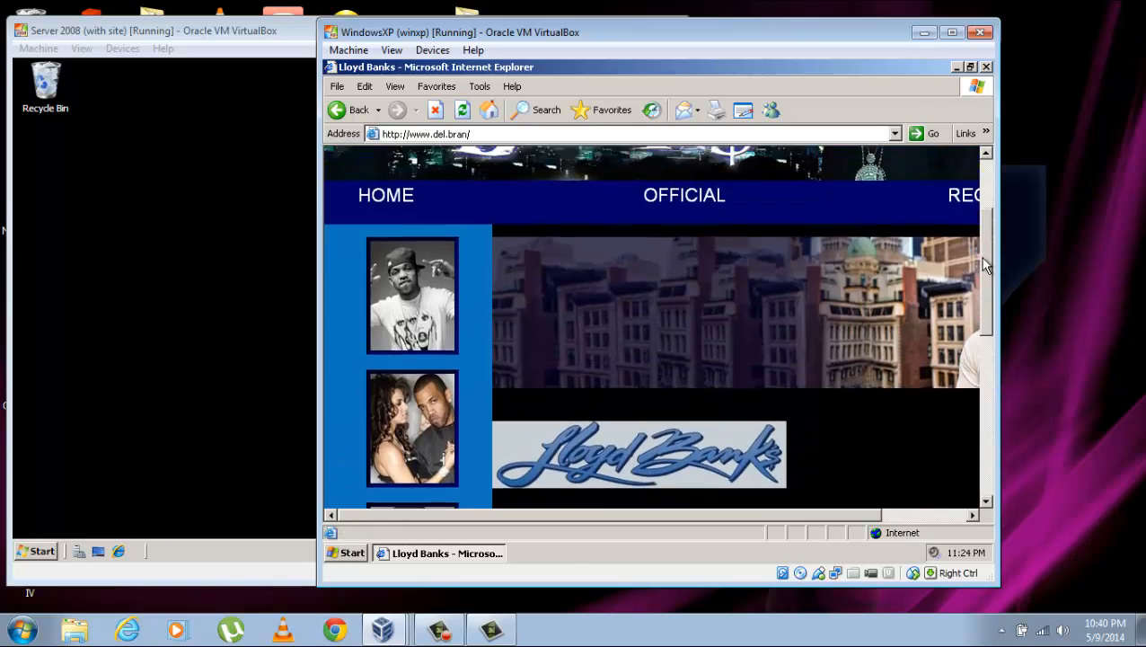
{"action": "scroll", "scroll_direction": "up", "scroll_amount": 3}
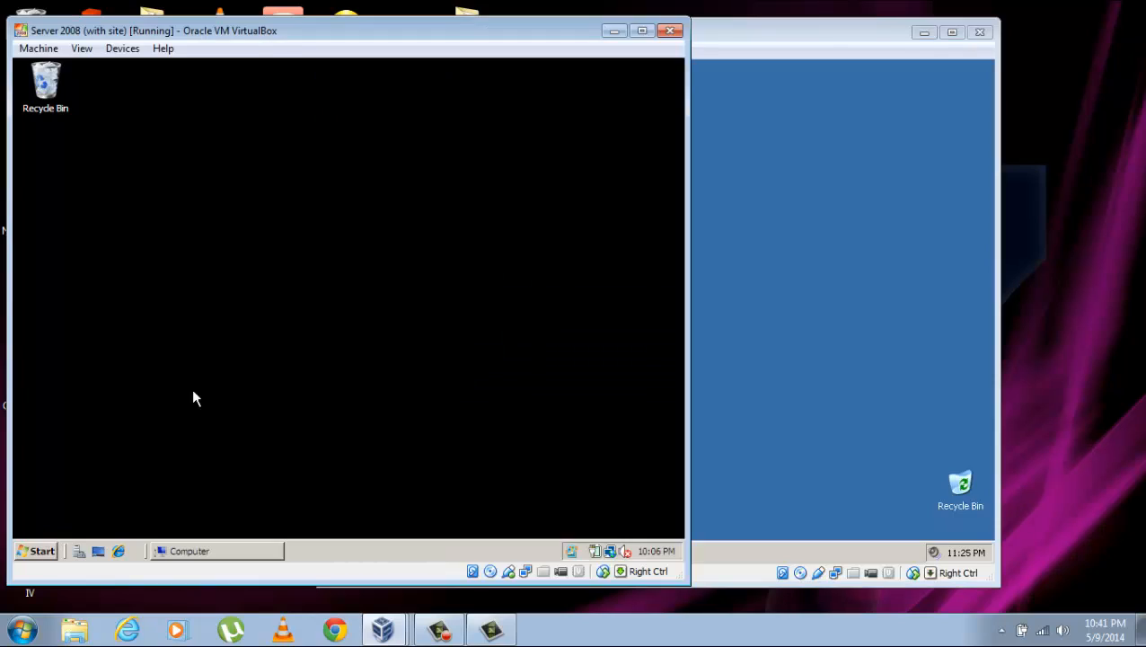
{"action": "mouse_move", "coordinate": [43, 550]}
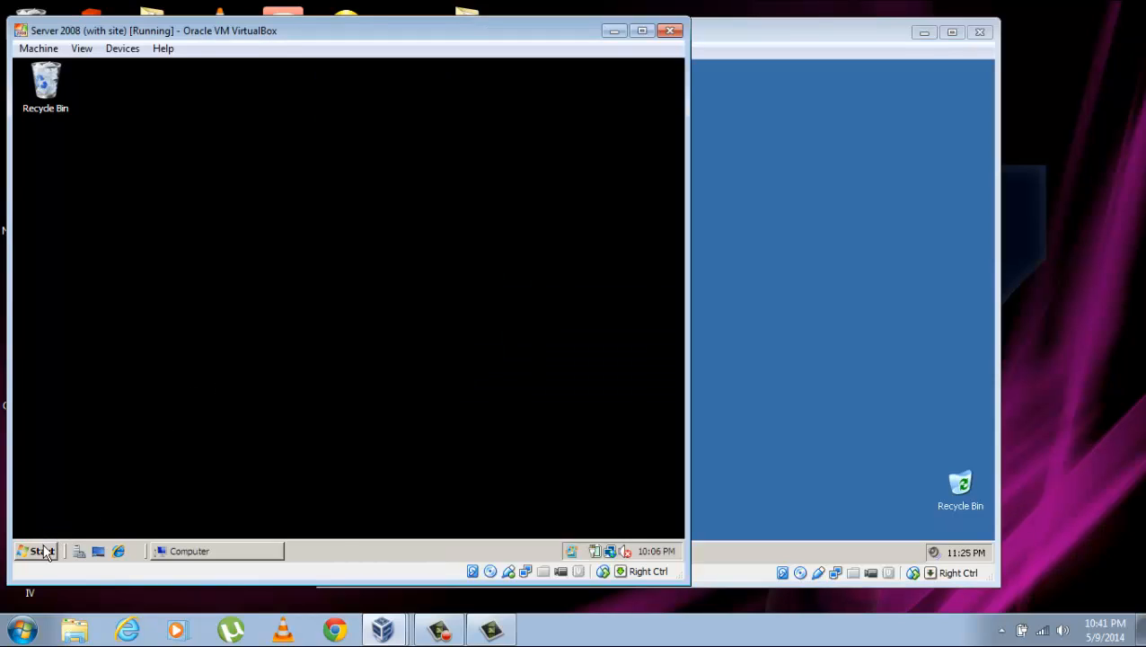
Launch IIS Manager on the server, select 'my website' and pick its Logging feature
{"action": "left_click", "coordinate": [37, 550]}
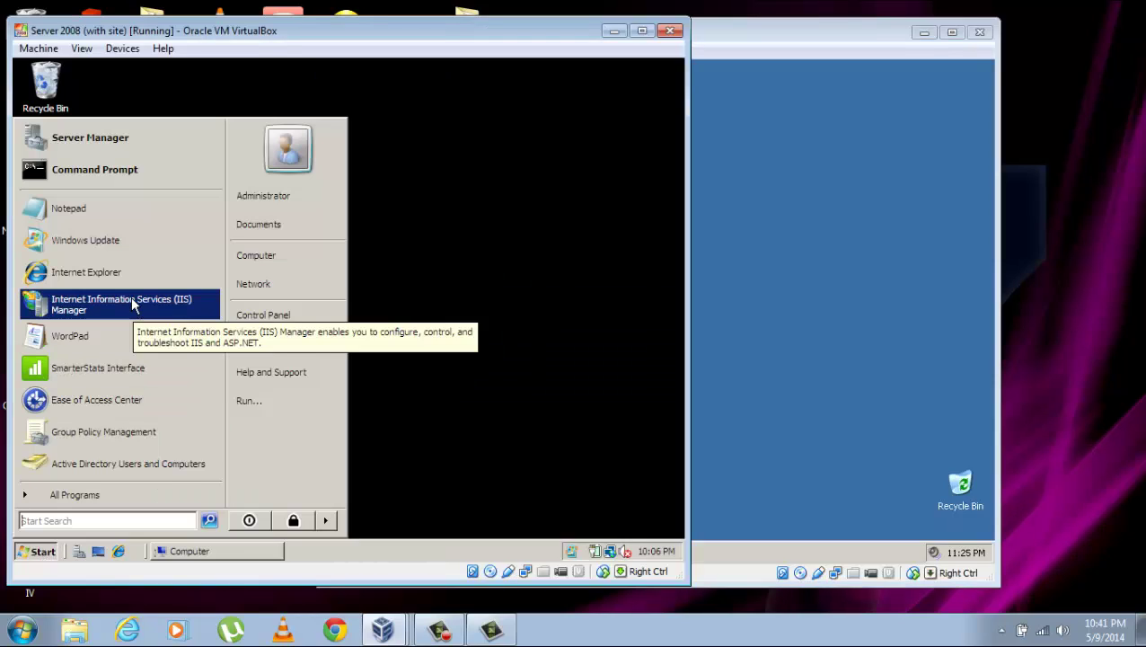
{"action": "left_click", "coordinate": [122, 304]}
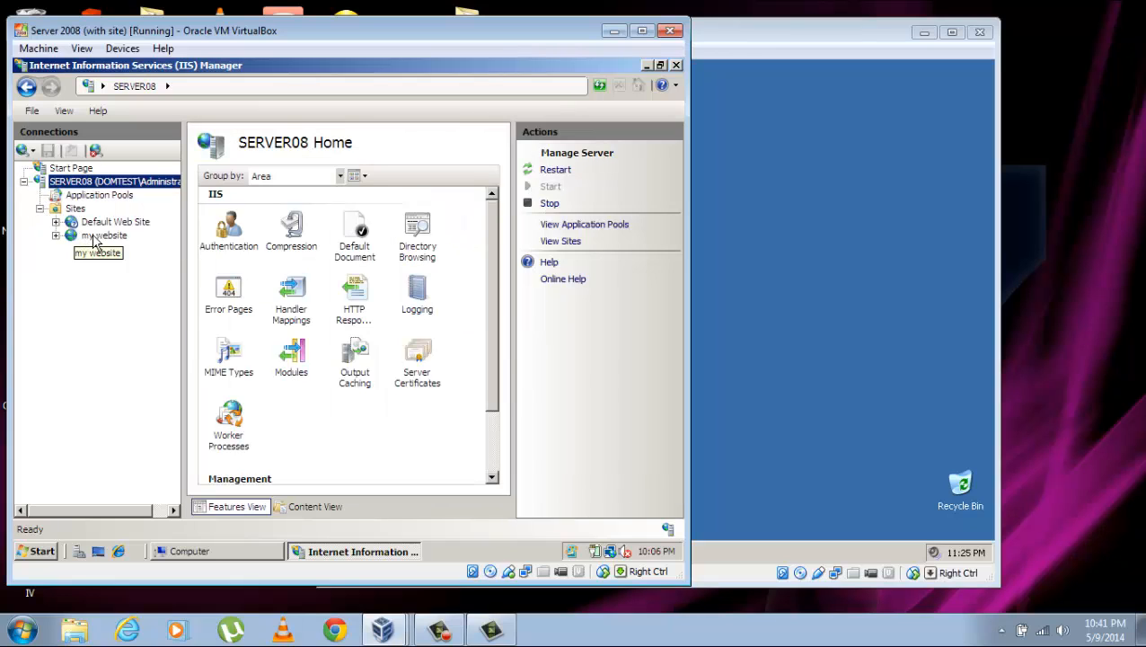
{"action": "left_click", "coordinate": [105, 234]}
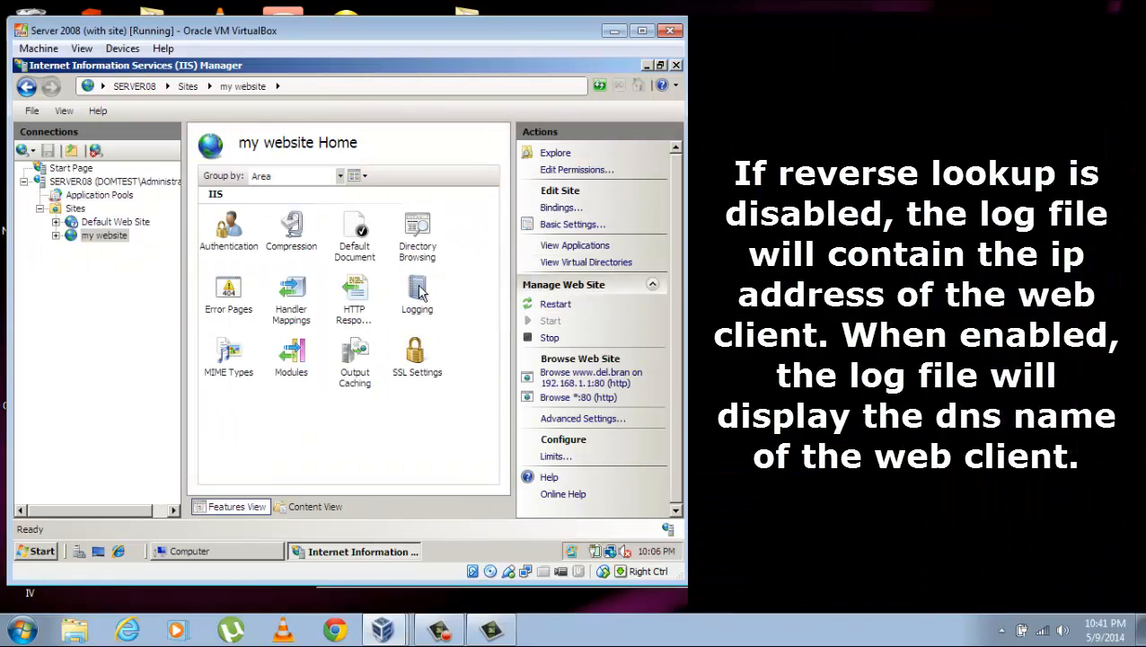
{"action": "left_click", "coordinate": [417, 290]}
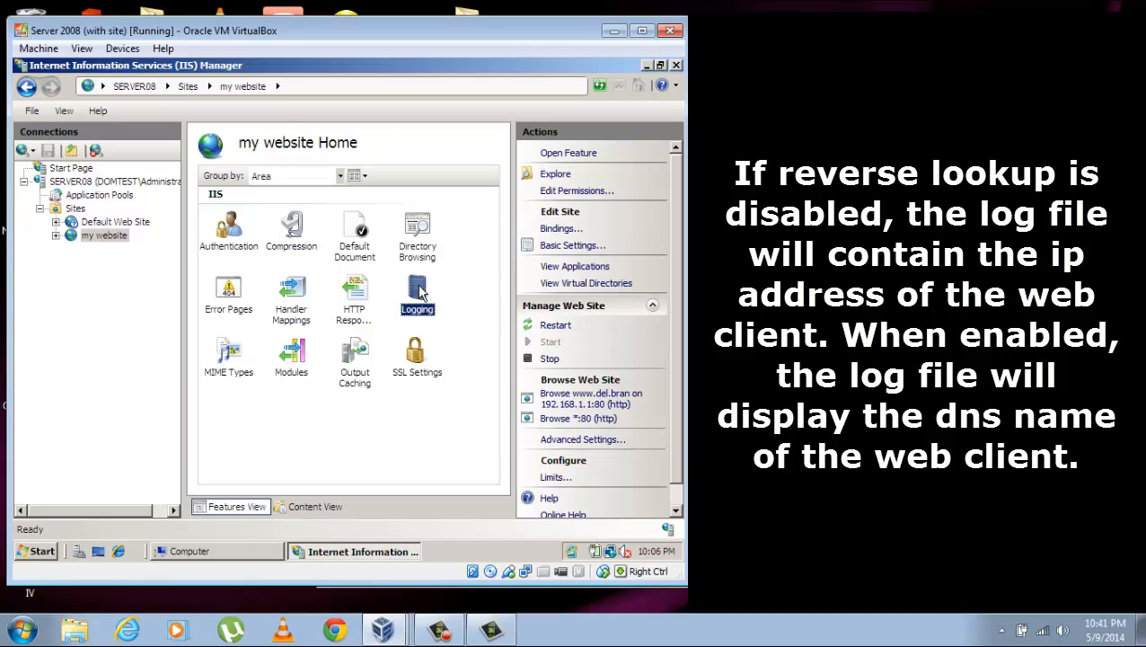
Open Logging for my website, review the W3C logging fields without saving, then reopen them
{"action": "double_click", "coordinate": [417, 288]}
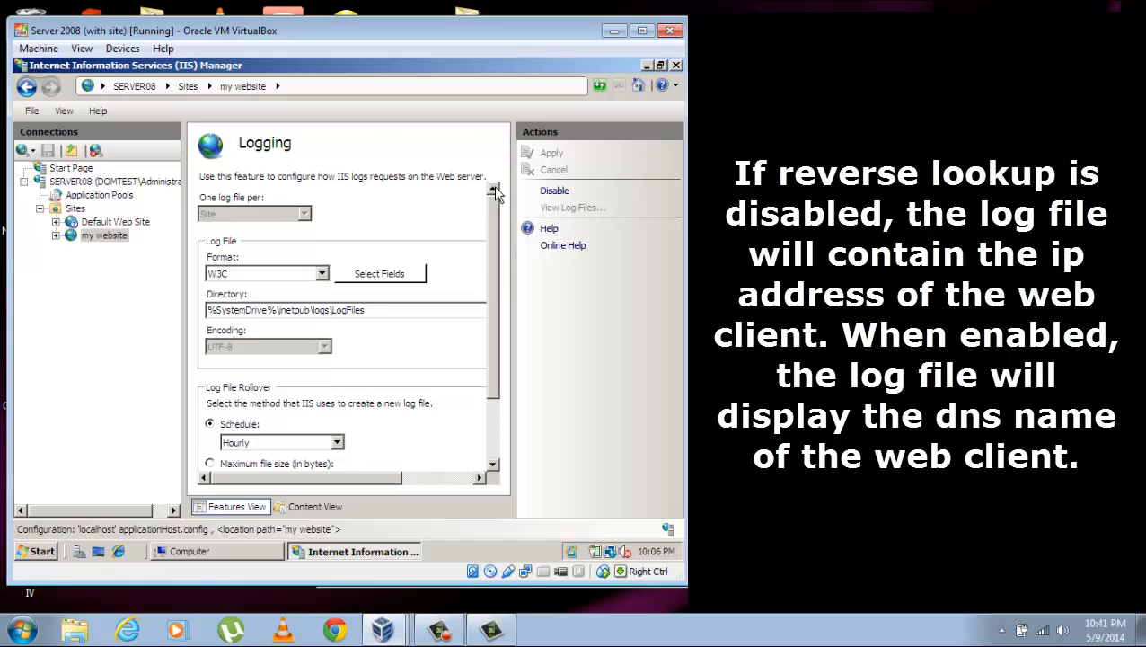
{"action": "mouse_move", "coordinate": [499, 220]}
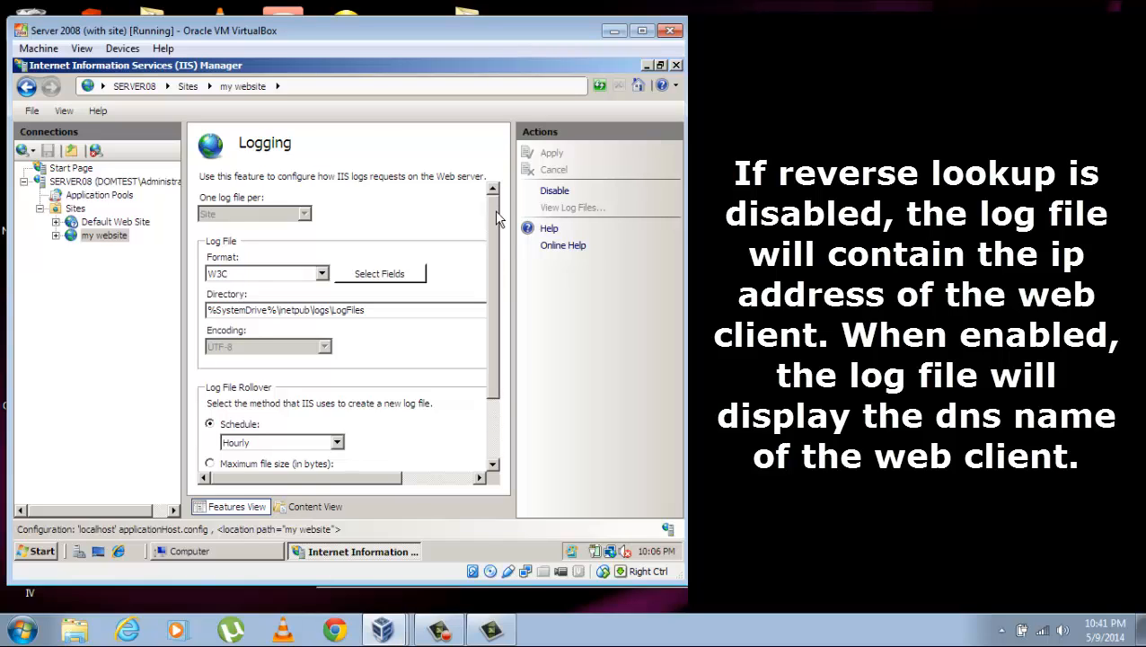
{"action": "mouse_move", "coordinate": [380, 279]}
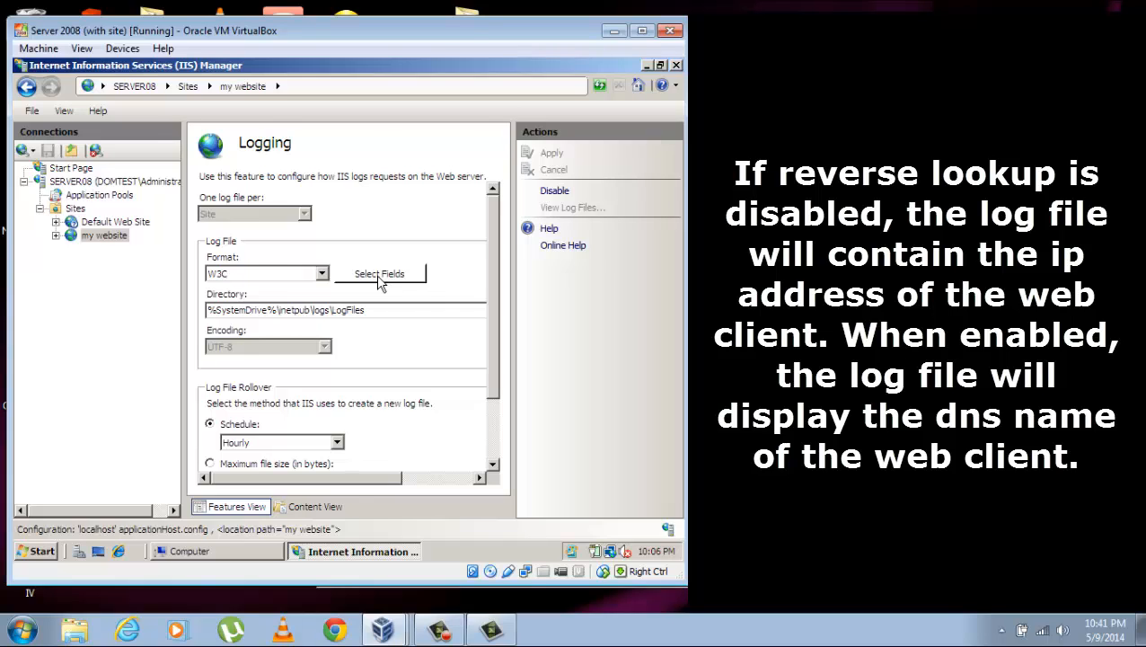
{"action": "left_click", "coordinate": [378, 273]}
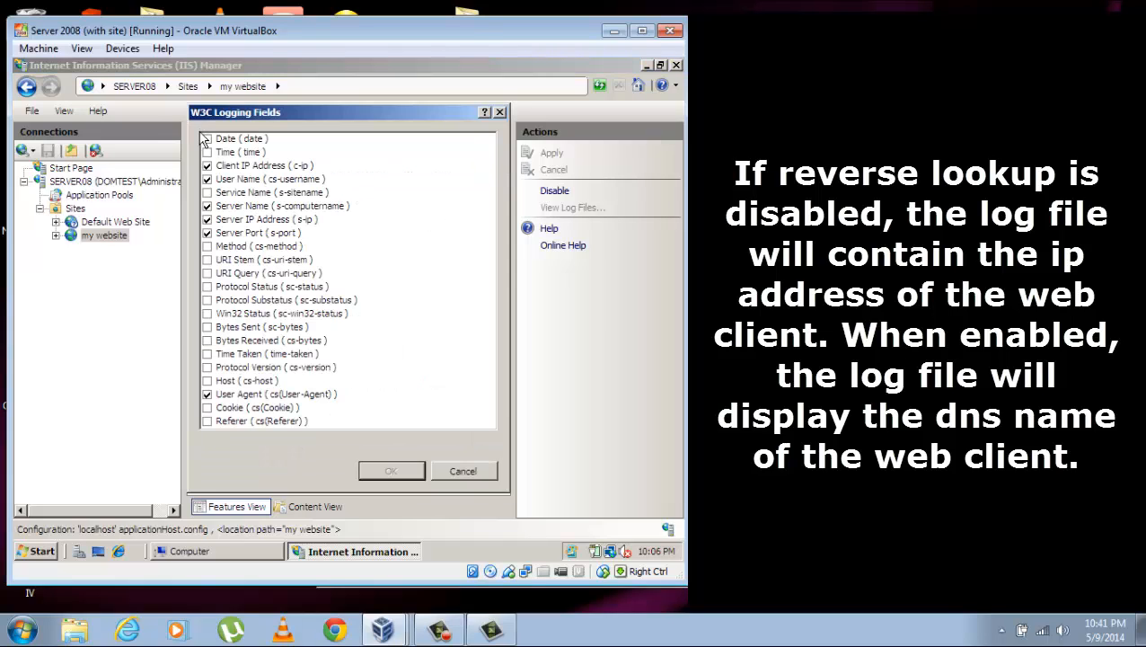
{"action": "left_click", "coordinate": [207, 138]}
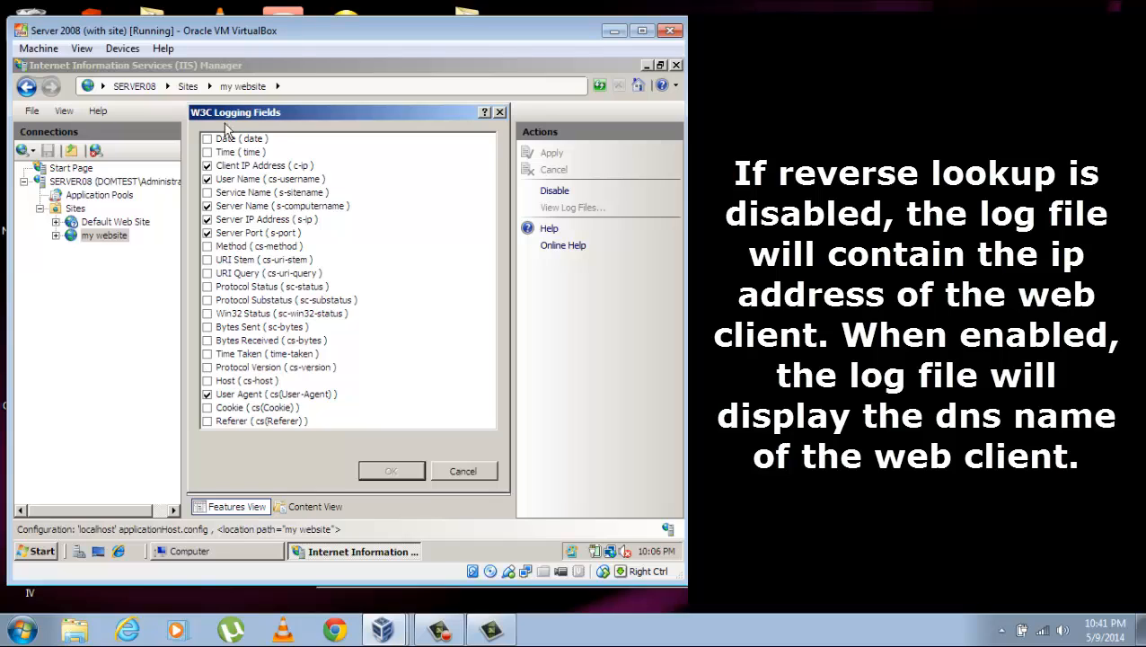
{"action": "mouse_move", "coordinate": [254, 225]}
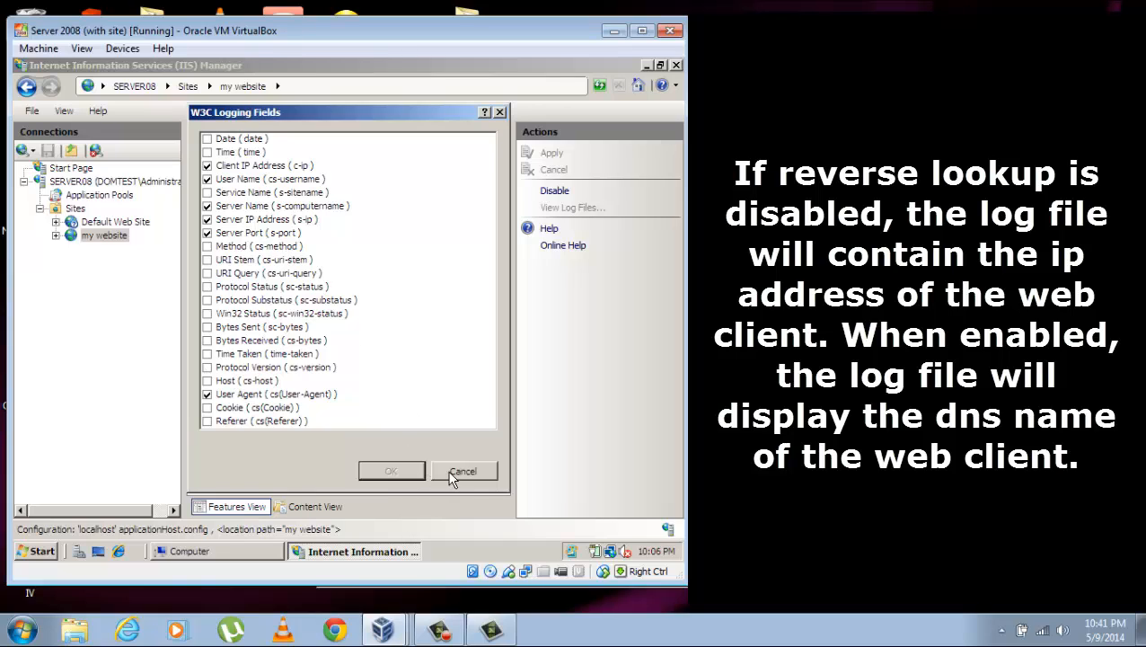
{"action": "mouse_move", "coordinate": [379, 336]}
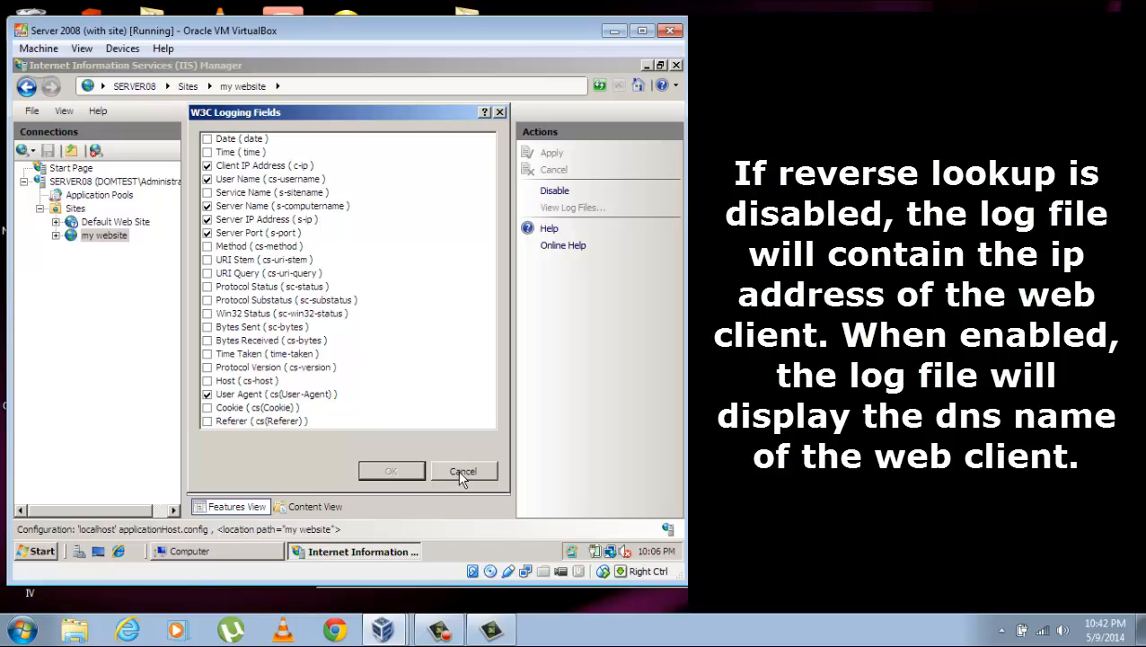
{"action": "left_click", "coordinate": [462, 470]}
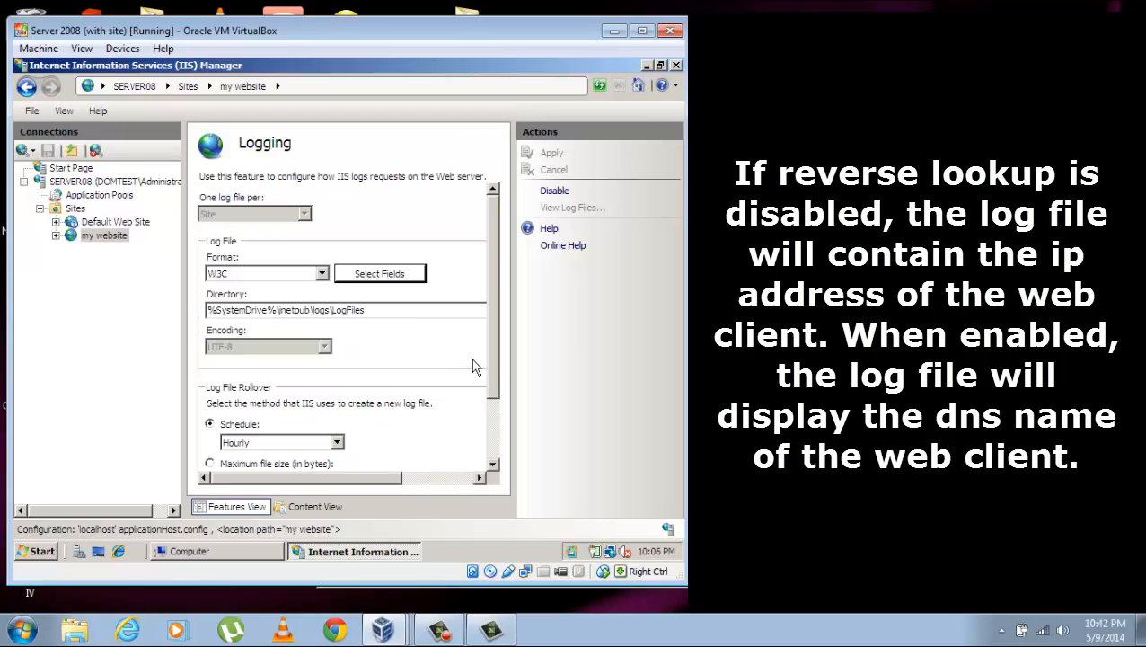
{"action": "mouse_move", "coordinate": [485, 249]}
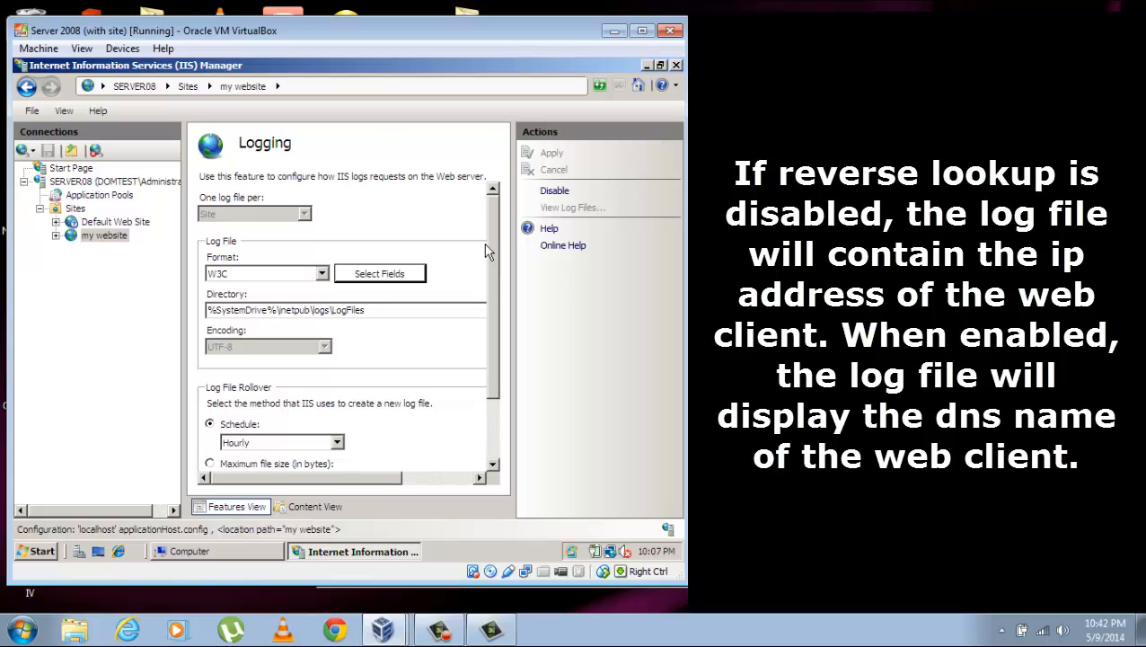
{"action": "mouse_move", "coordinate": [403, 276]}
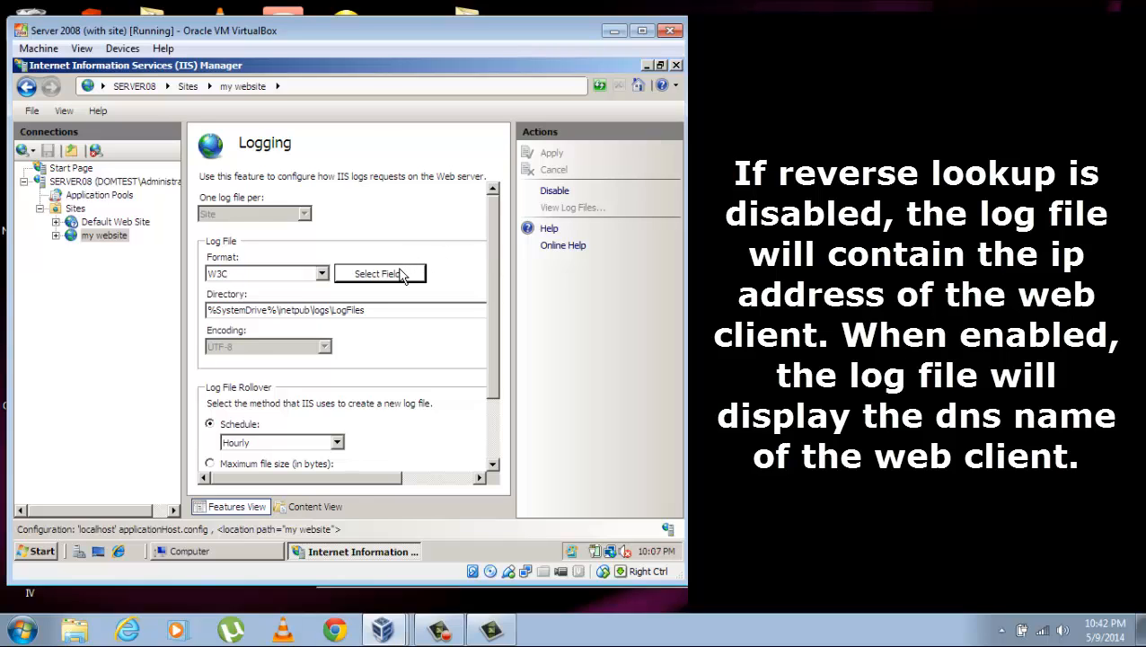
{"action": "left_click", "coordinate": [380, 273]}
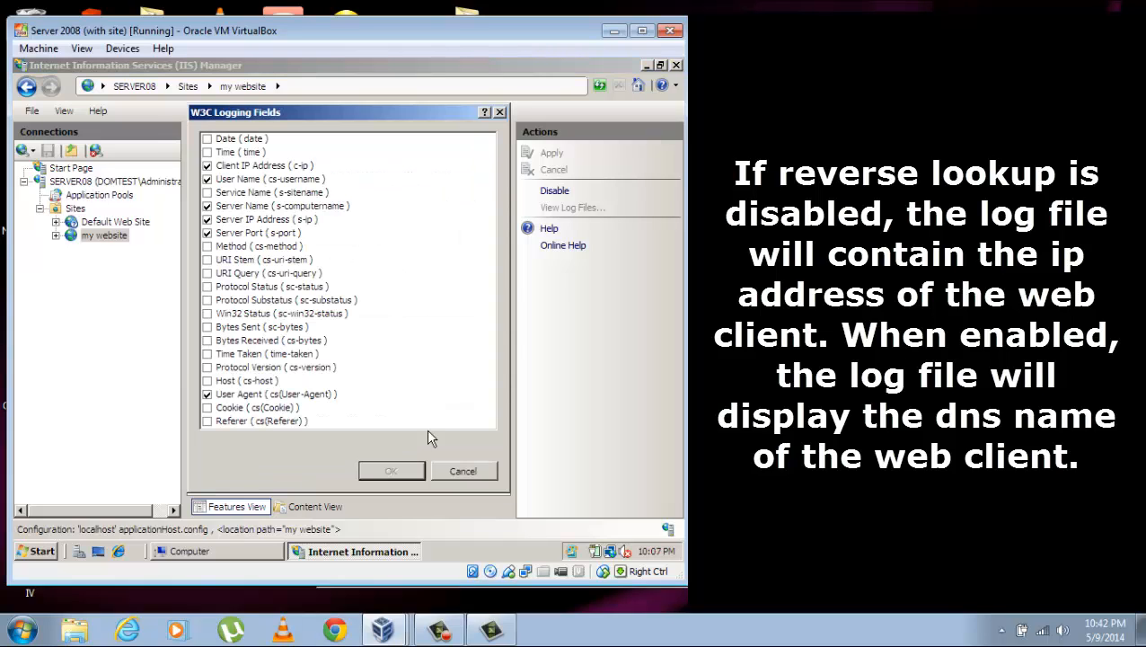
{"action": "mouse_move", "coordinate": [229, 281]}
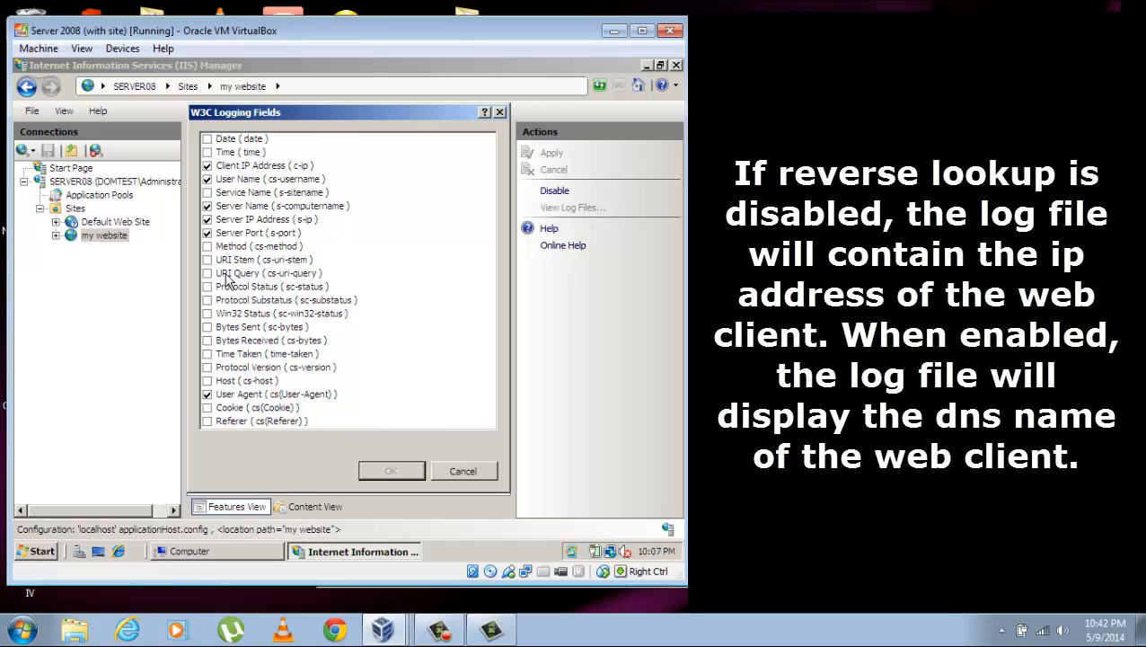
{"action": "mouse_move", "coordinate": [429, 477]}
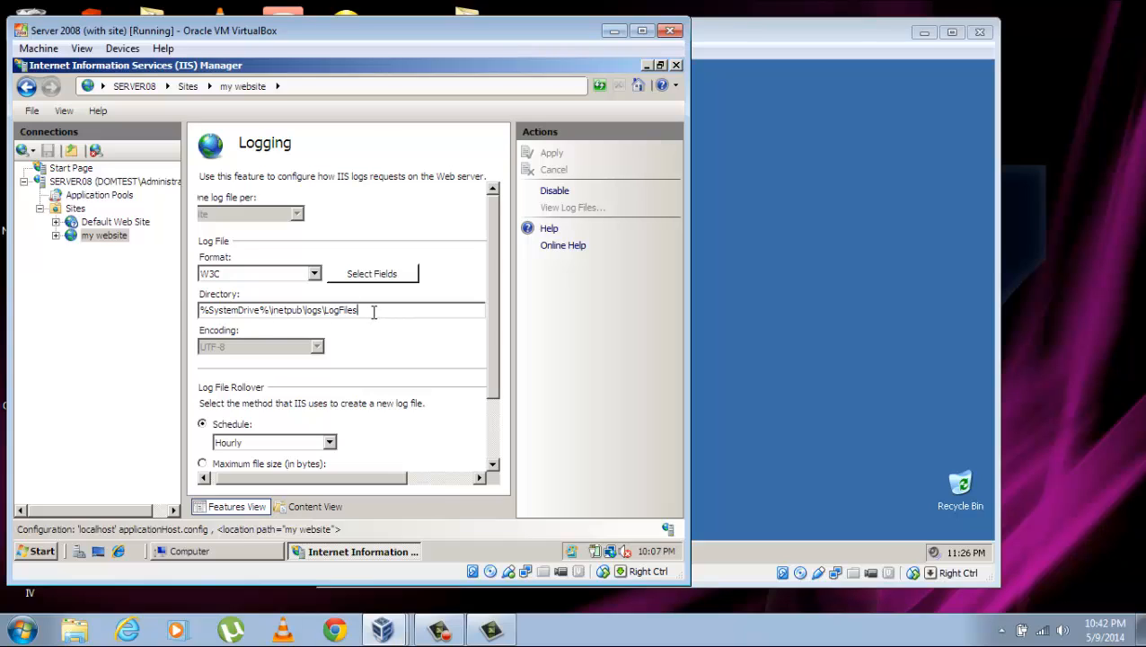
Set the log directory to %SystemDrive%\inetpub\logs\LogFiles2 and apply the change
{"action": "type", "text": "2"}
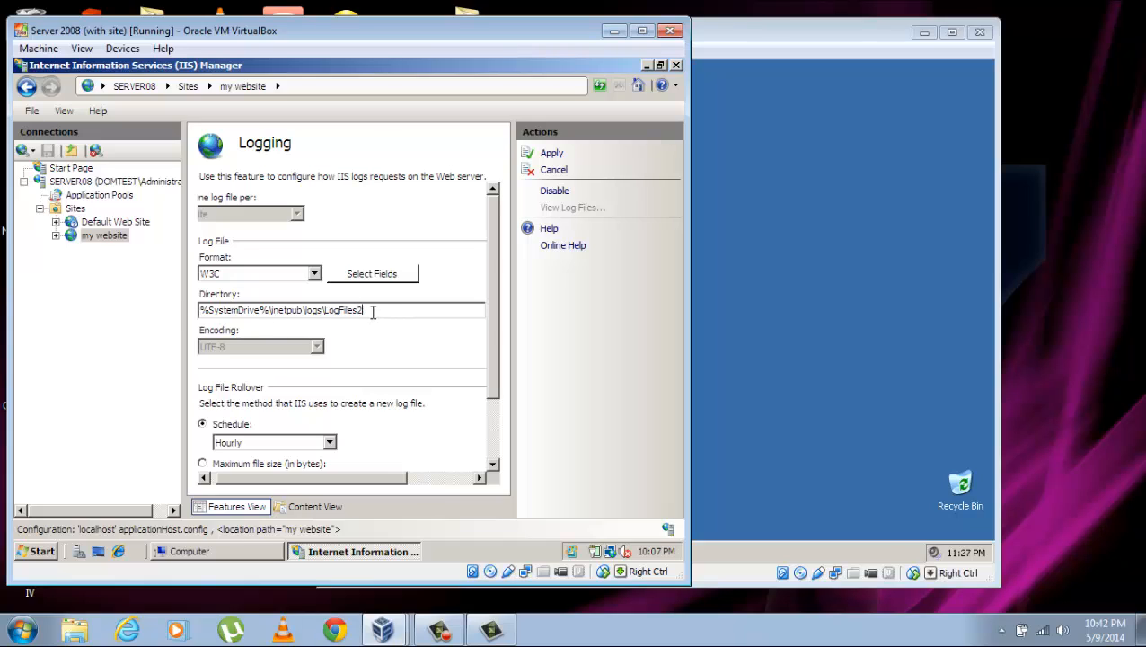
{"action": "mouse_move", "coordinate": [441, 302]}
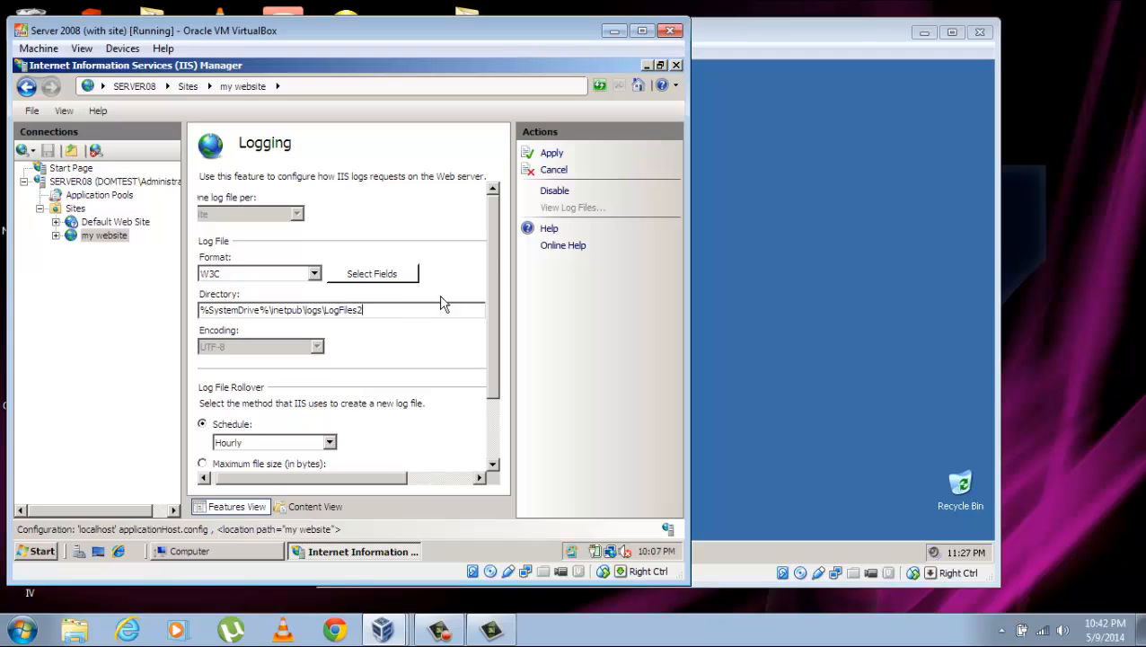
{"action": "mouse_move", "coordinate": [494, 235]}
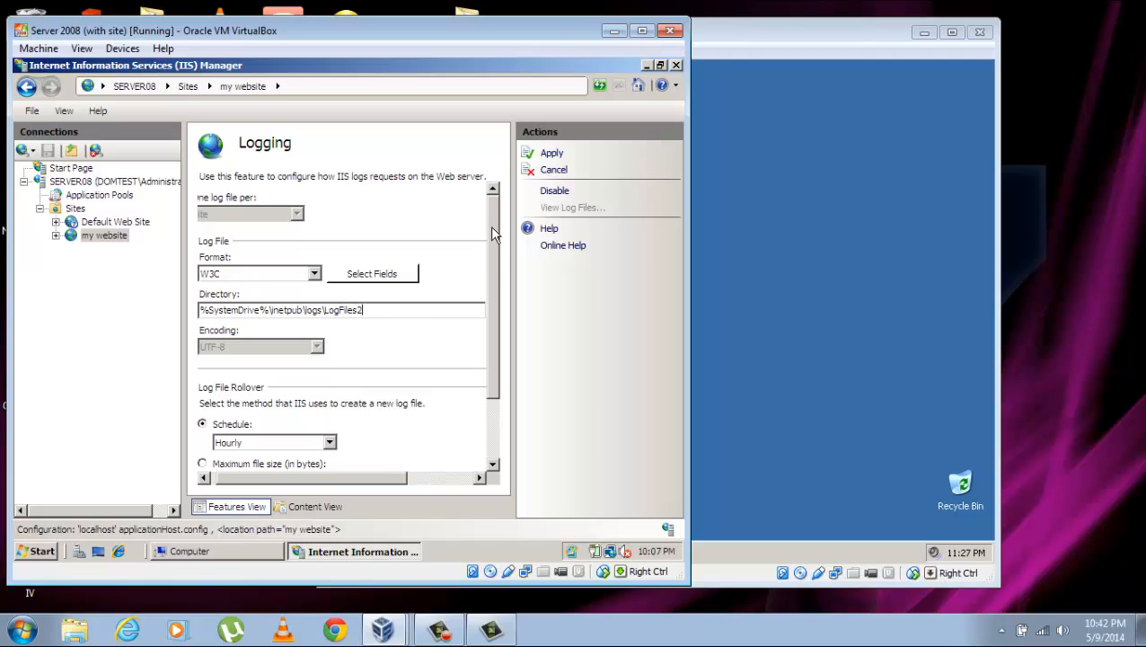
{"action": "scroll", "scroll_direction": "down", "scroll_amount": 3}
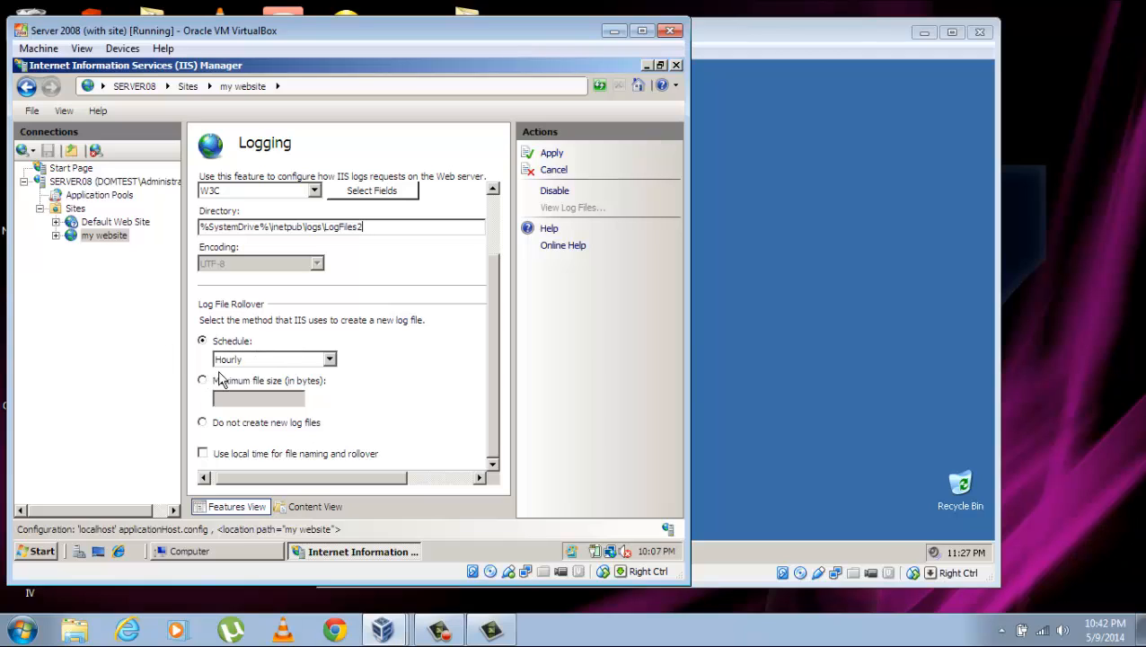
{"action": "mouse_move", "coordinate": [292, 348]}
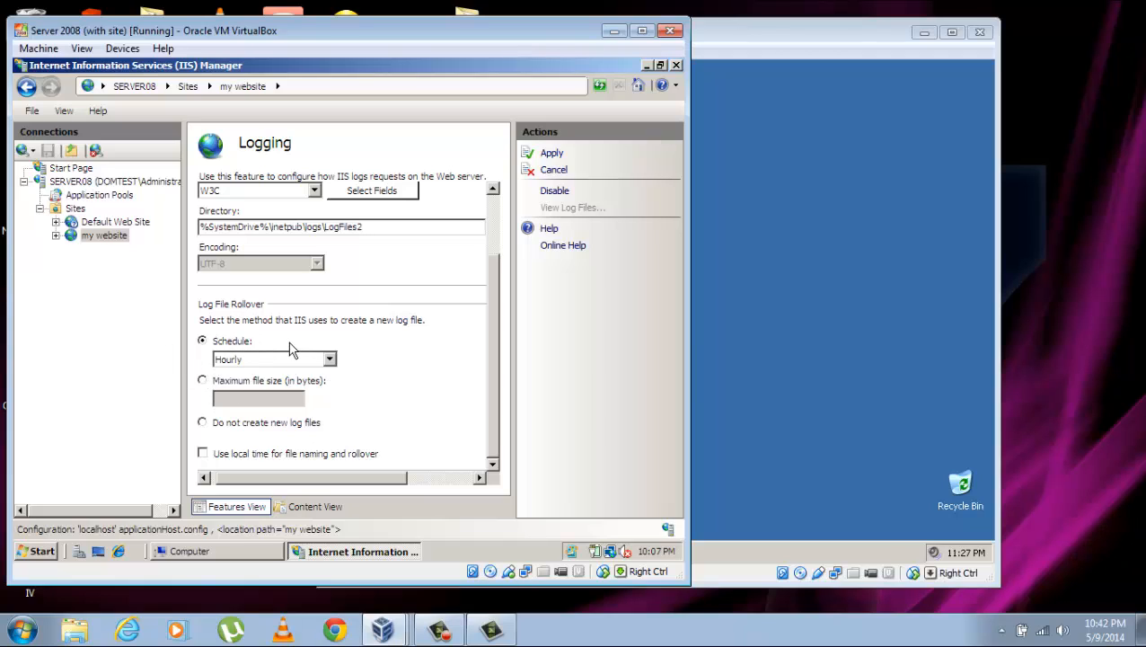
{"action": "mouse_move", "coordinate": [371, 352]}
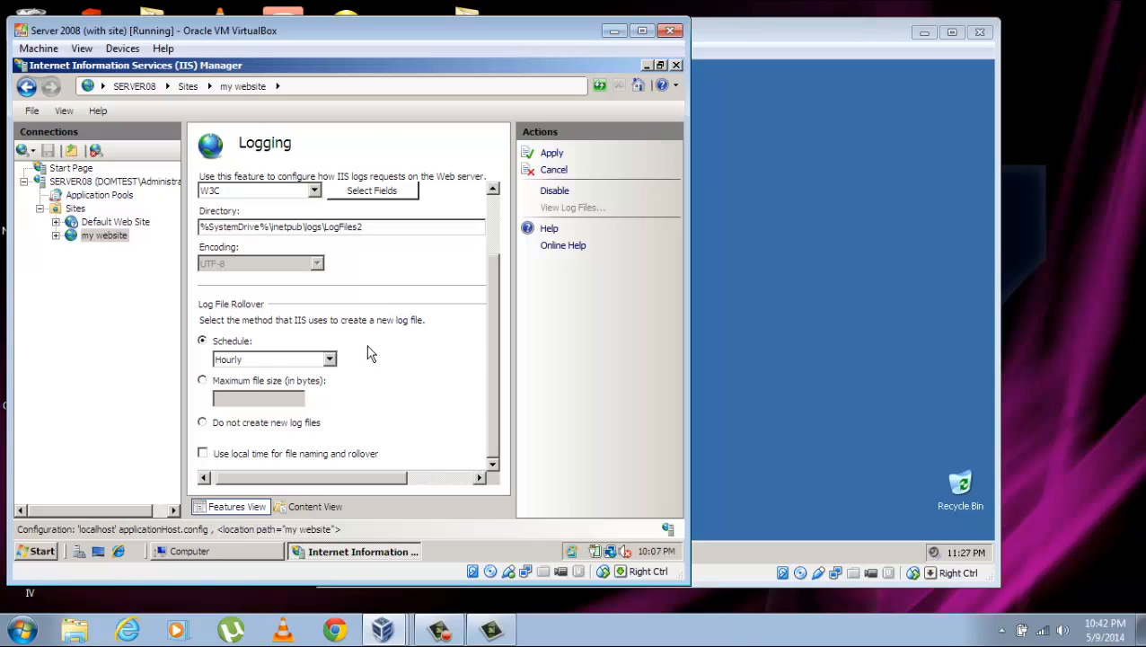
{"action": "mouse_move", "coordinate": [512, 191]}
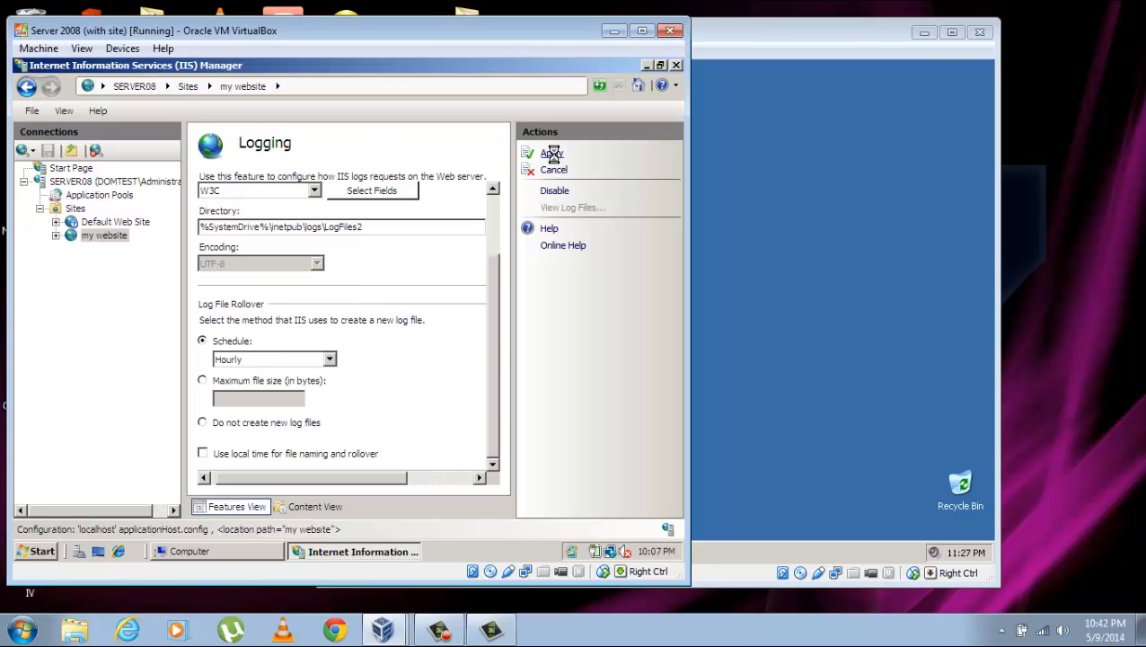
{"action": "left_click", "coordinate": [552, 153]}
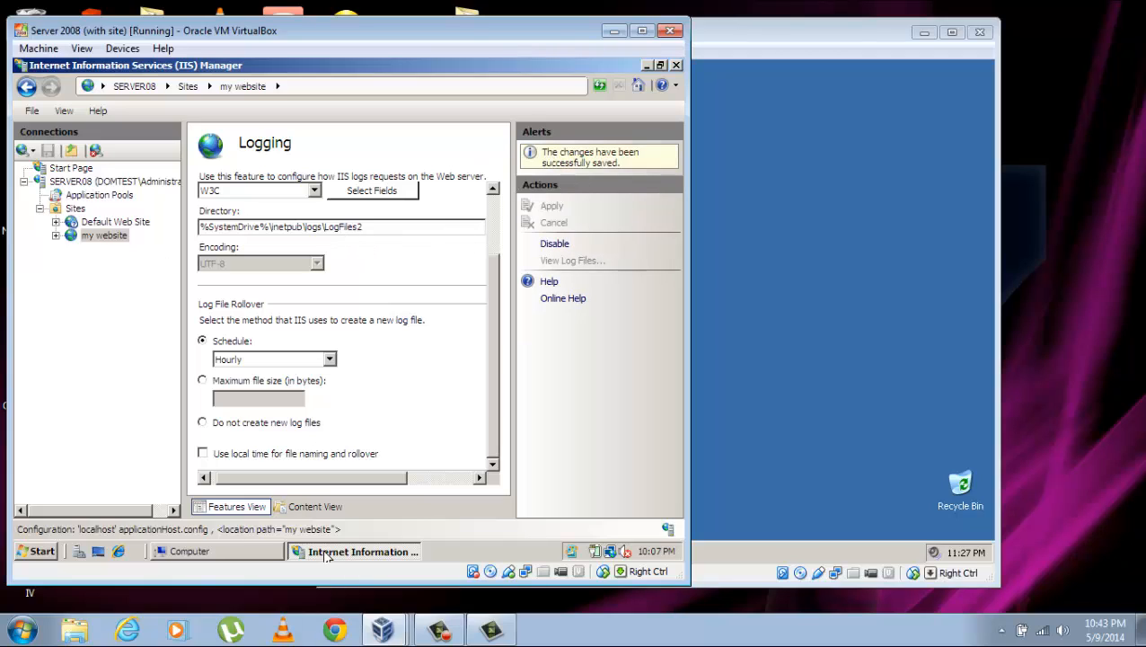
Browse to C:\inetpub\logs\LogFiles\W3SVC2 and open the u_ex14051005 log file
{"action": "left_click", "coordinate": [216, 551]}
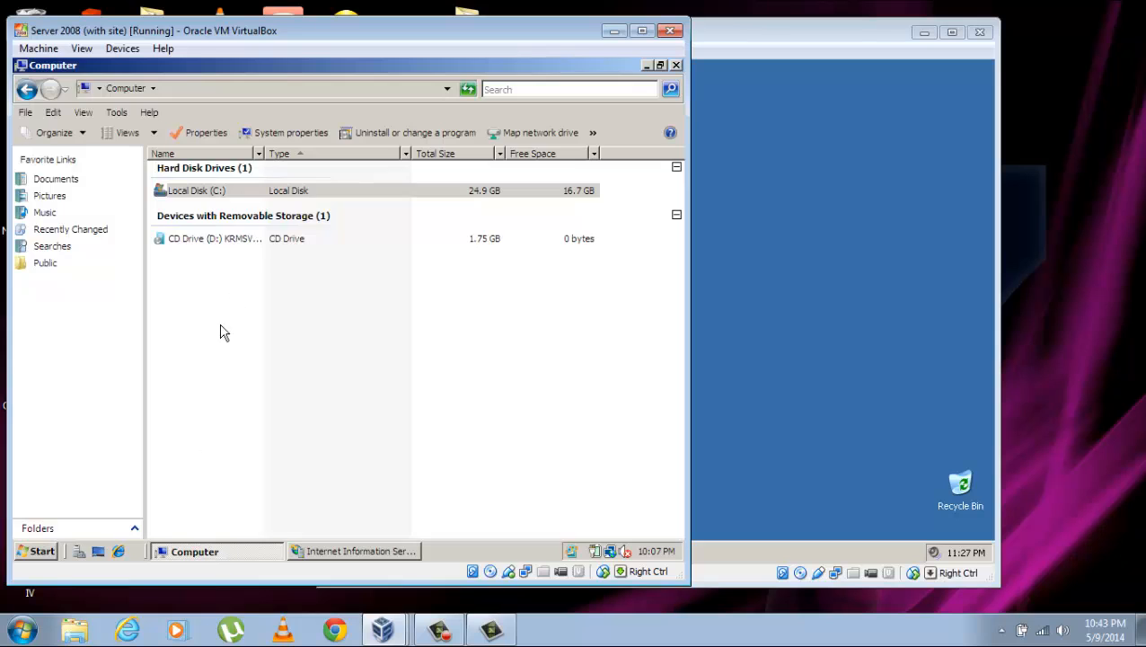
{"action": "double_click", "coordinate": [195, 190]}
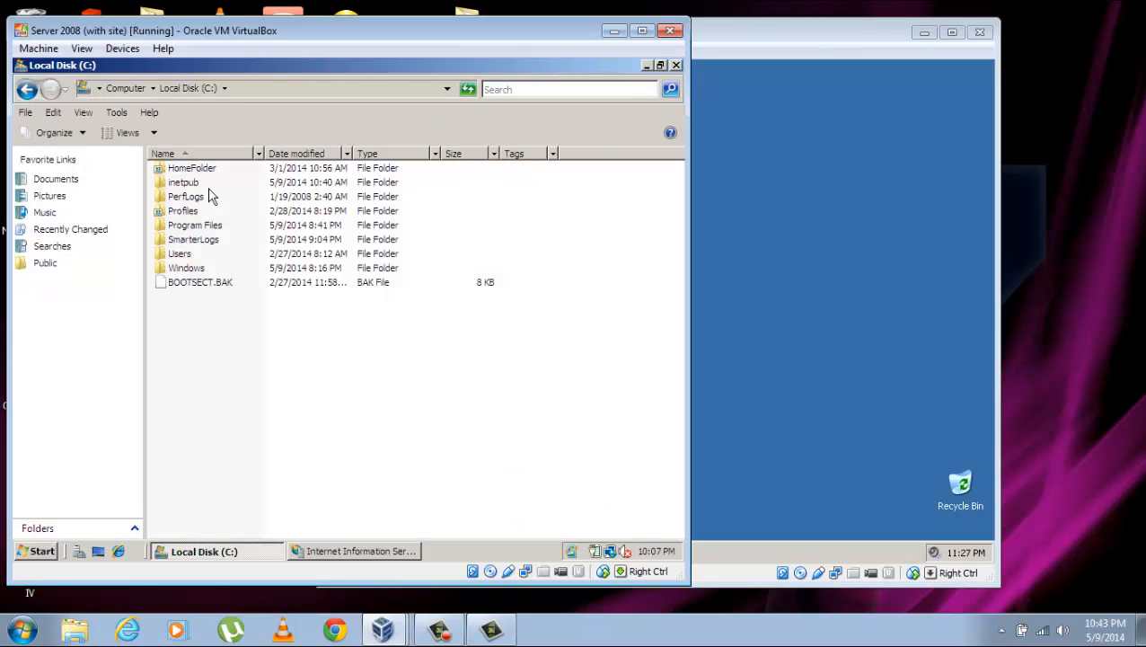
{"action": "double_click", "coordinate": [184, 181]}
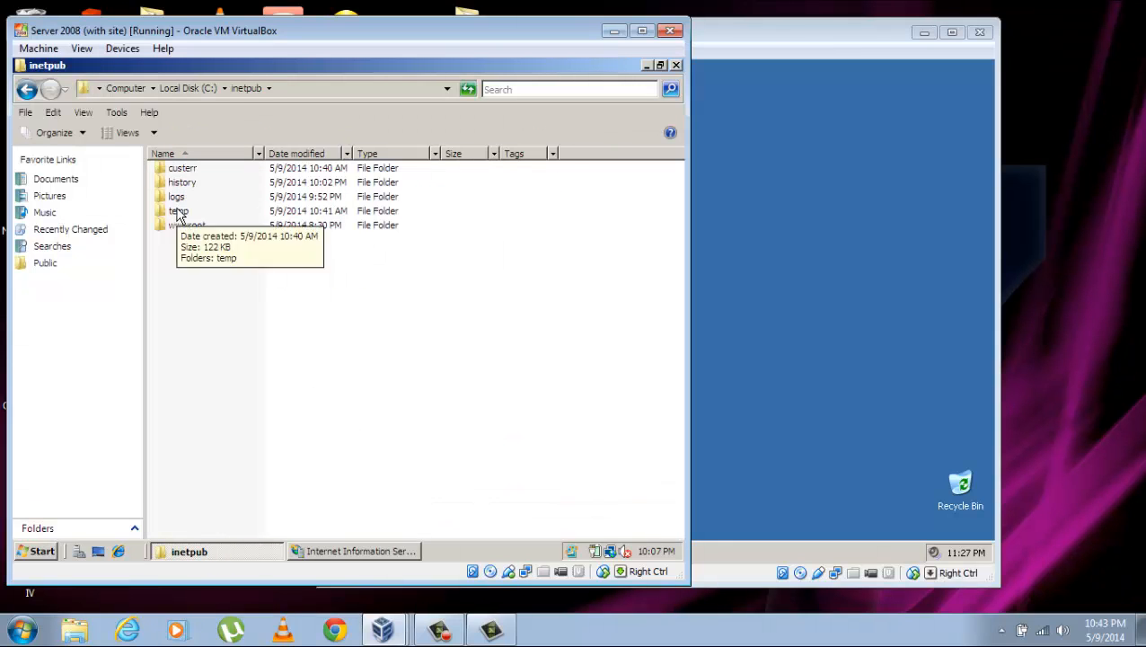
{"action": "mouse_move", "coordinate": [176, 196]}
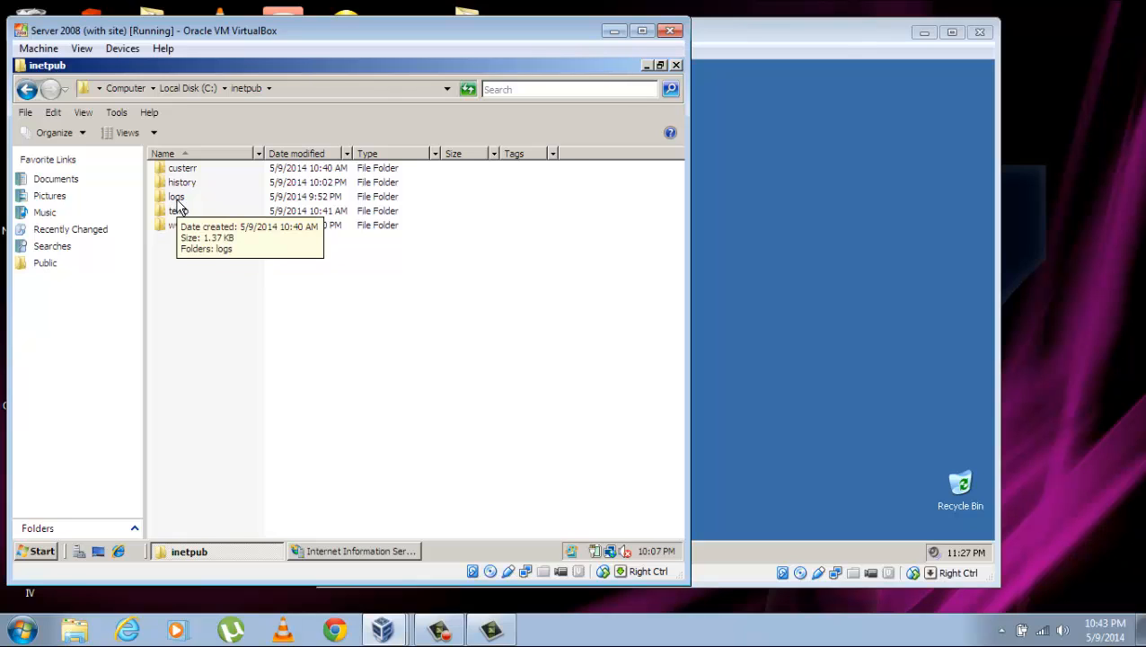
{"action": "double_click", "coordinate": [176, 197]}
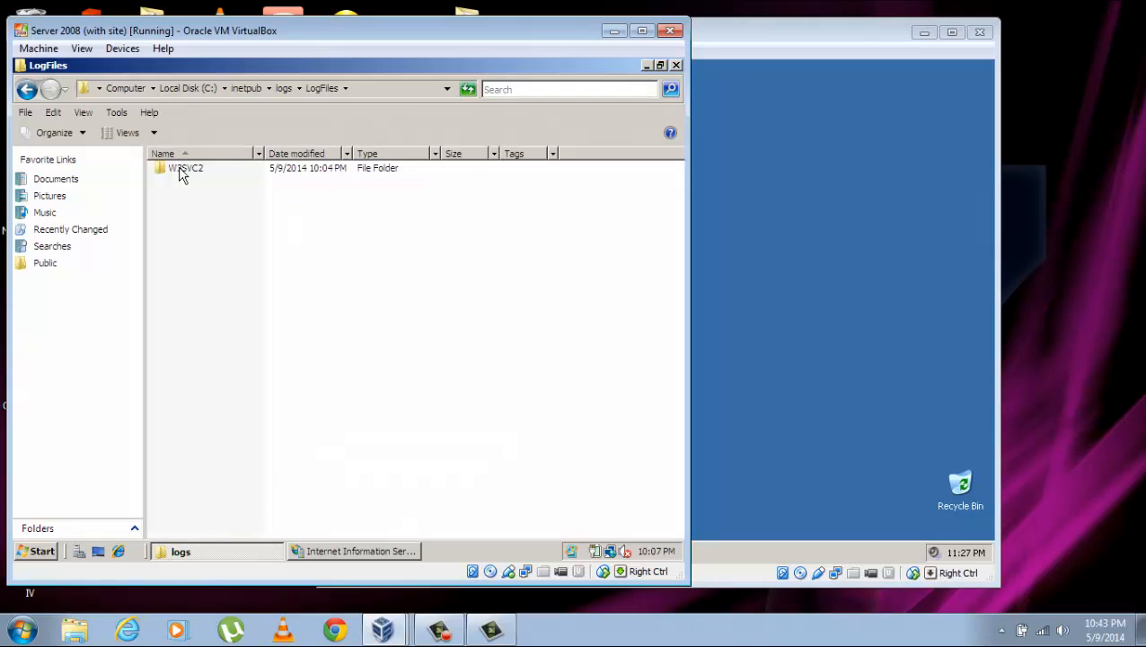
{"action": "double_click", "coordinate": [186, 168]}
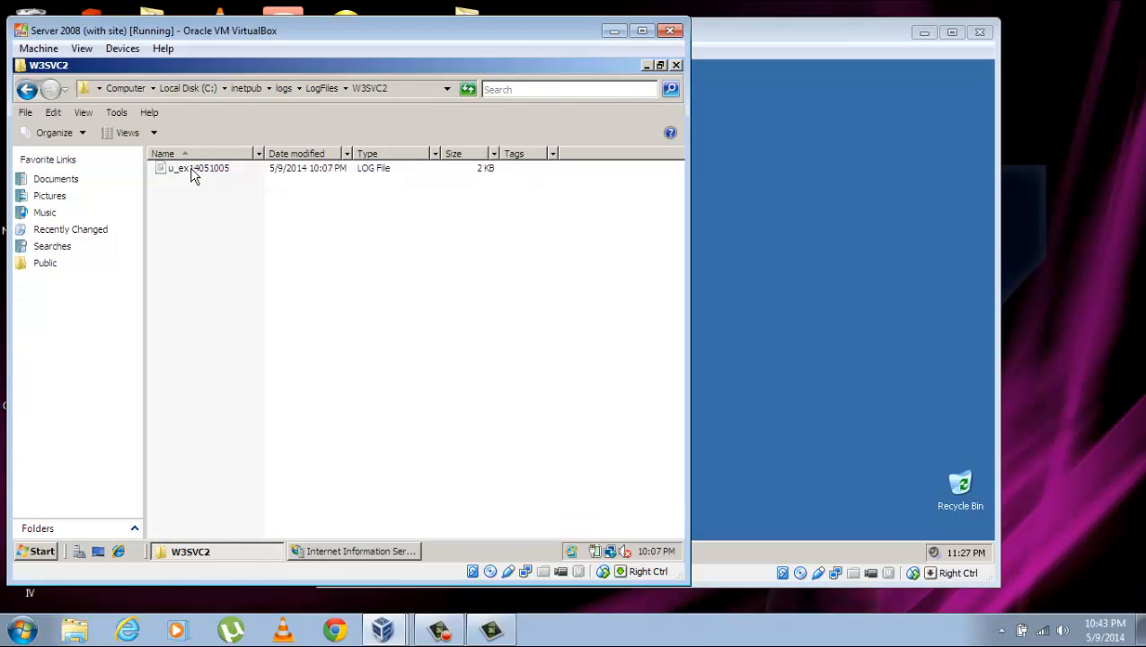
{"action": "left_click", "coordinate": [198, 168]}
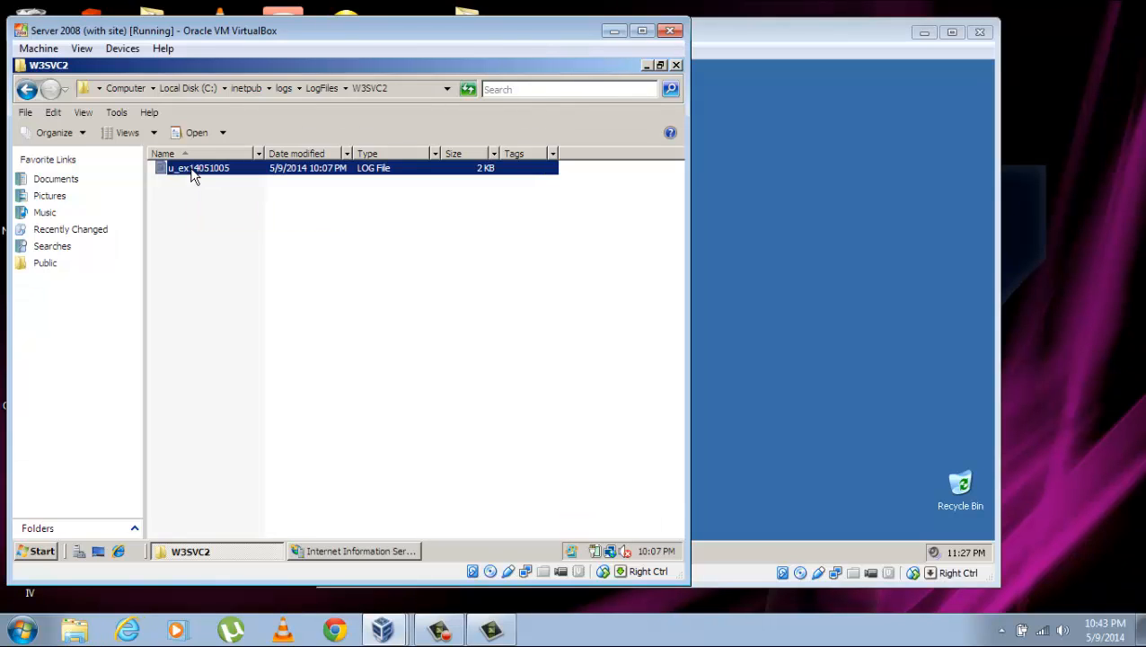
{"action": "double_click", "coordinate": [198, 167]}
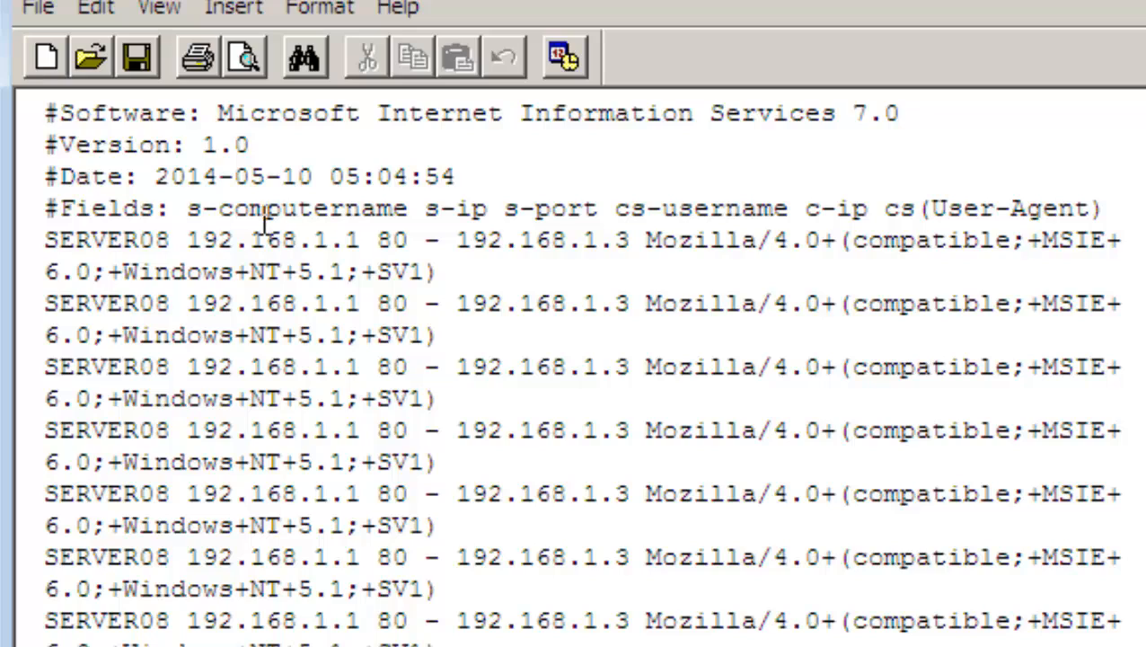
{"action": "mouse_move", "coordinate": [238, 198]}
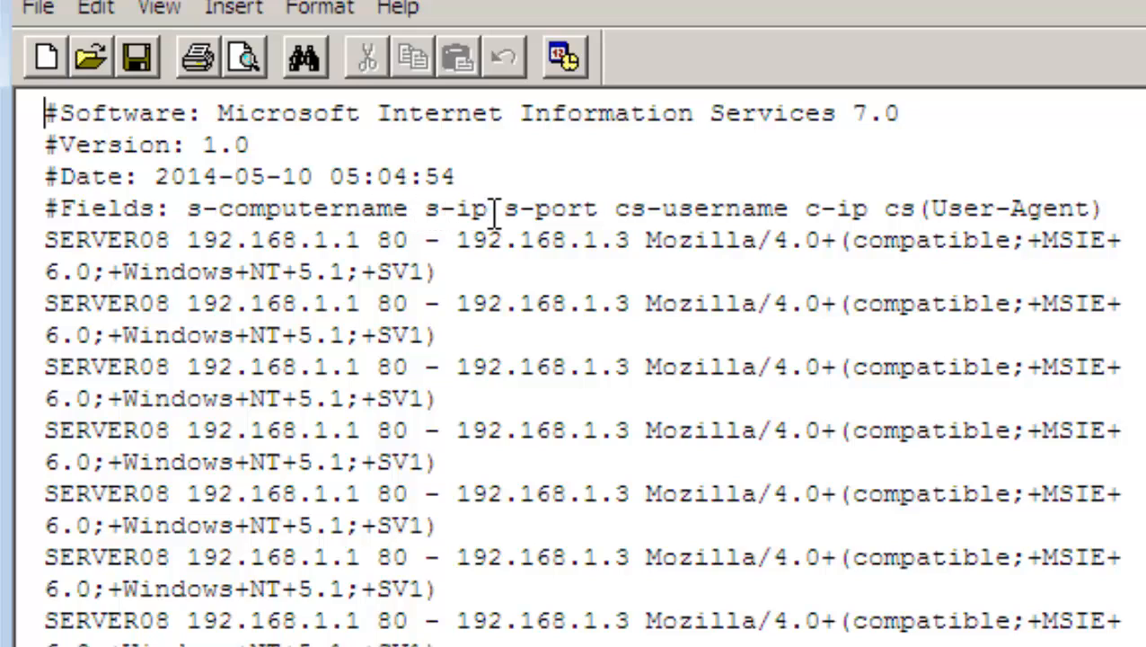
{"action": "mouse_move", "coordinate": [593, 208]}
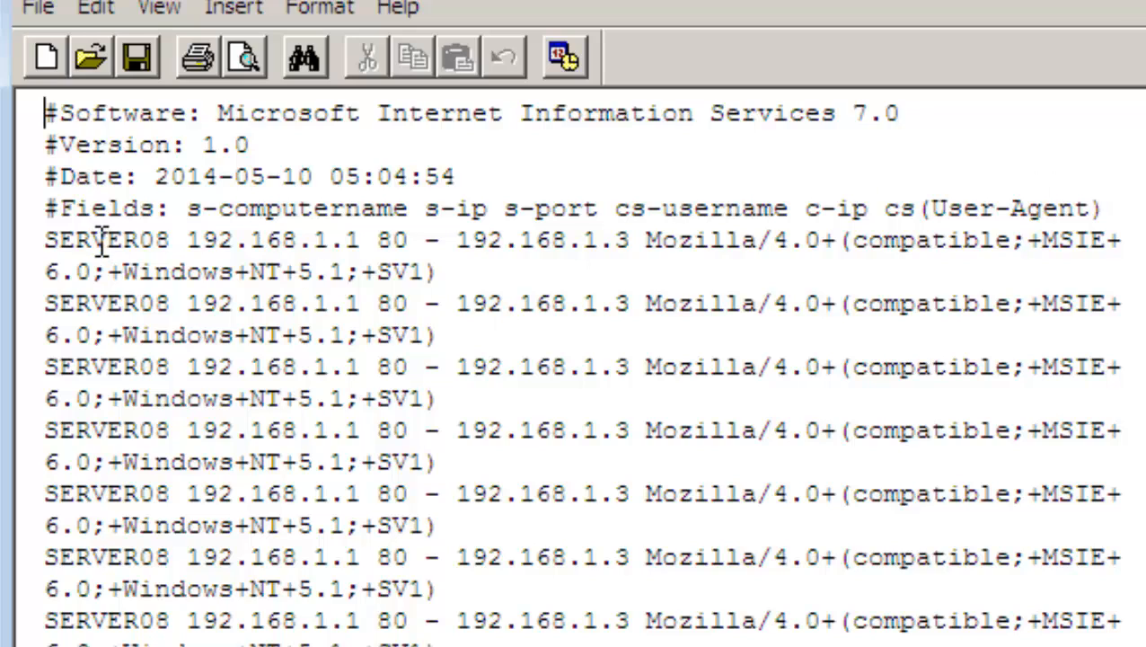
{"action": "mouse_move", "coordinate": [52, 250]}
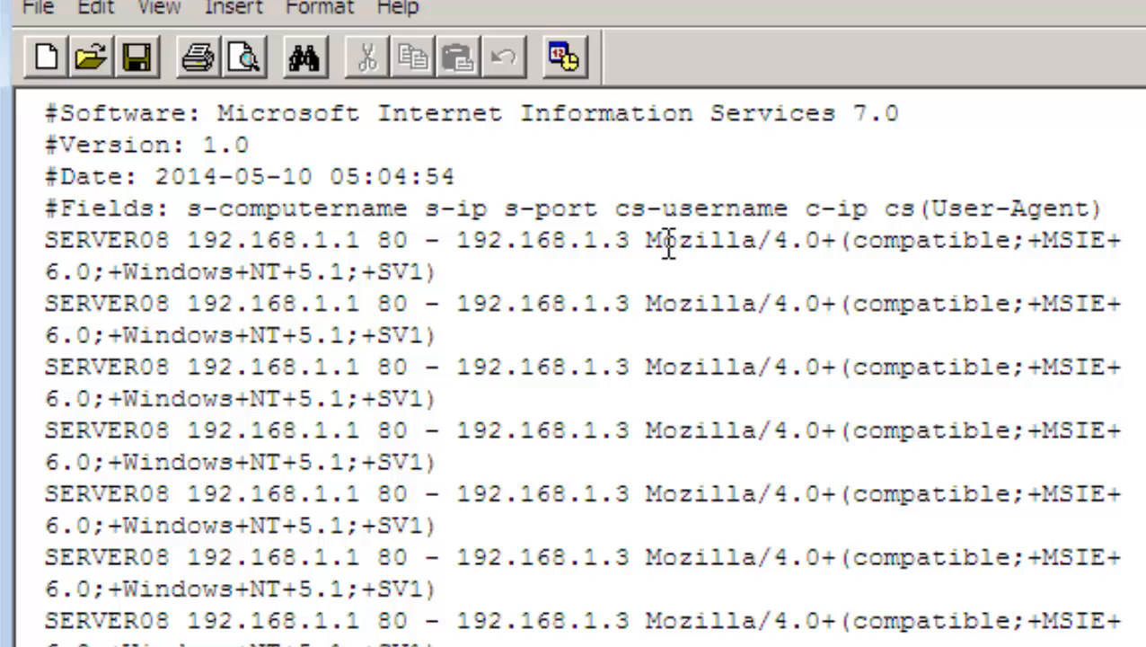
{"action": "mouse_move", "coordinate": [668, 247]}
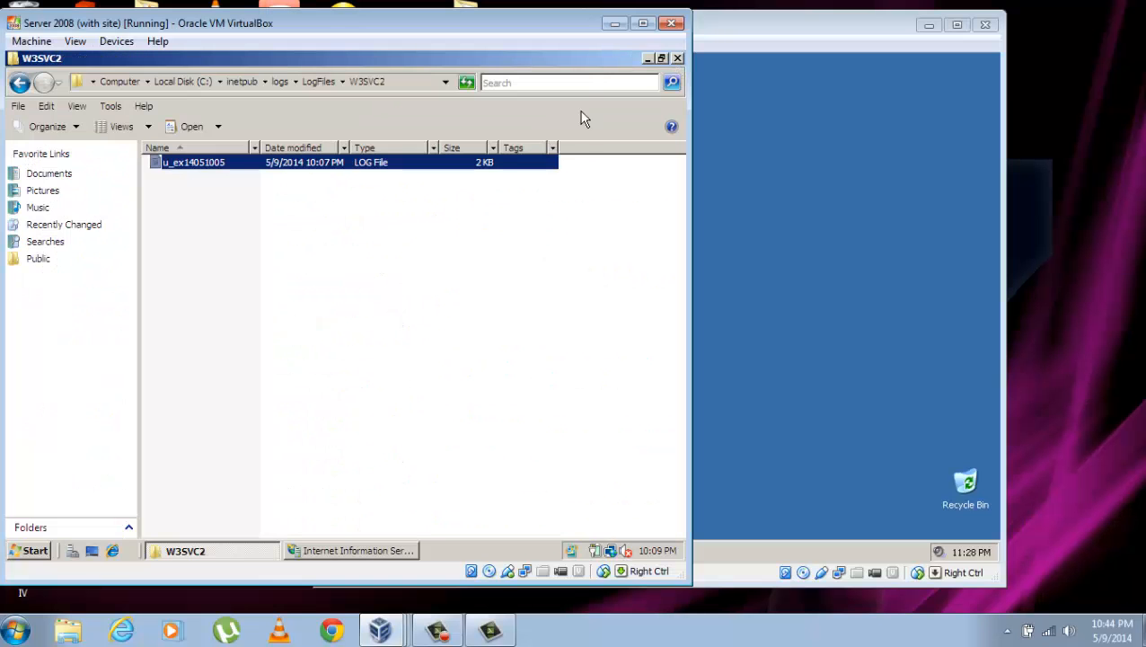
{"action": "mouse_move", "coordinate": [579, 150]}
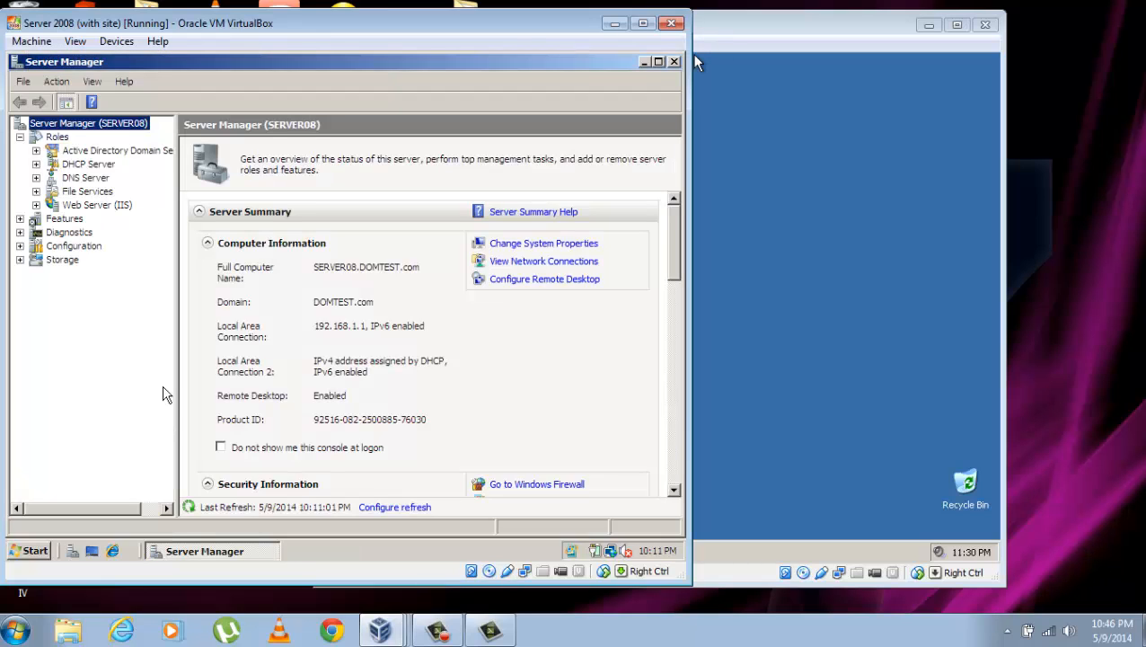
{"action": "mouse_move", "coordinate": [106, 239]}
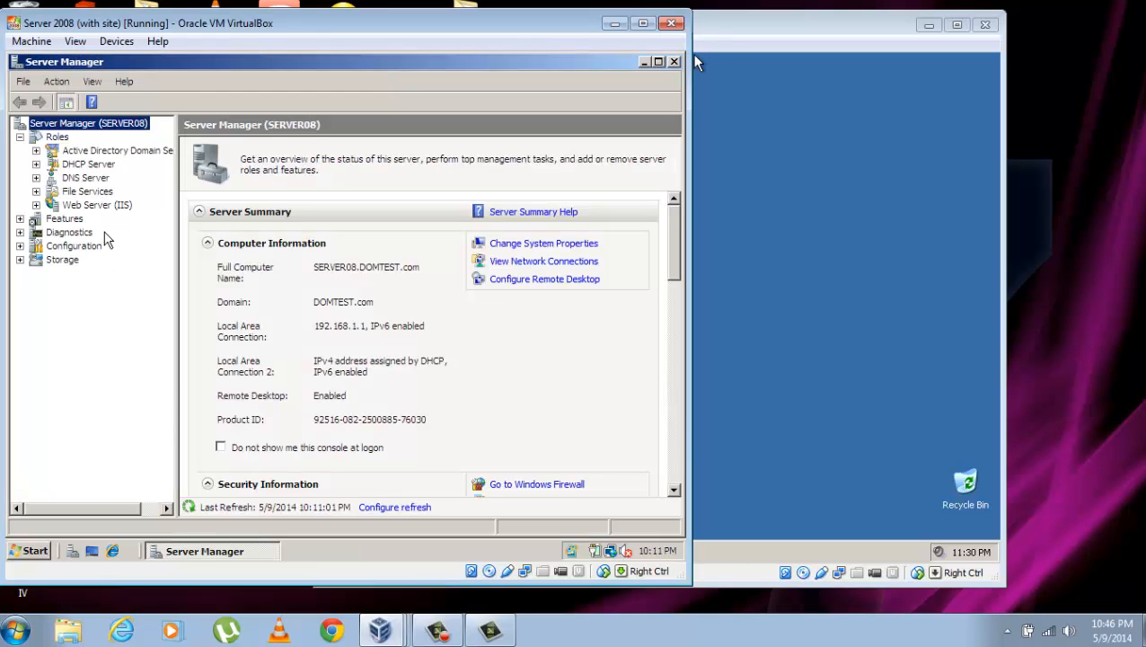
{"action": "mouse_move", "coordinate": [171, 413]}
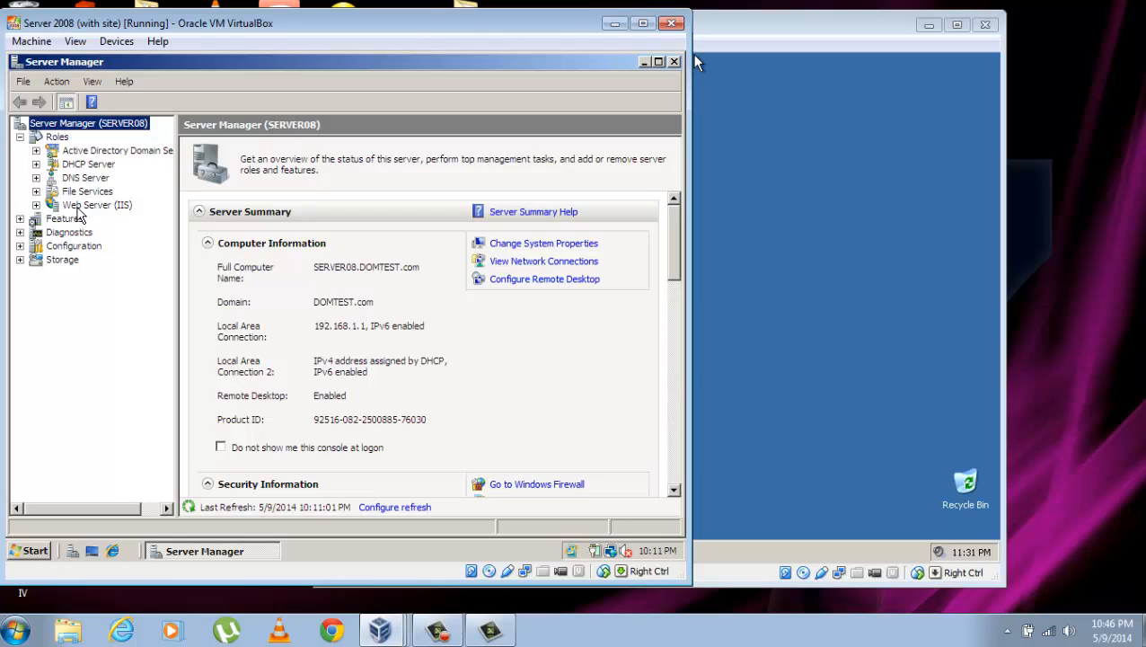
Add Role Services to Web Server (IIS) and tick IP and Domain Restrictions under Security
{"action": "right_click", "coordinate": [96, 204]}
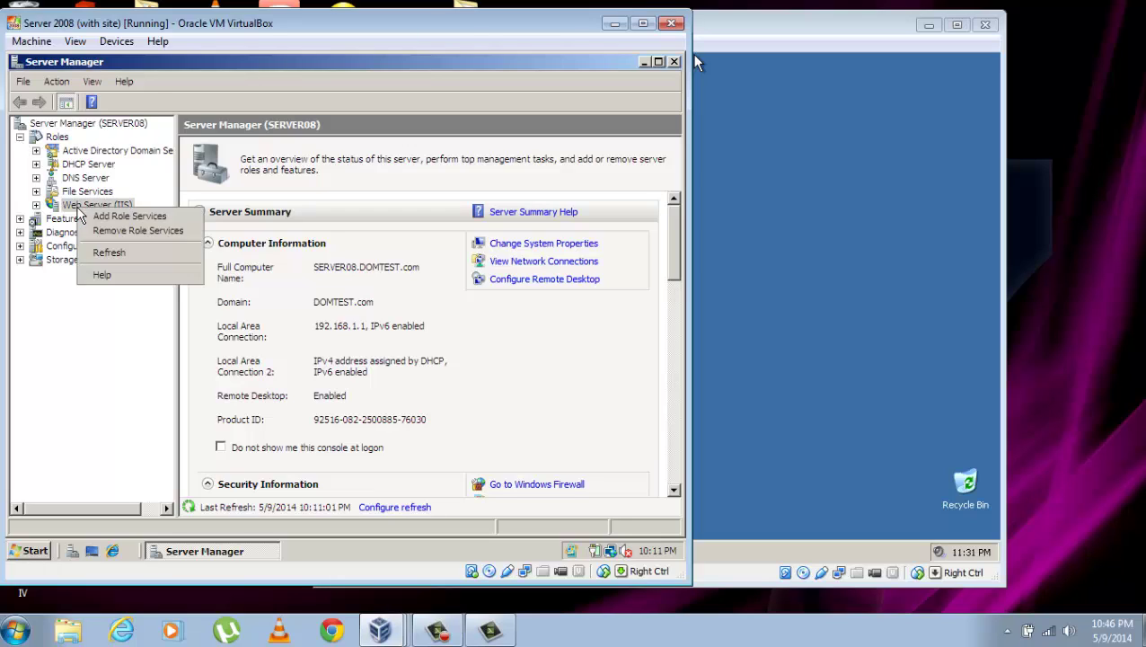
{"action": "mouse_move", "coordinate": [129, 215]}
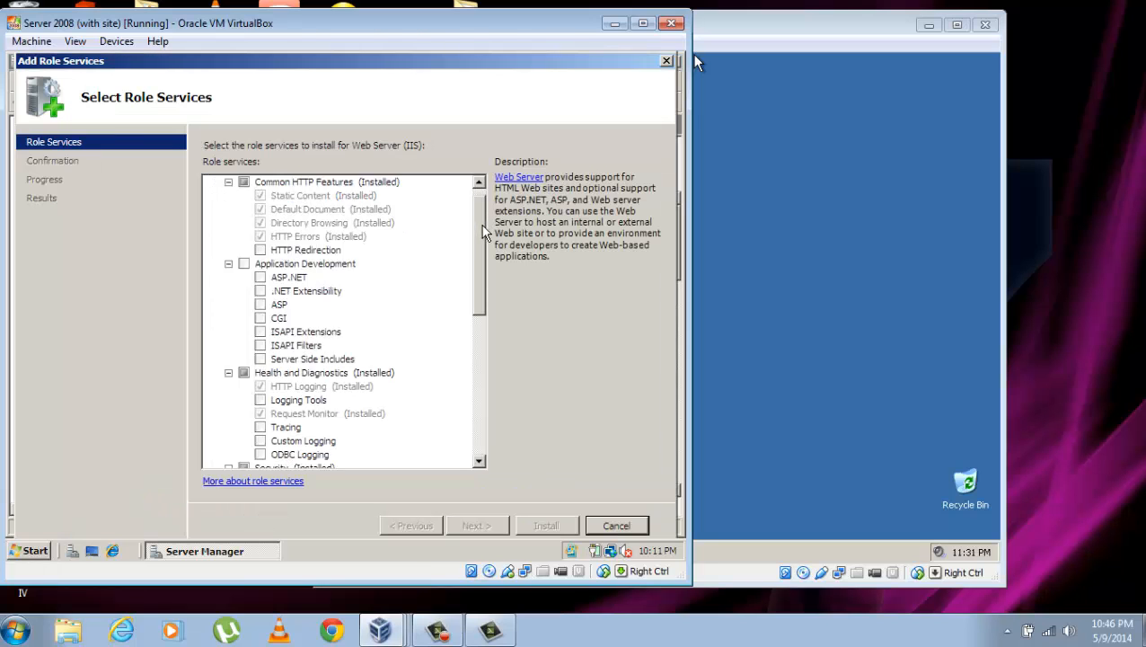
{"action": "scroll", "scroll_direction": "down", "scroll_amount": 3}
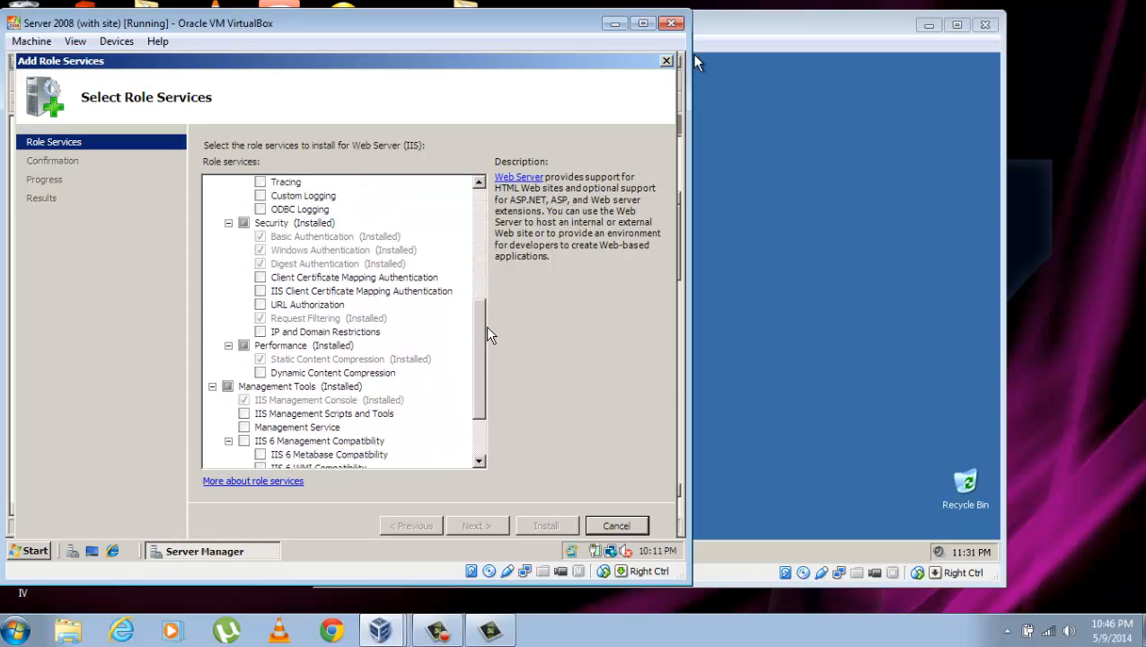
{"action": "mouse_move", "coordinate": [400, 340]}
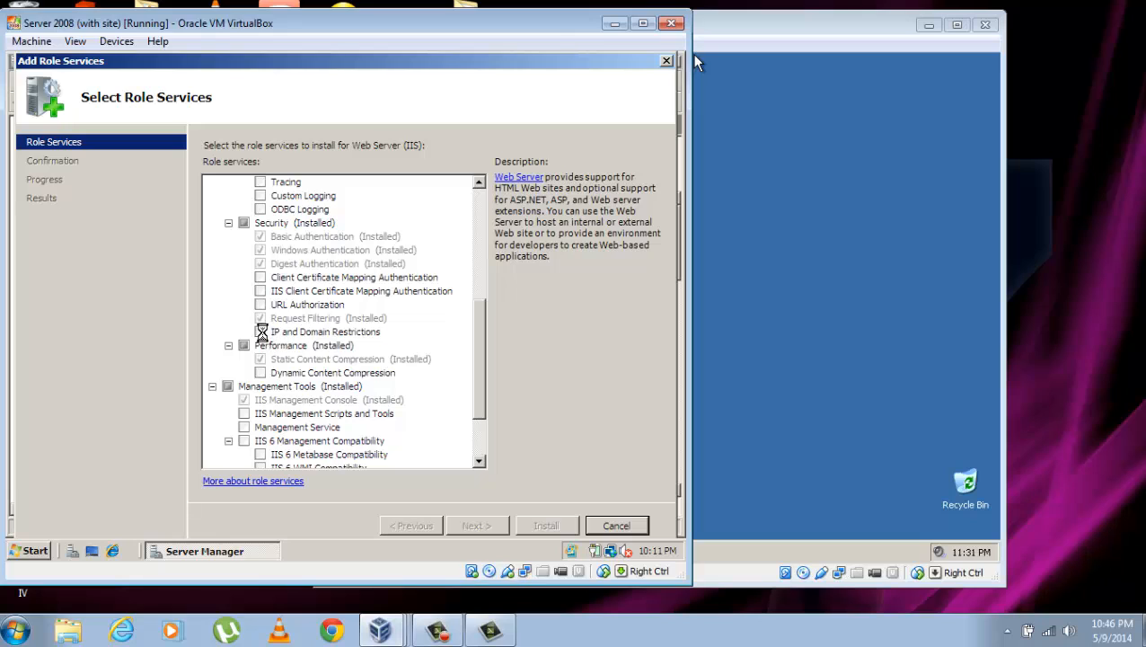
{"action": "left_click", "coordinate": [260, 332]}
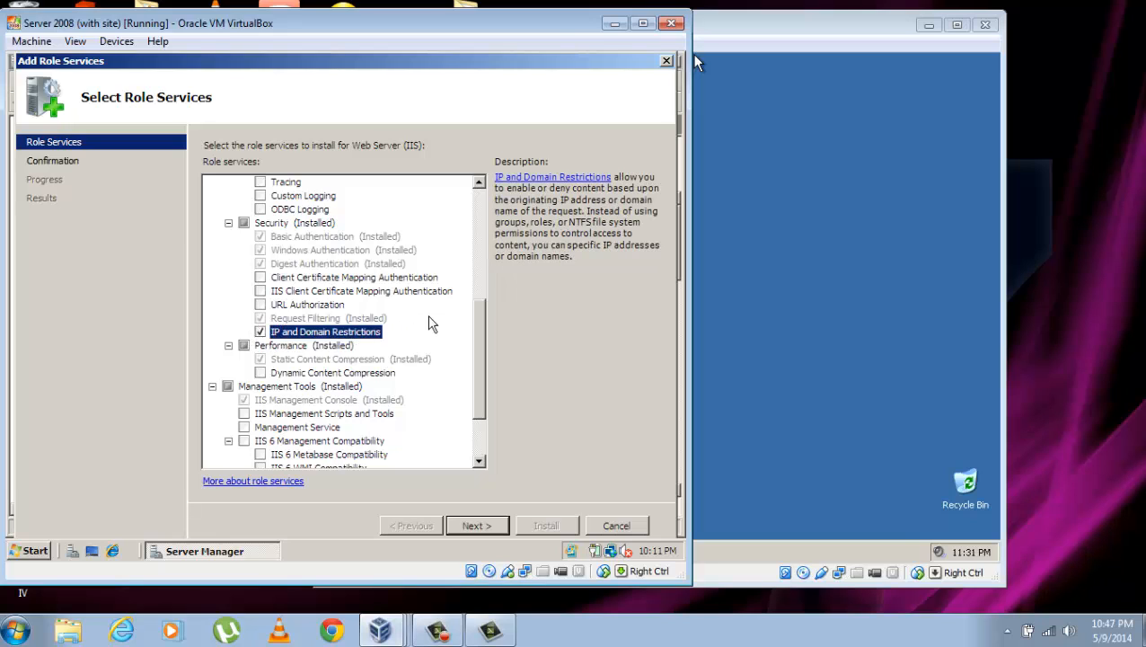
{"action": "mouse_move", "coordinate": [336, 318]}
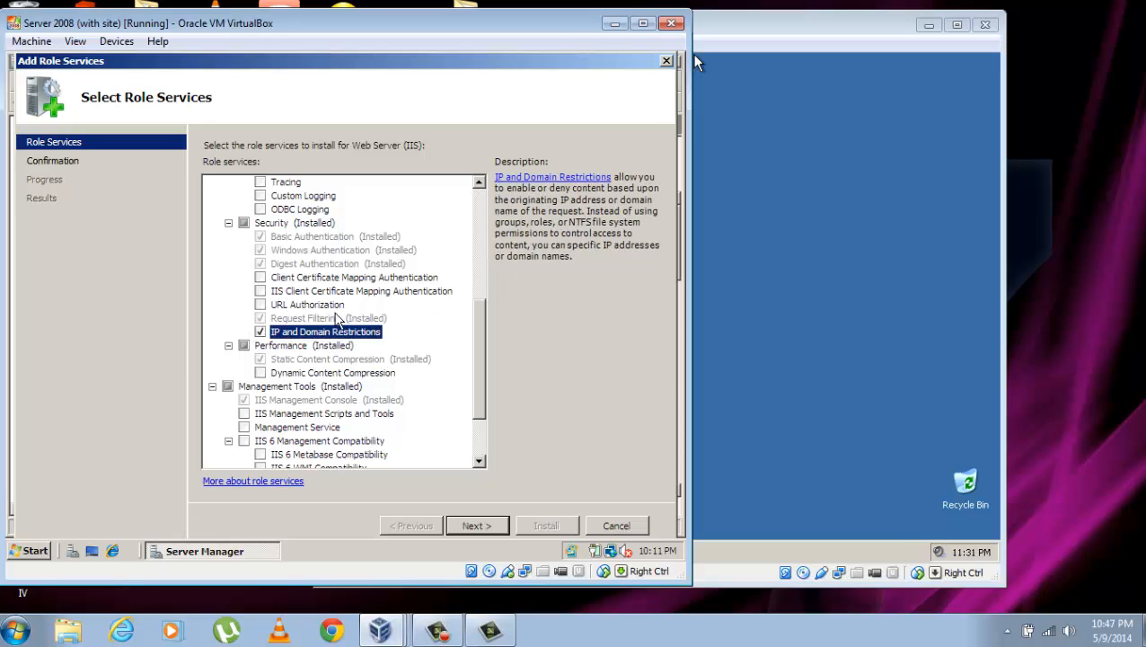
{"action": "mouse_move", "coordinate": [340, 292]}
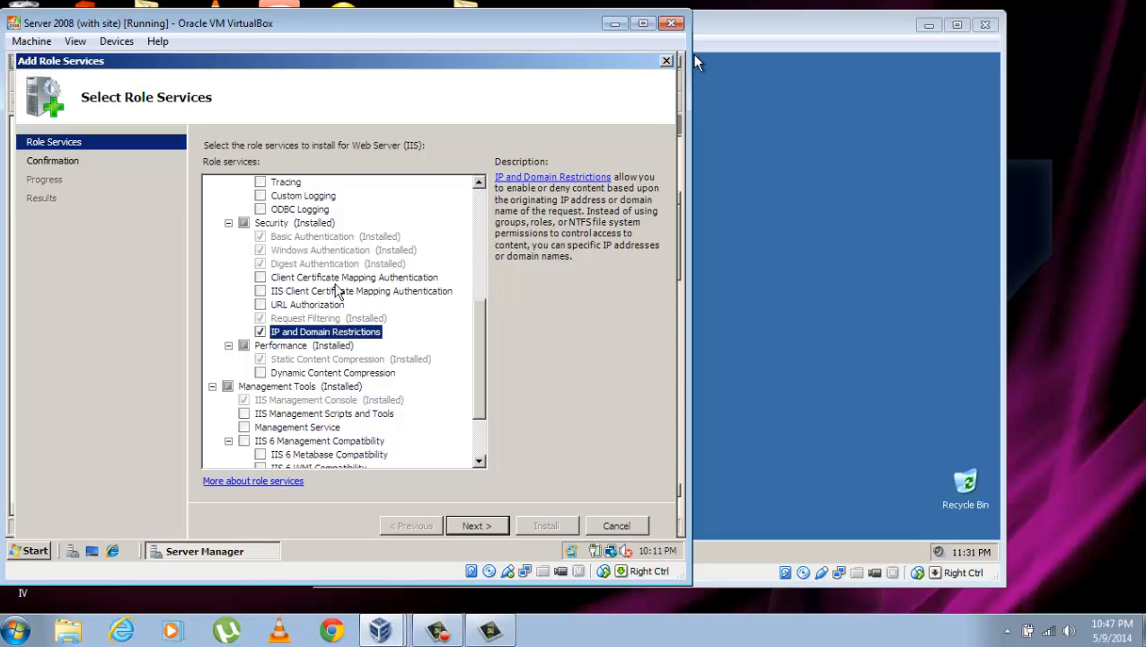
{"action": "mouse_move", "coordinate": [492, 383]}
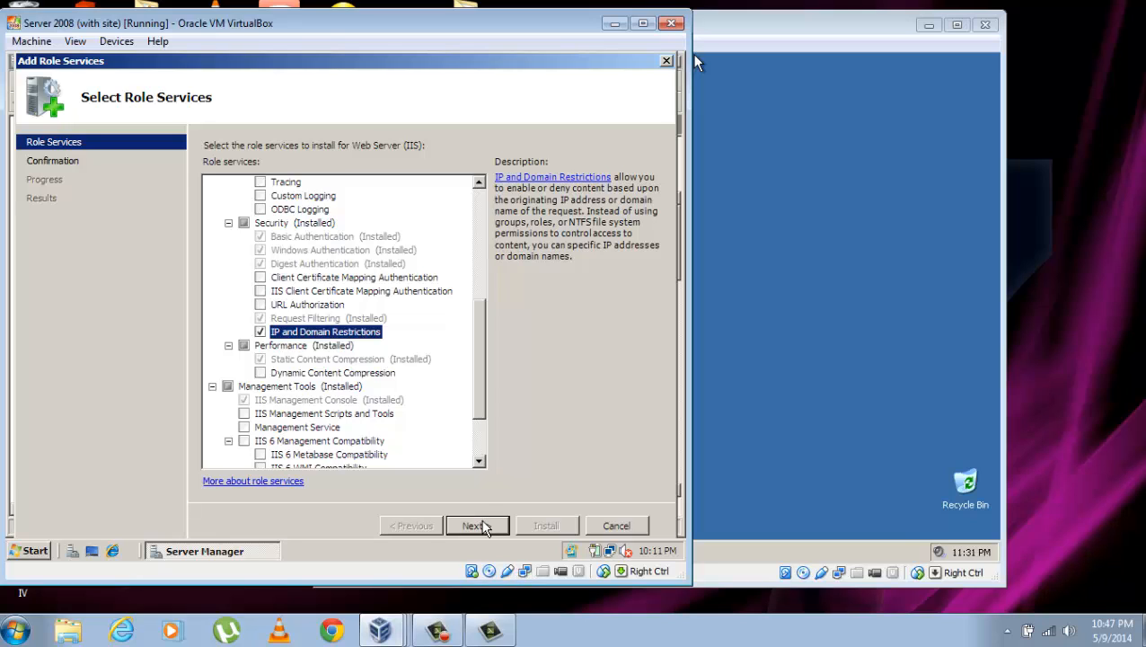
Install IP and Domain Restrictions through the wizard and close it after success
{"action": "left_click", "coordinate": [476, 525]}
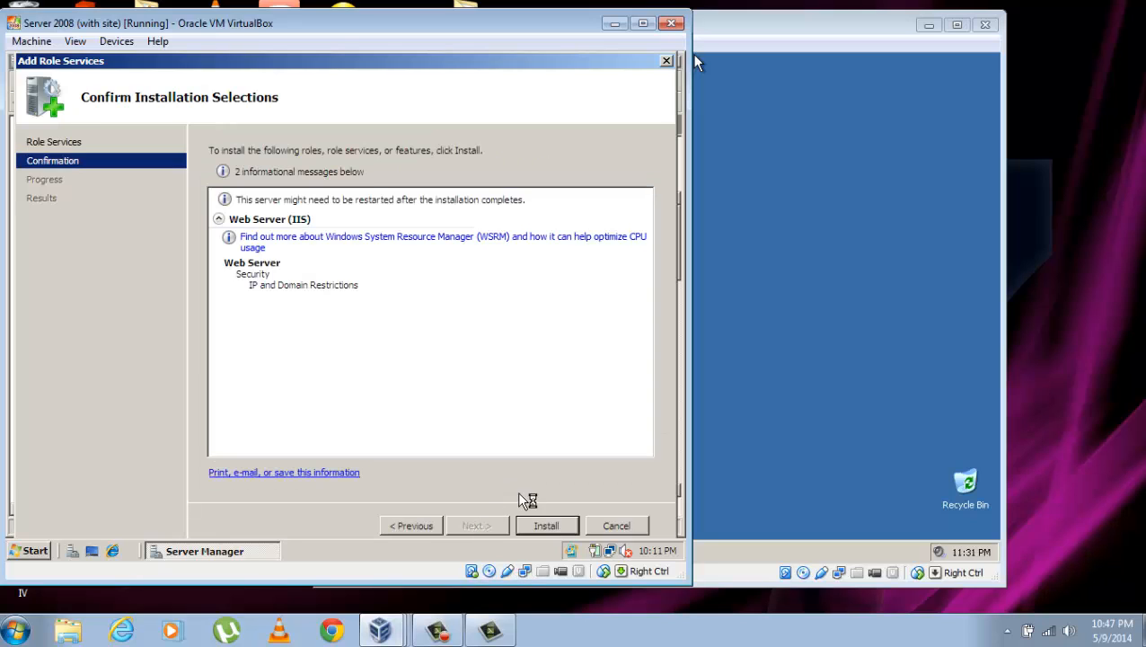
{"action": "left_click", "coordinate": [546, 526]}
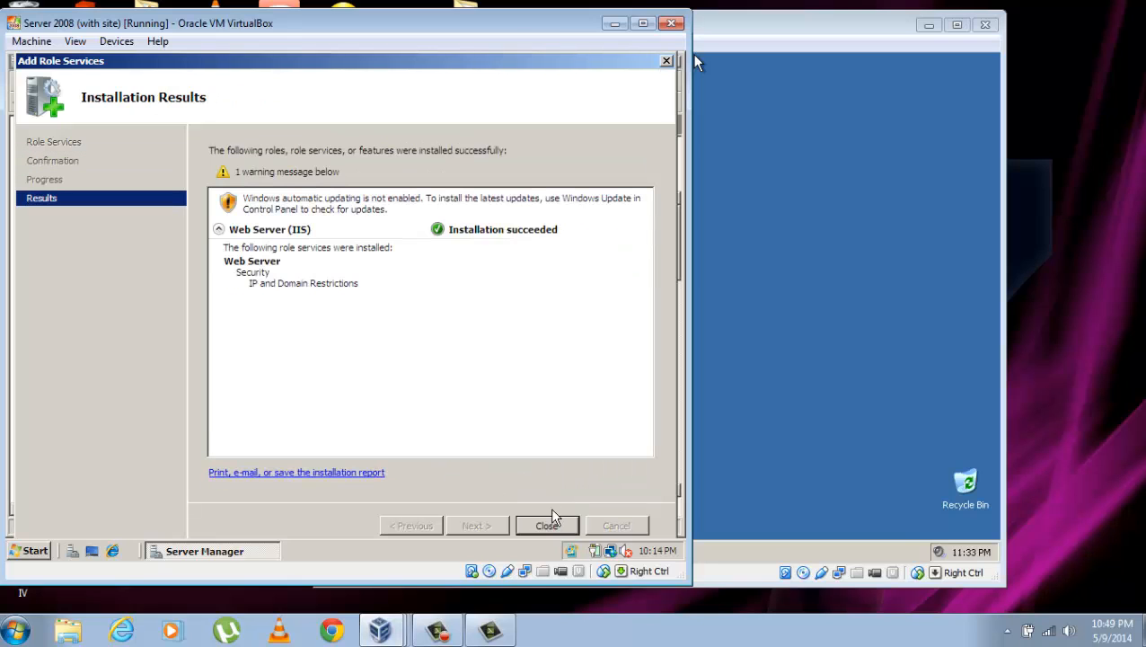
{"action": "left_click", "coordinate": [547, 525]}
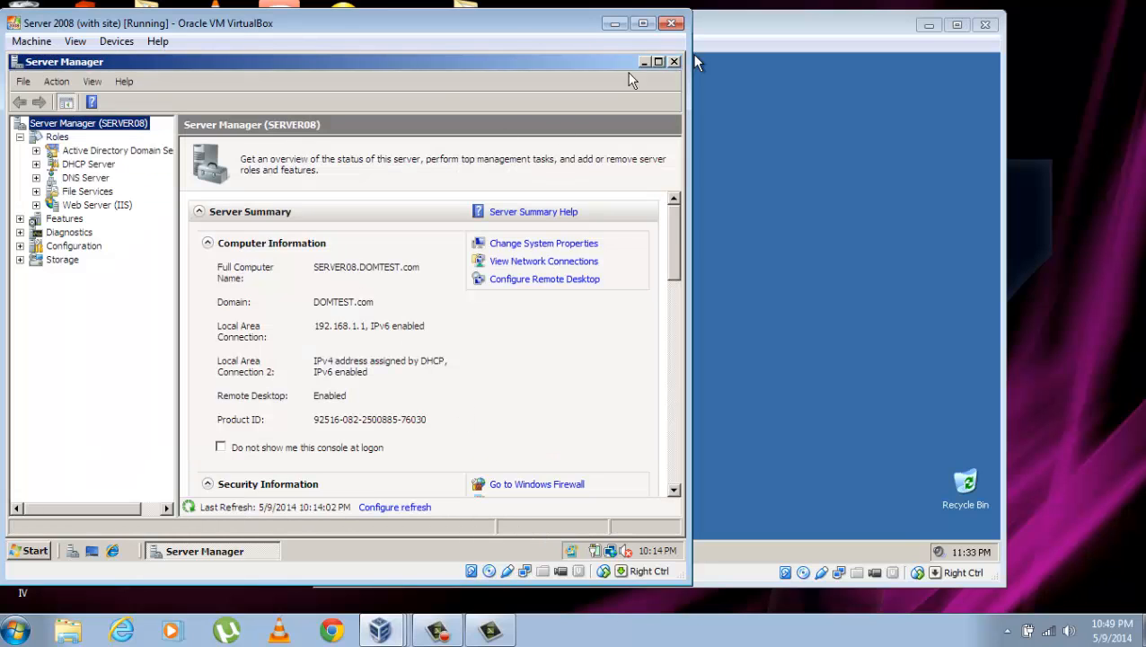
{"action": "mouse_move", "coordinate": [555, 93]}
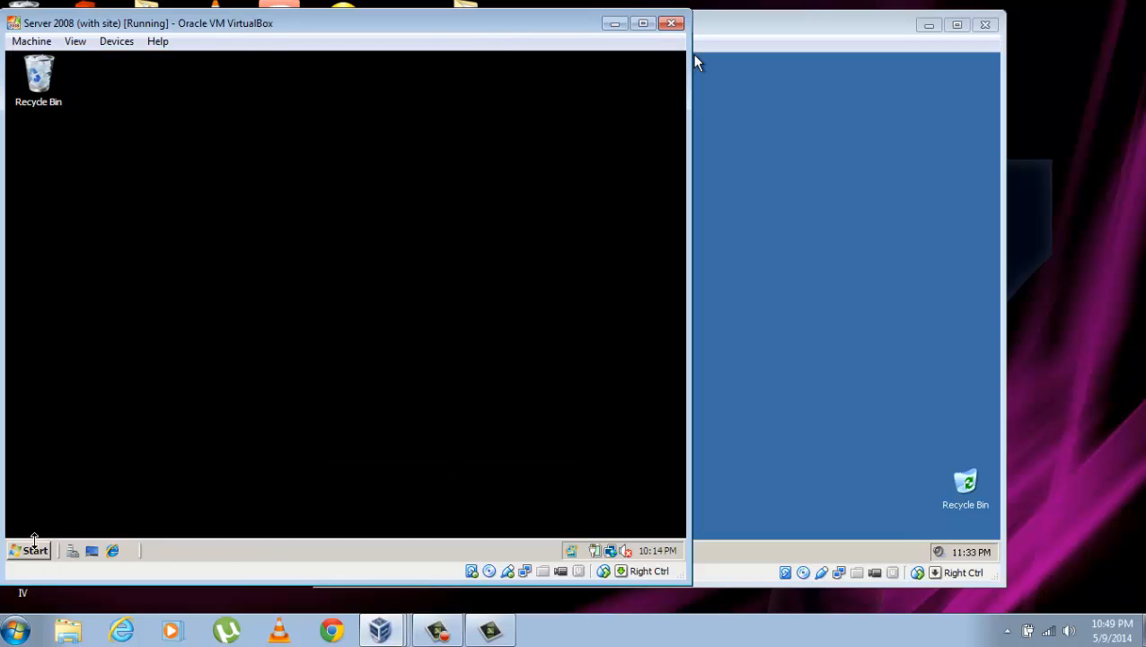
Reopen IIS Manager and navigate SERVER08 > Sites > my website
{"action": "left_click", "coordinate": [30, 549]}
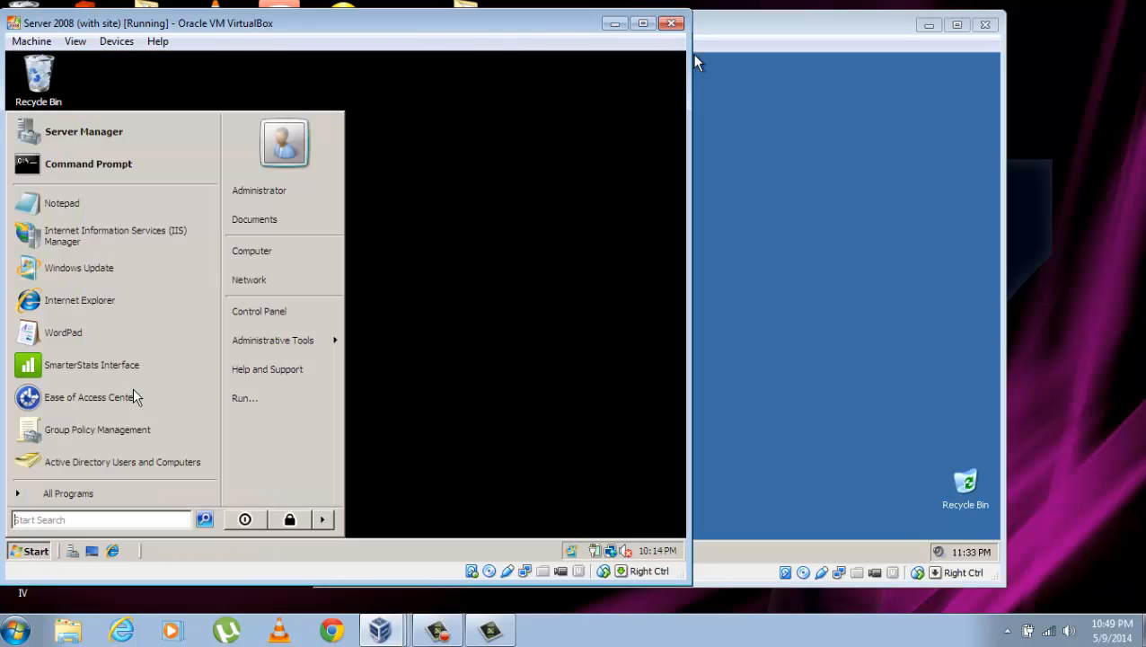
{"action": "mouse_move", "coordinate": [115, 236]}
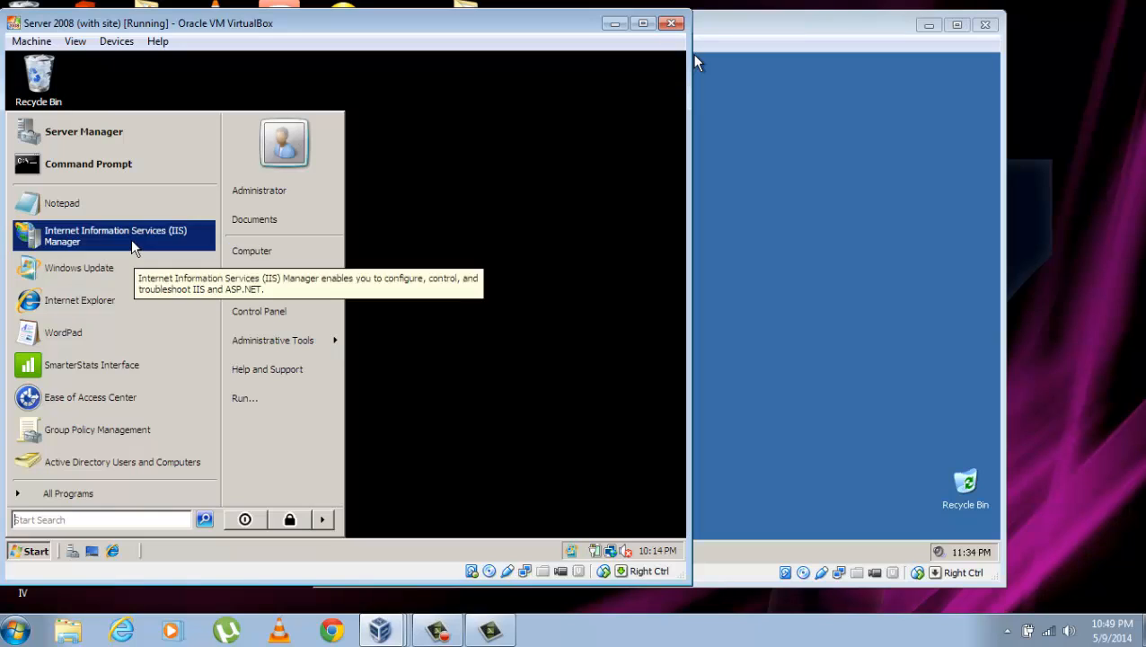
{"action": "left_click", "coordinate": [114, 236]}
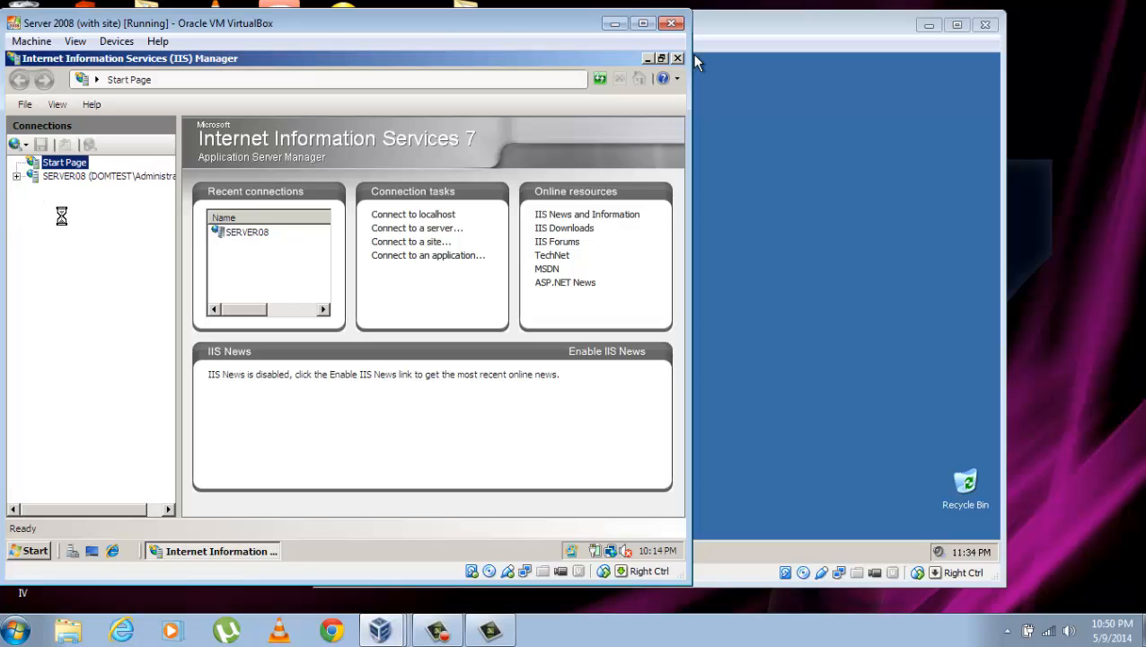
{"action": "left_click", "coordinate": [108, 176]}
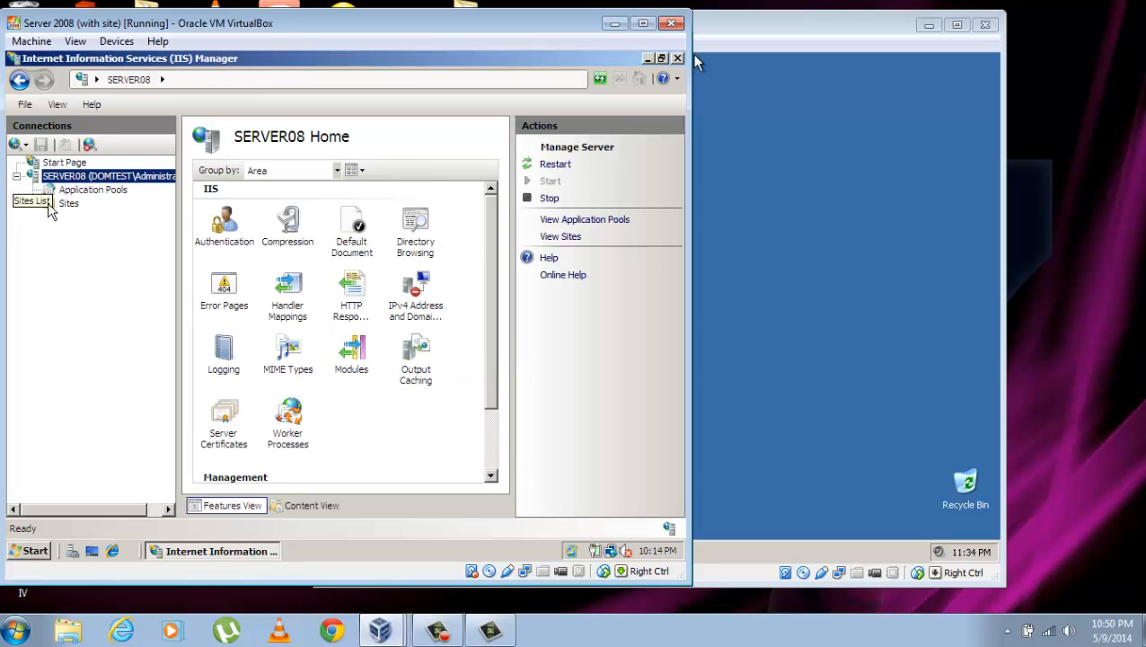
{"action": "left_click", "coordinate": [68, 202]}
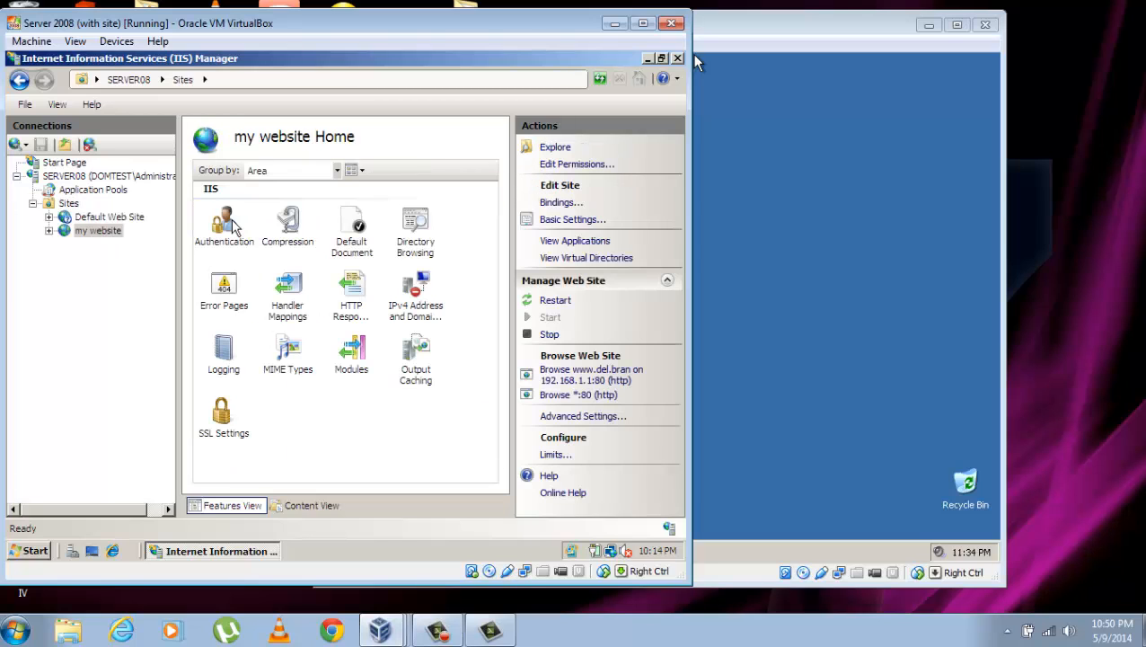
{"action": "left_click", "coordinate": [98, 230]}
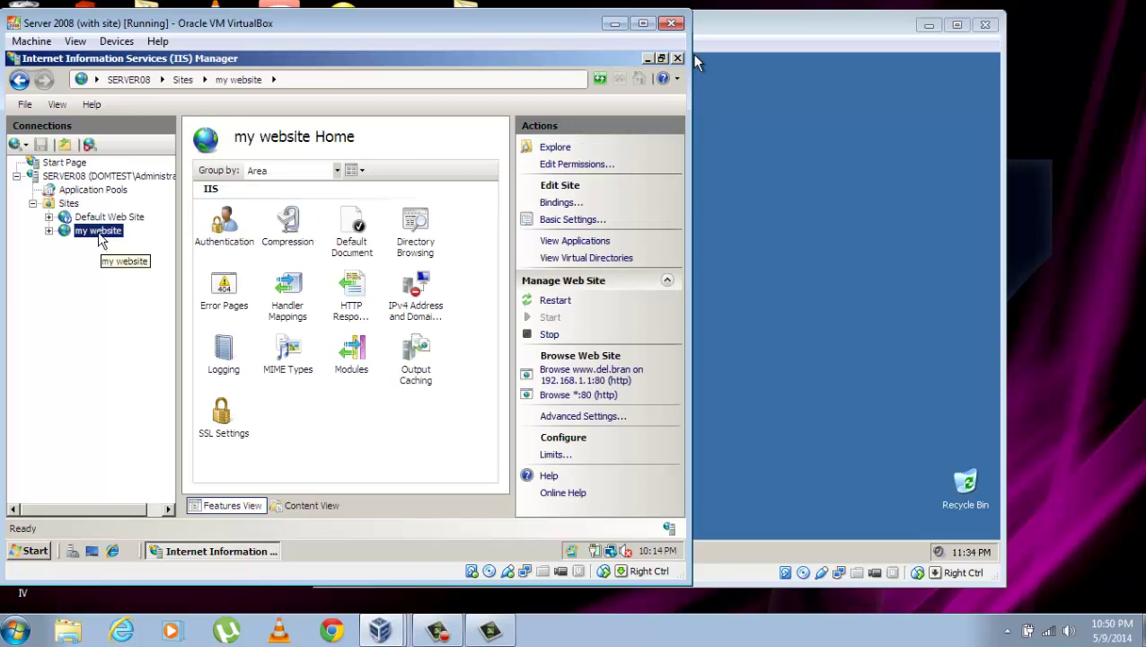
{"action": "mouse_move", "coordinate": [373, 301]}
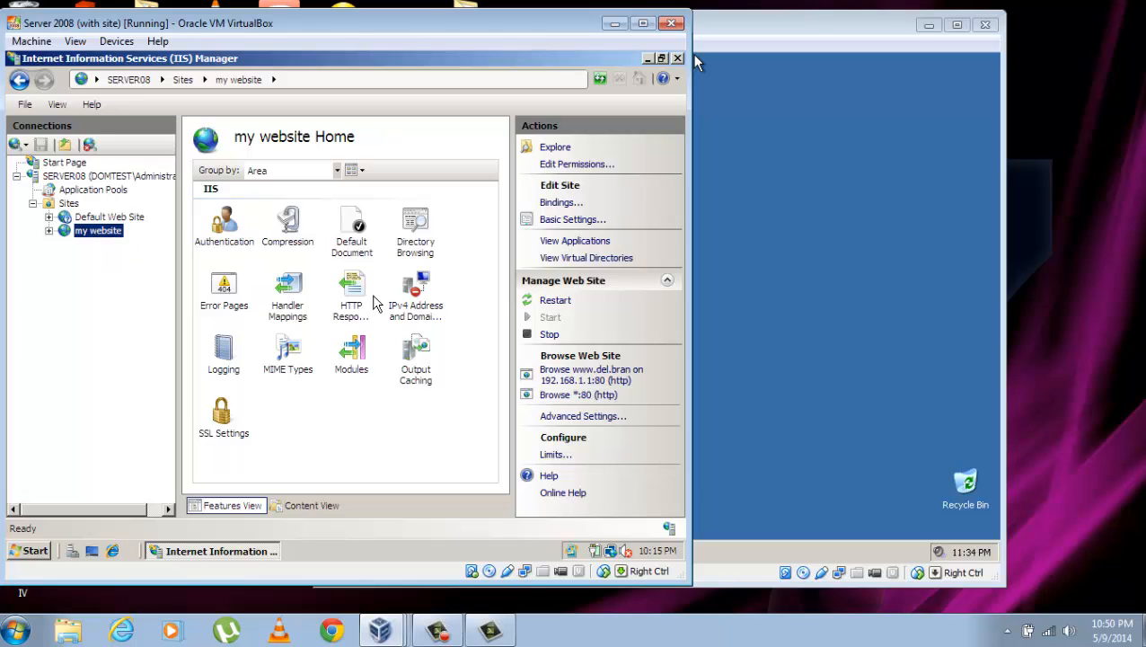
{"action": "mouse_move", "coordinate": [415, 292]}
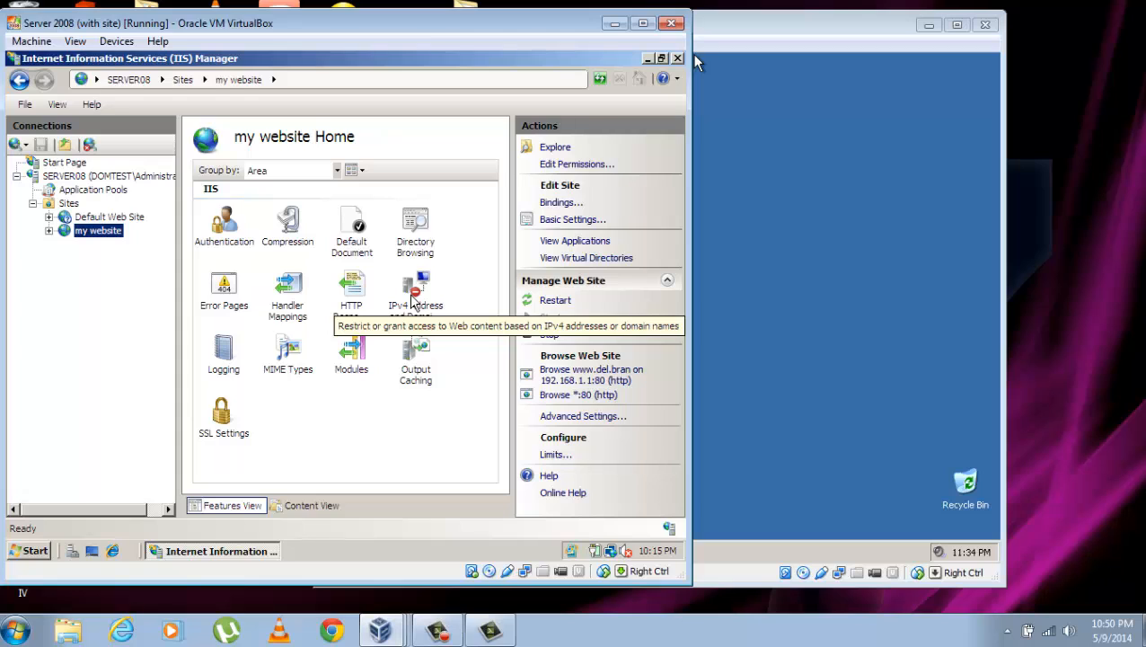
Enable domain name restrictions in my website's IP and Domain Restrictions settings
{"action": "double_click", "coordinate": [415, 286]}
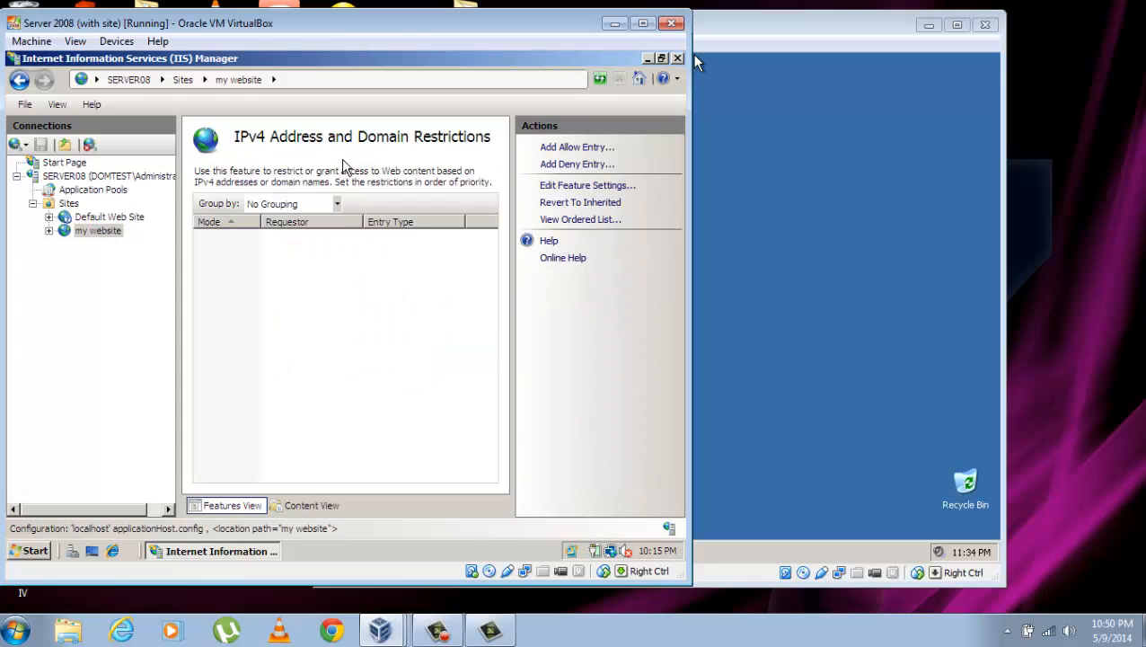
{"action": "mouse_move", "coordinate": [482, 182]}
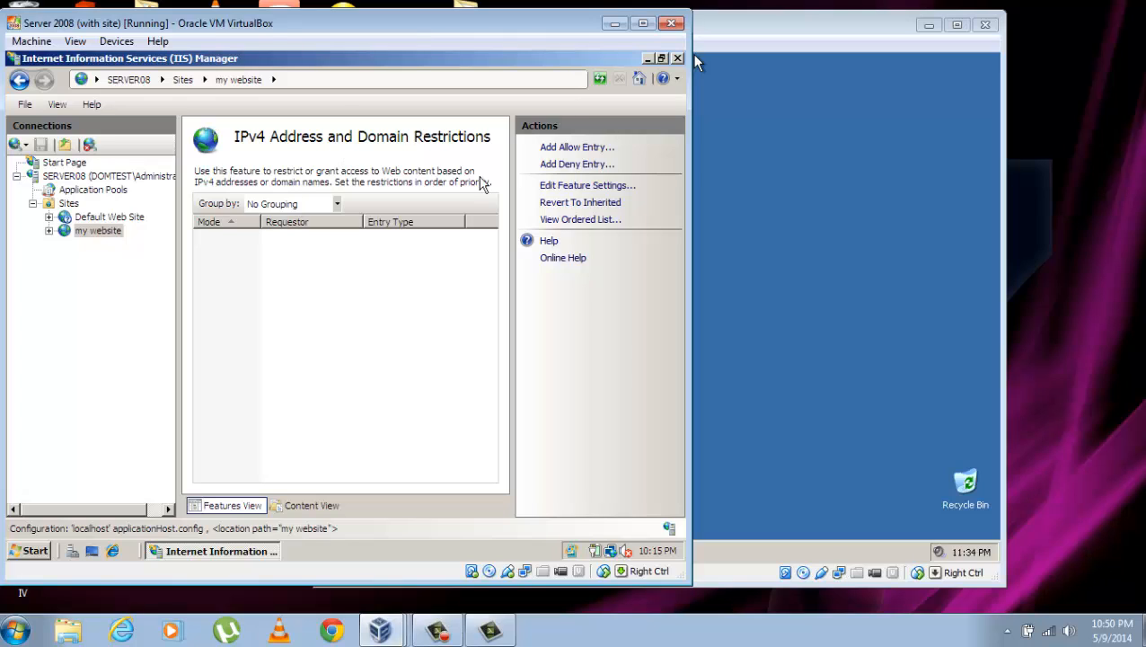
{"action": "mouse_move", "coordinate": [573, 193]}
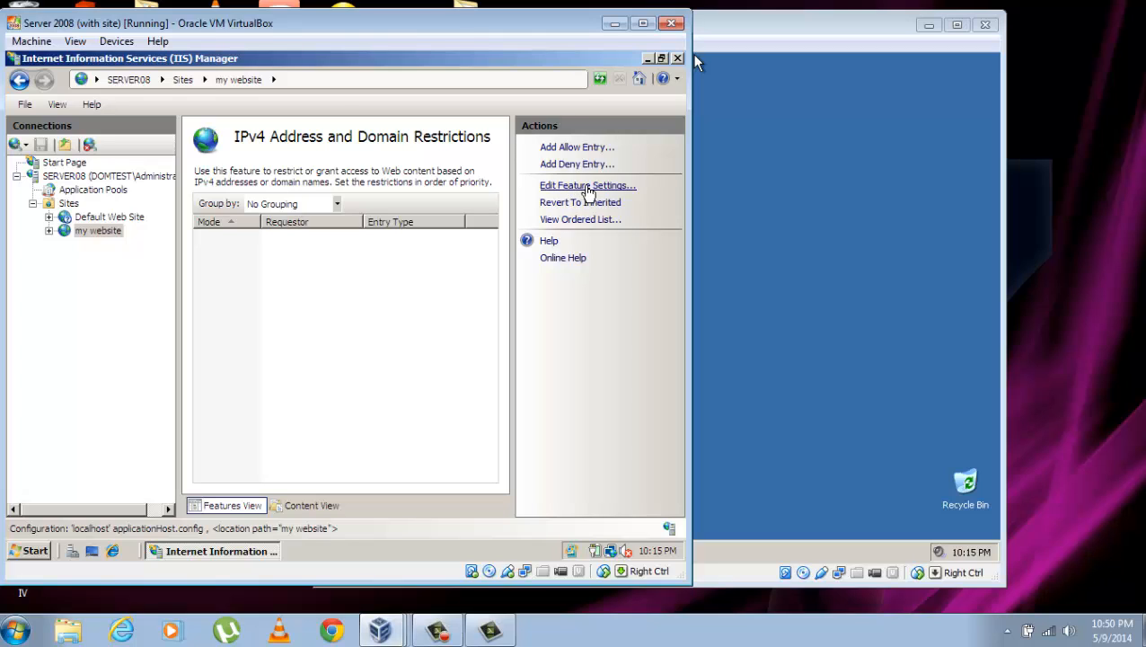
{"action": "left_click", "coordinate": [587, 185]}
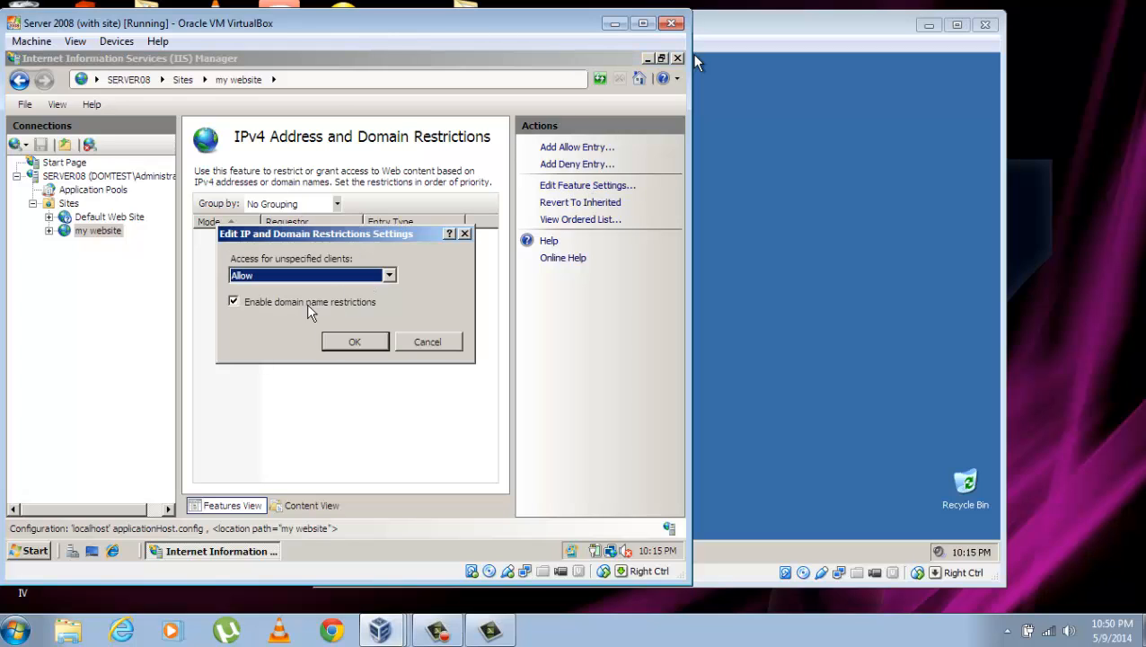
{"action": "left_click", "coordinate": [233, 300]}
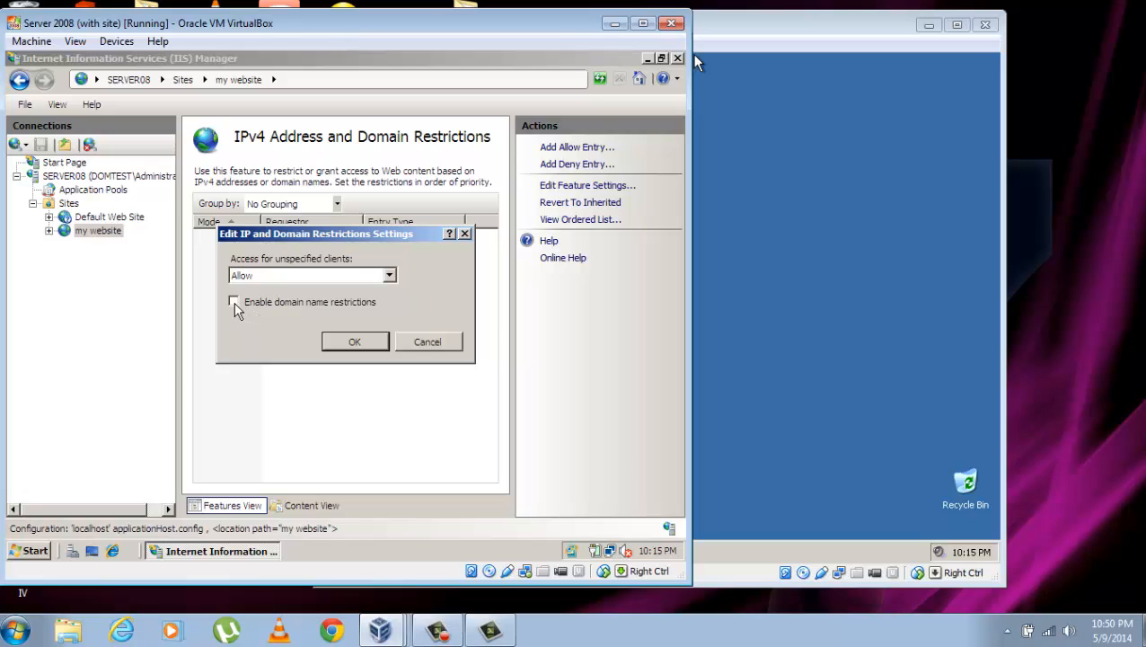
{"action": "left_click", "coordinate": [234, 301]}
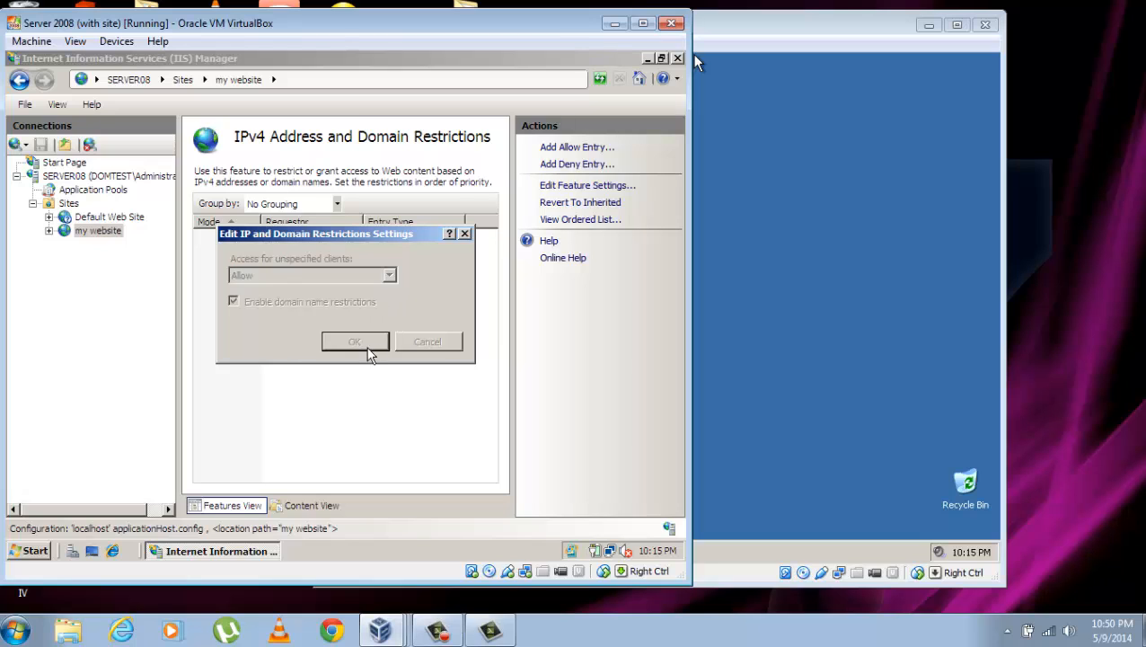
{"action": "left_click", "coordinate": [354, 340]}
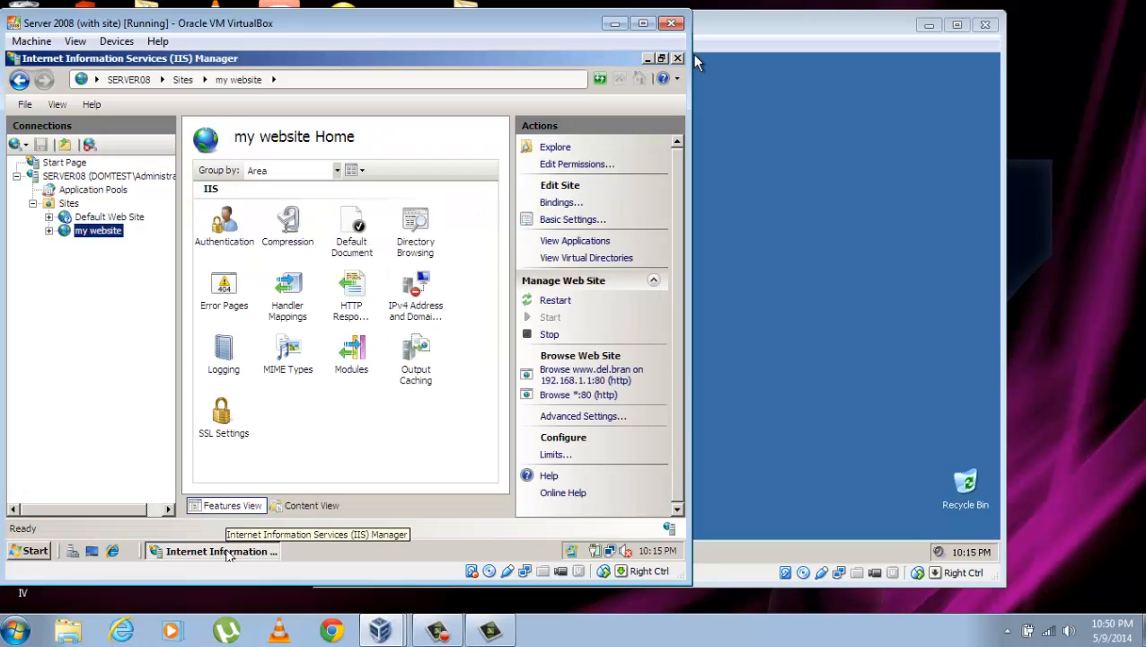
On the Windows XP VM, launch Internet Explorer and enter the del.bran site address
{"action": "left_click", "coordinate": [647, 58]}
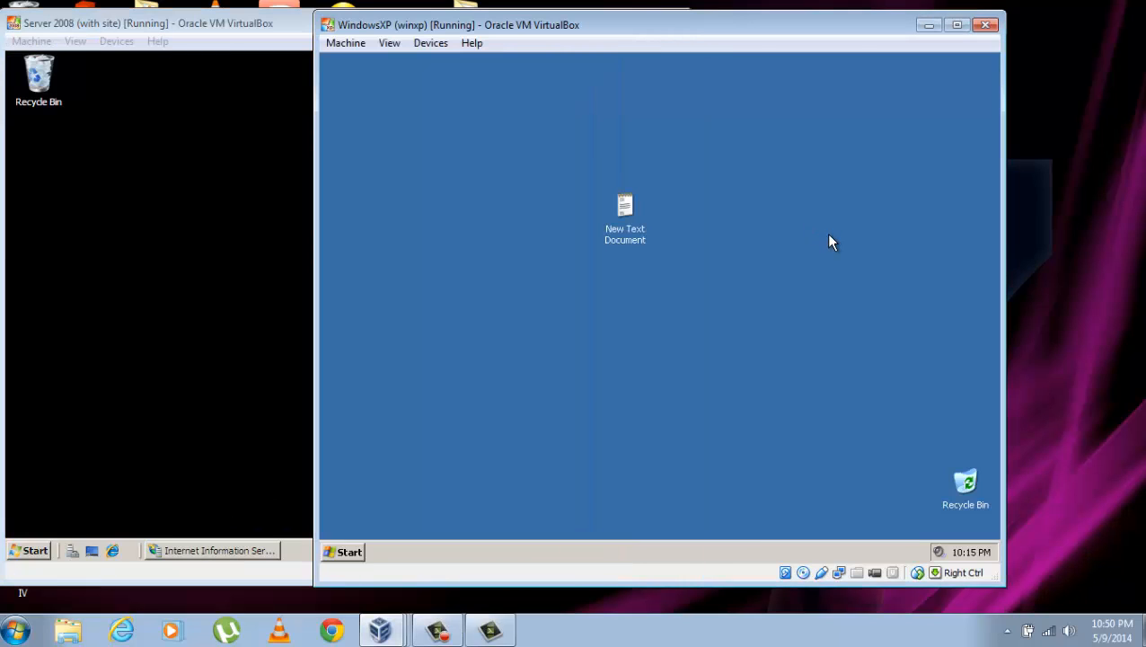
{"action": "mouse_move", "coordinate": [368, 555]}
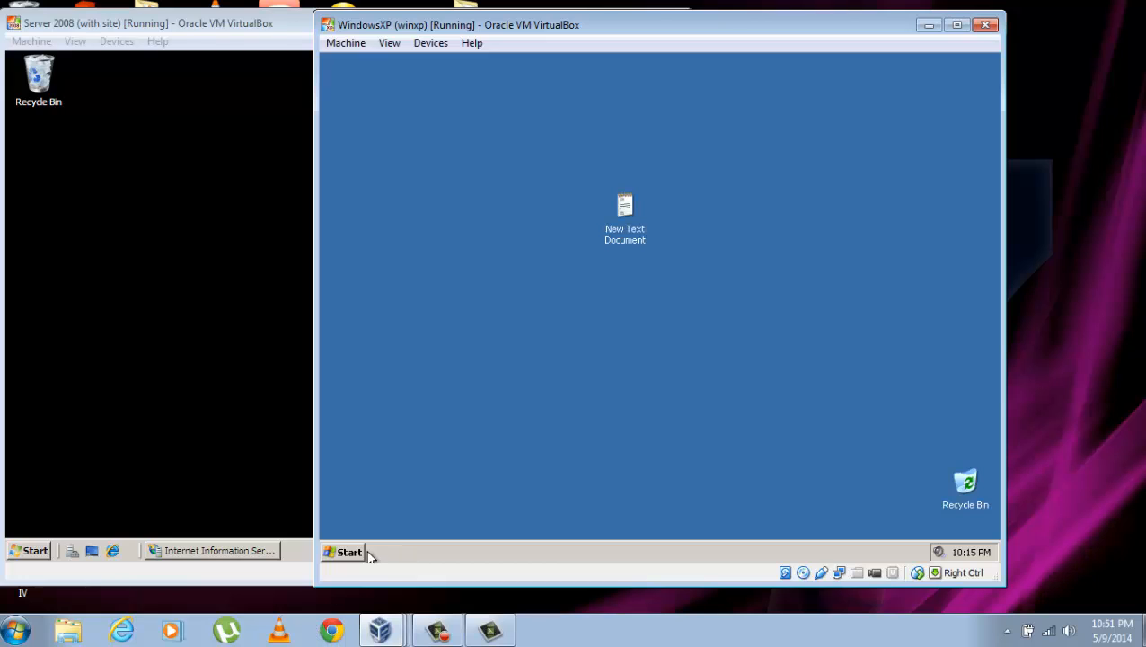
{"action": "left_click", "coordinate": [343, 551]}
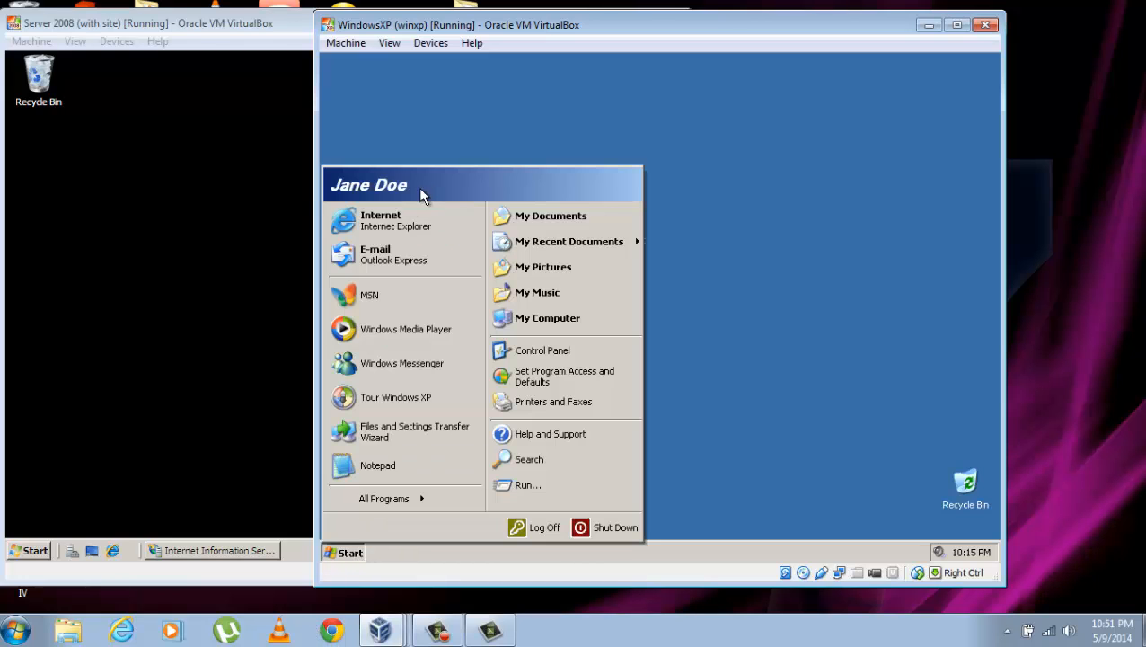
{"action": "left_click", "coordinate": [381, 220]}
{"action": "type", "text": "www"}
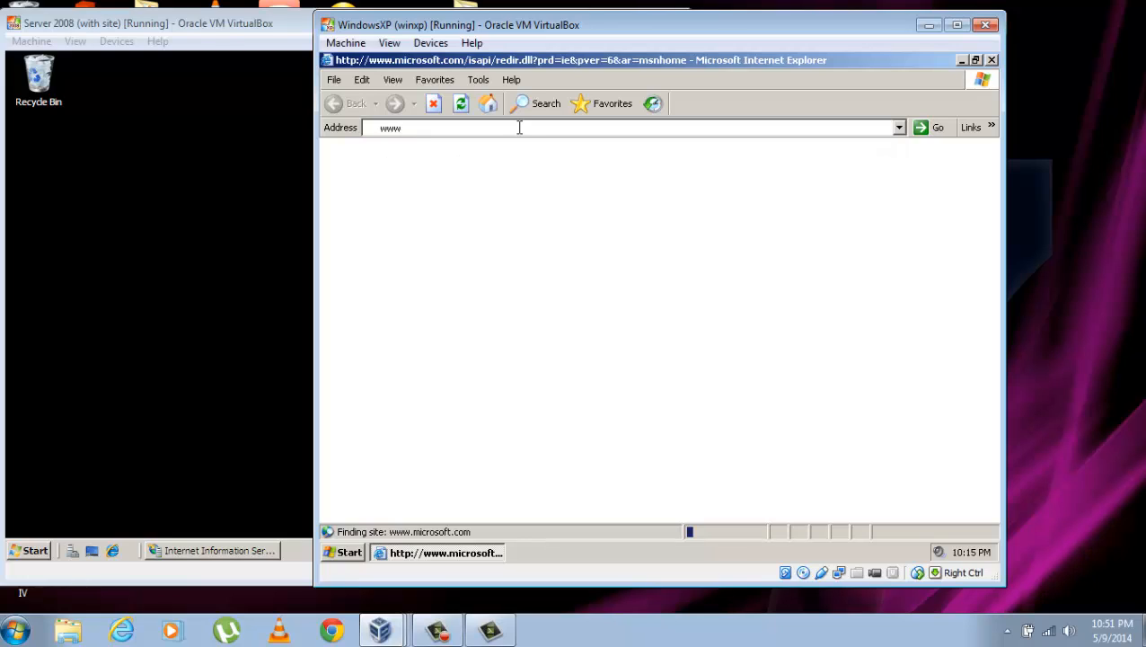
{"action": "type", "text": "del.bran/"}
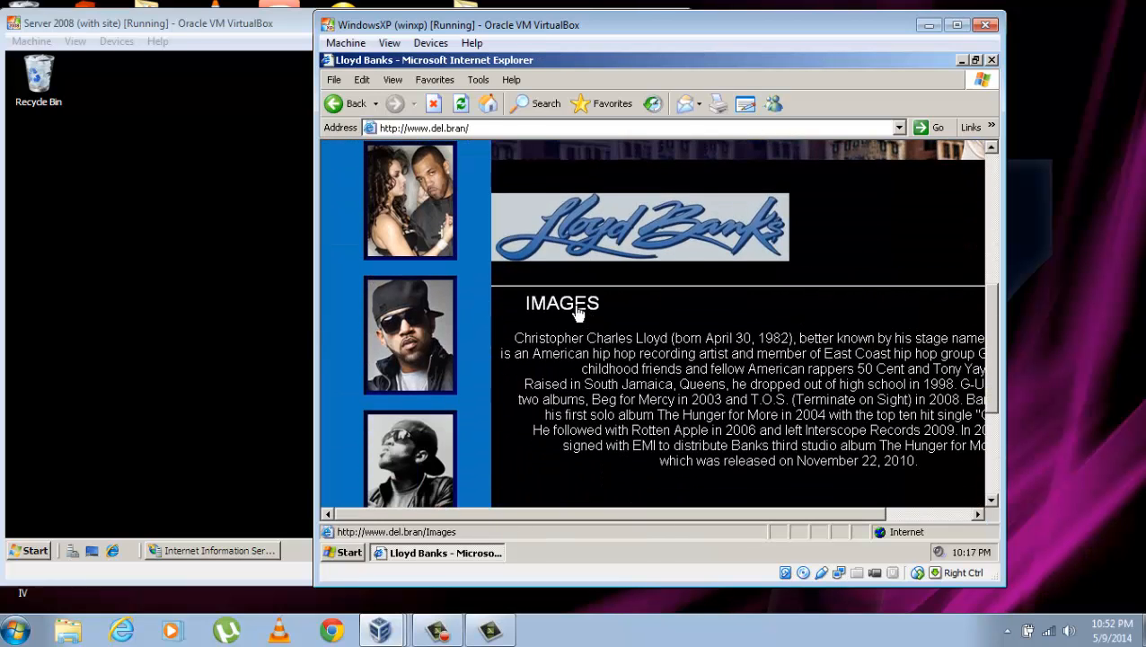
Log in to the site as John and browse its pages
{"action": "type", "text": "JohnD"}
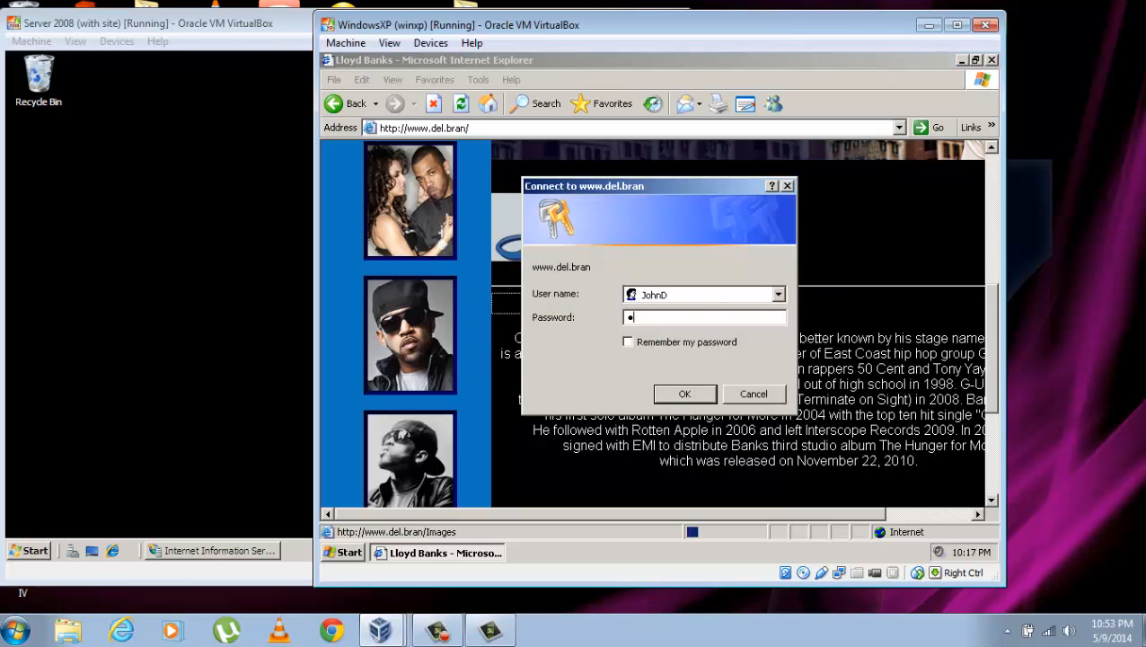
{"action": "left_click", "coordinate": [684, 393]}
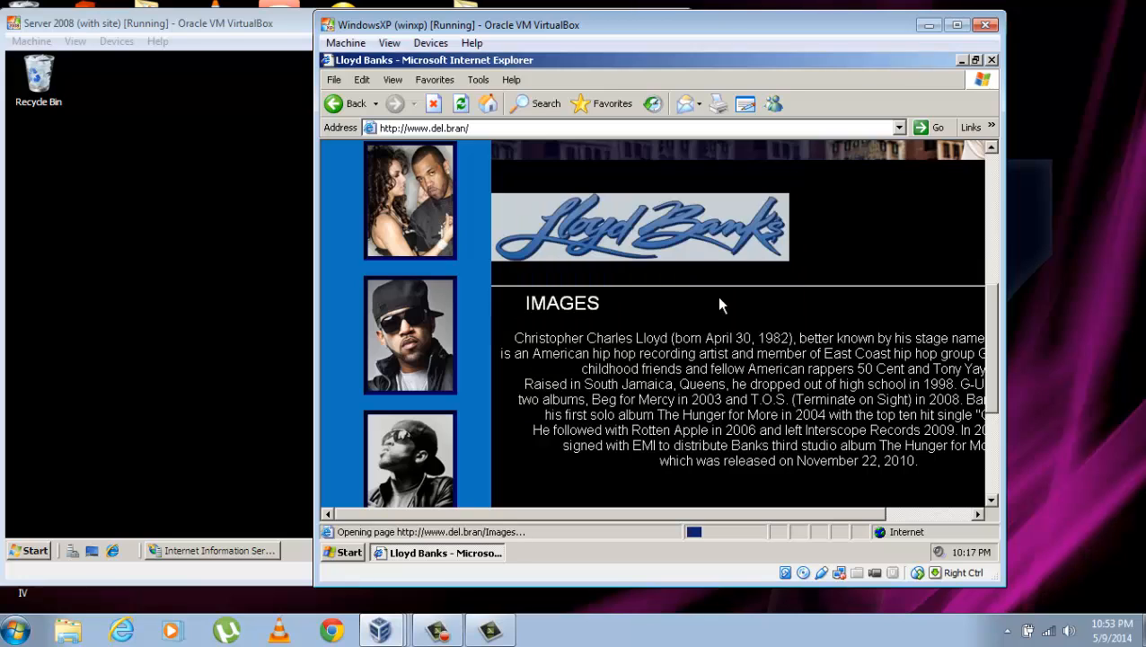
{"action": "left_click", "coordinate": [410, 200]}
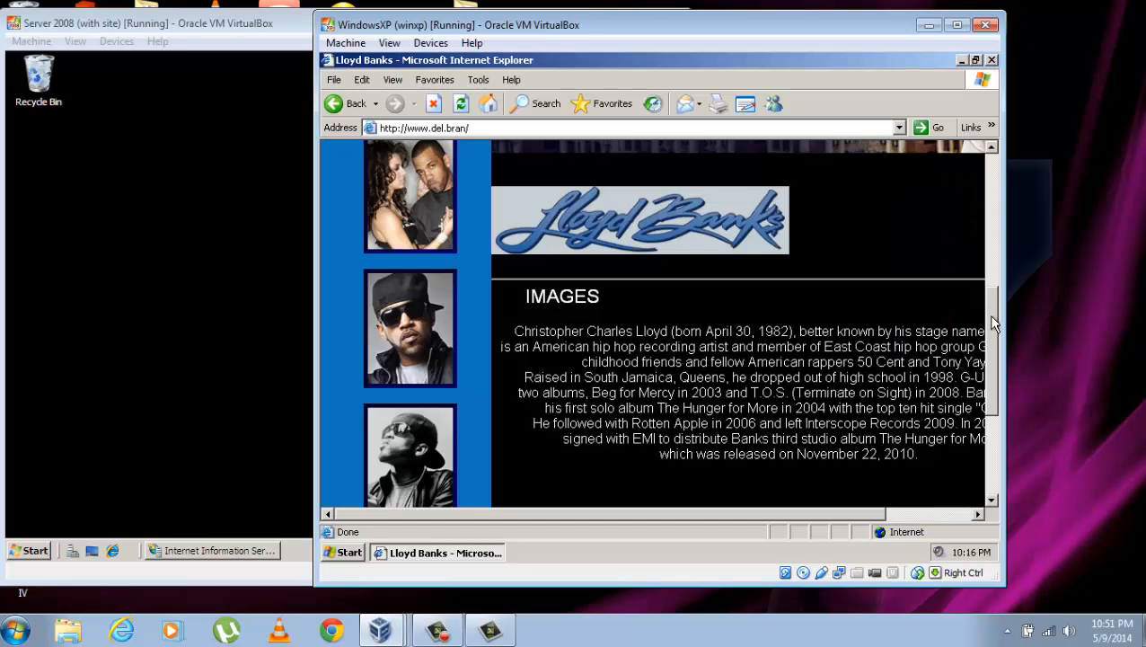
{"action": "scroll", "scroll_direction": "up", "scroll_amount": 3}
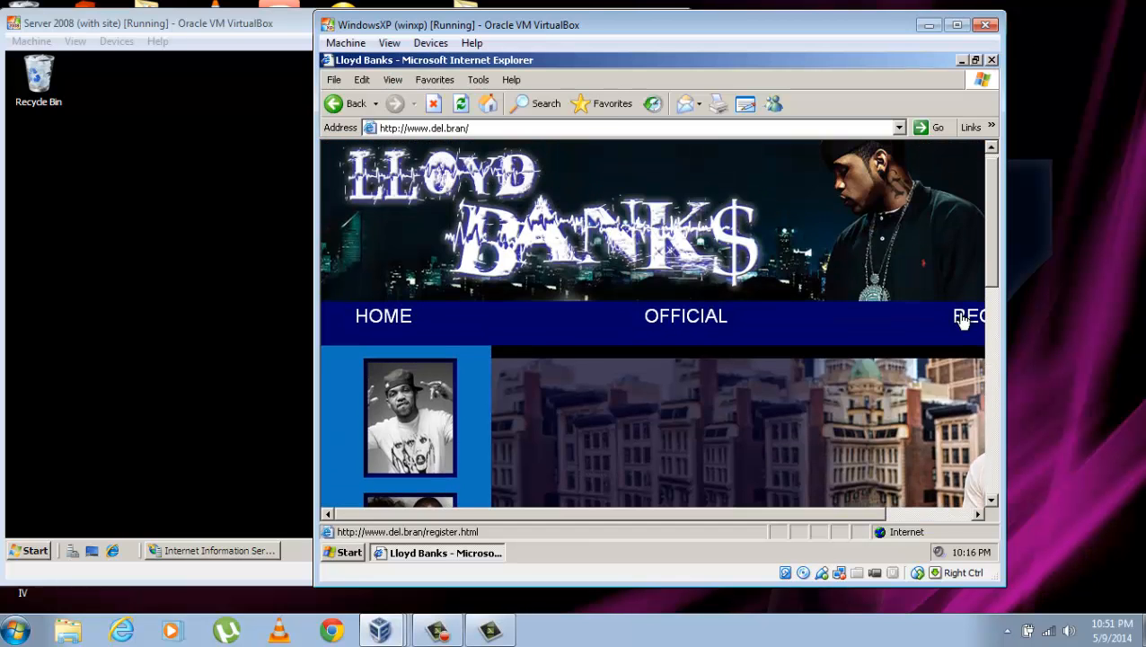
{"action": "left_click", "coordinate": [970, 316]}
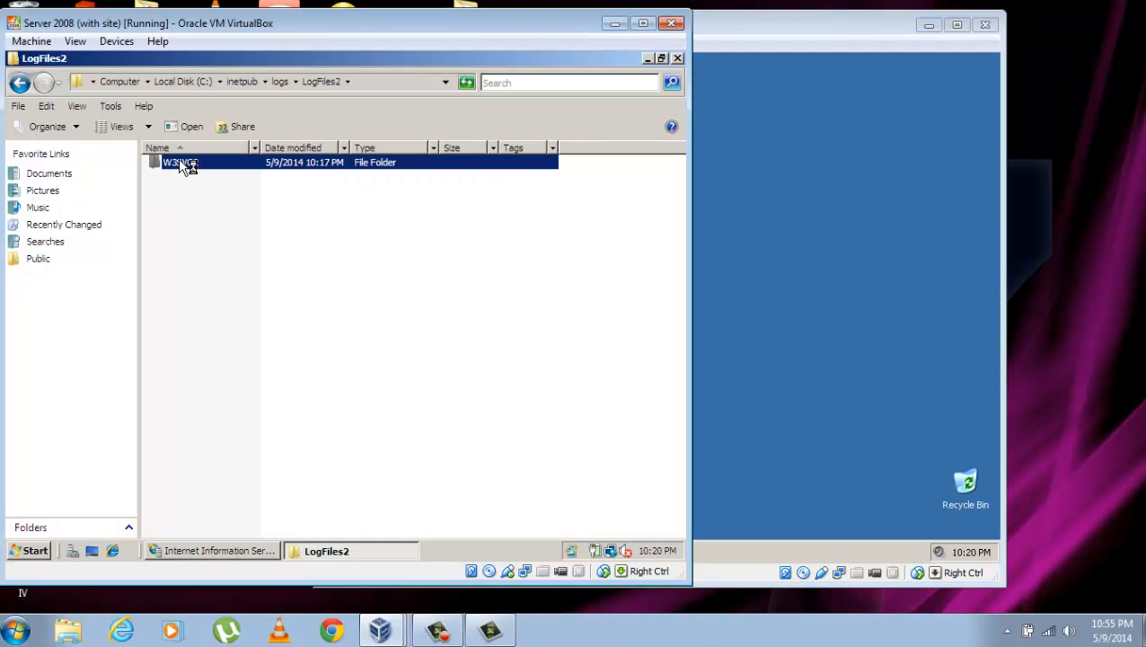
Open u_ex14051005 from W3SVC2 to view SERVER08 entries for JohnD from winxp.domtest.com
{"action": "double_click", "coordinate": [180, 162]}
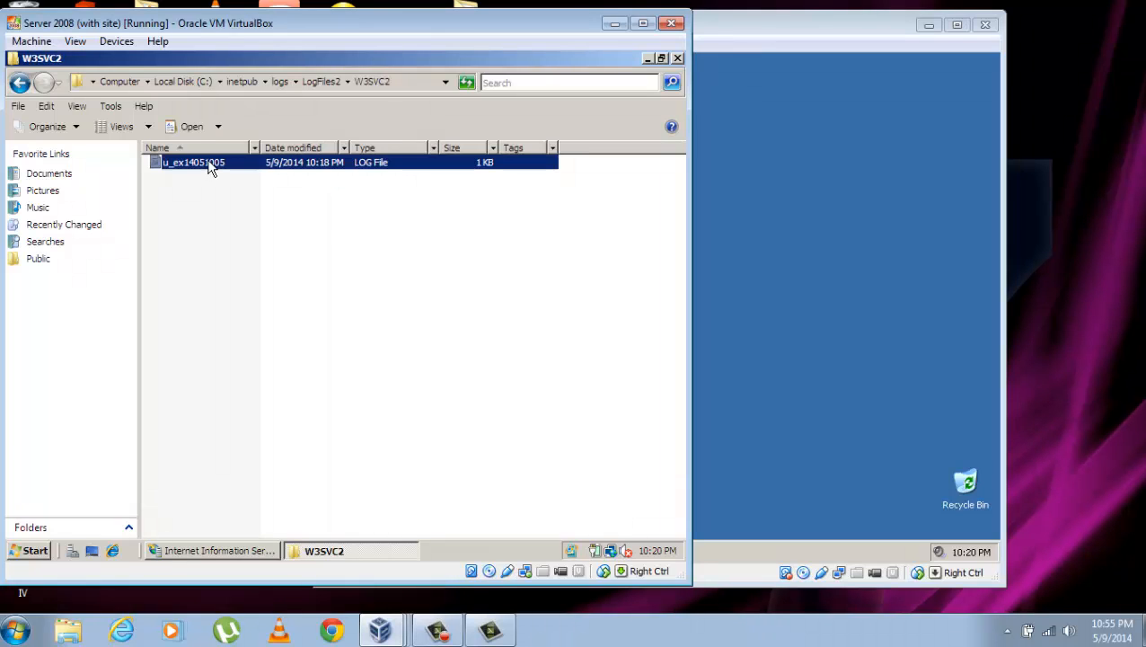
{"action": "double_click", "coordinate": [192, 161]}
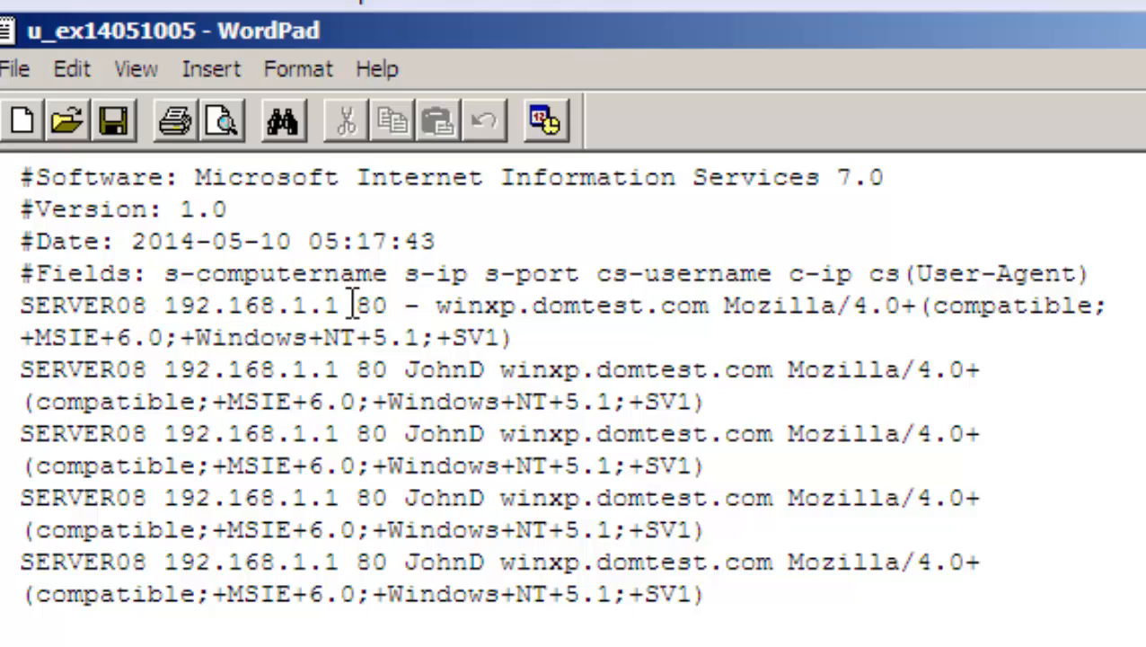
{"action": "mouse_move", "coordinate": [409, 297]}
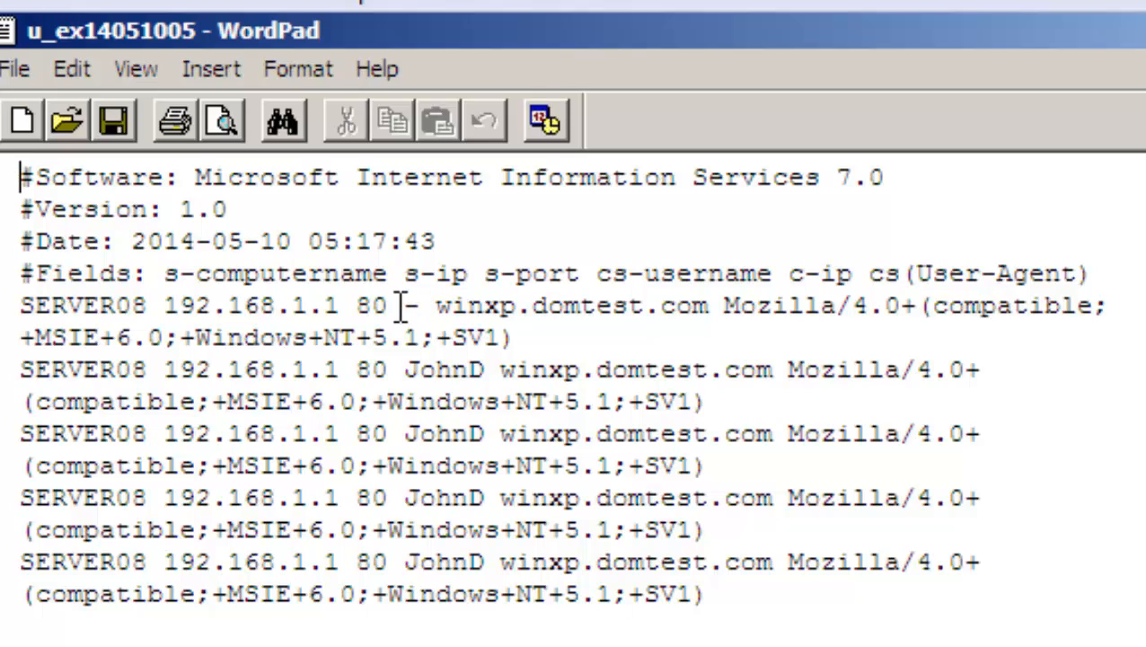
{"action": "mouse_move", "coordinate": [431, 305]}
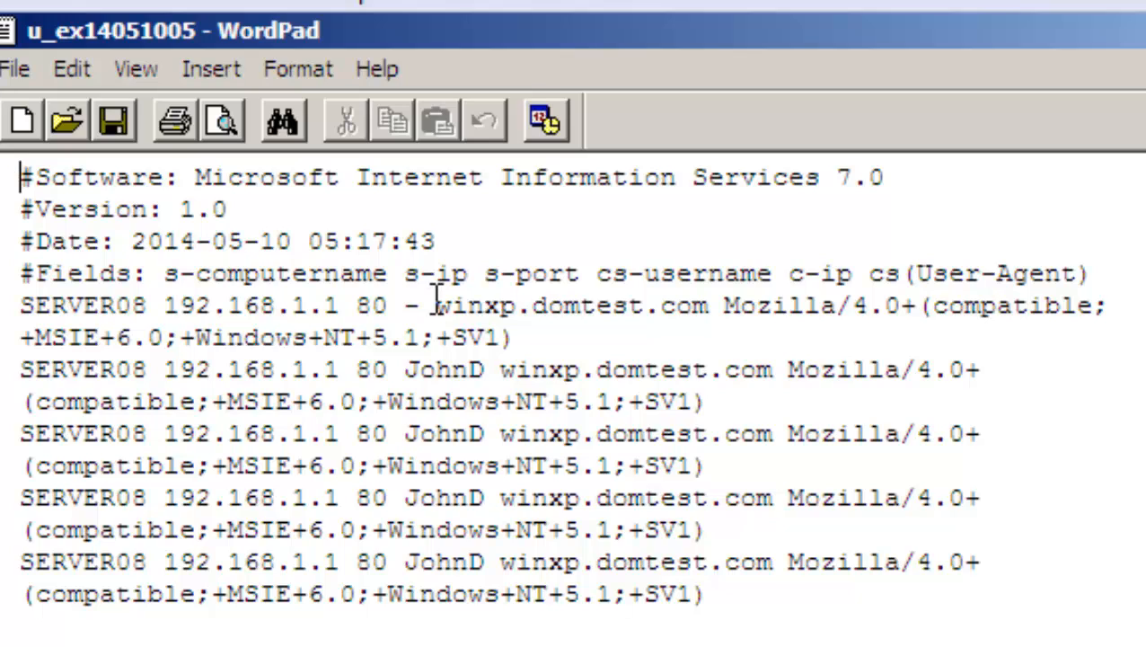
{"action": "double_click", "coordinate": [573, 304]}
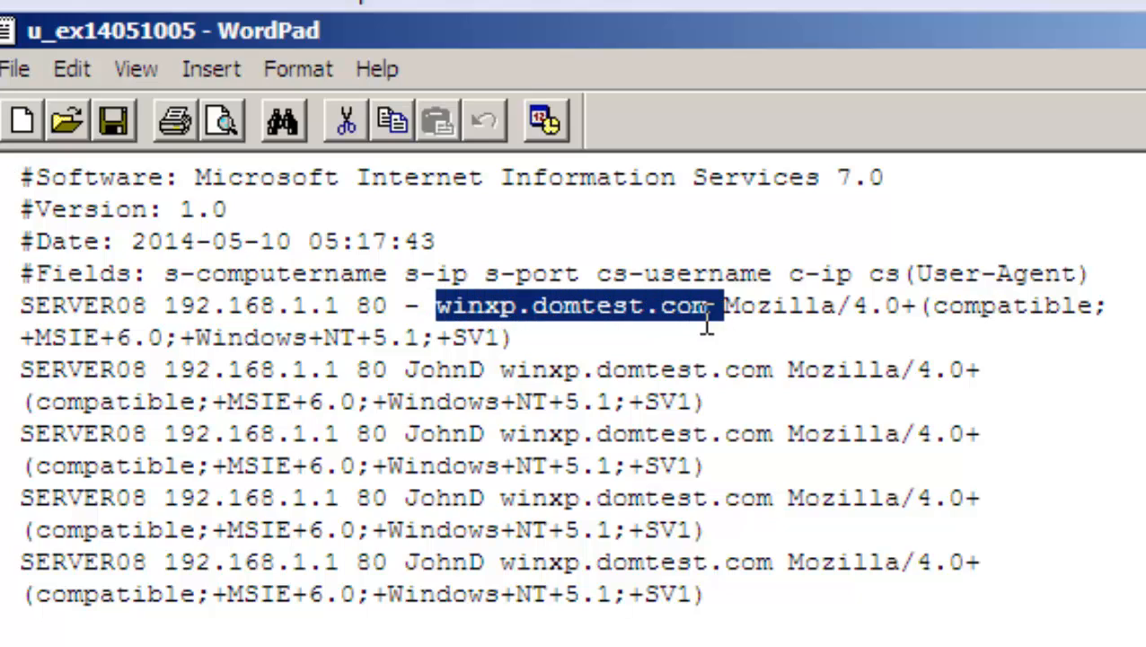
{"action": "double_click", "coordinate": [476, 305]}
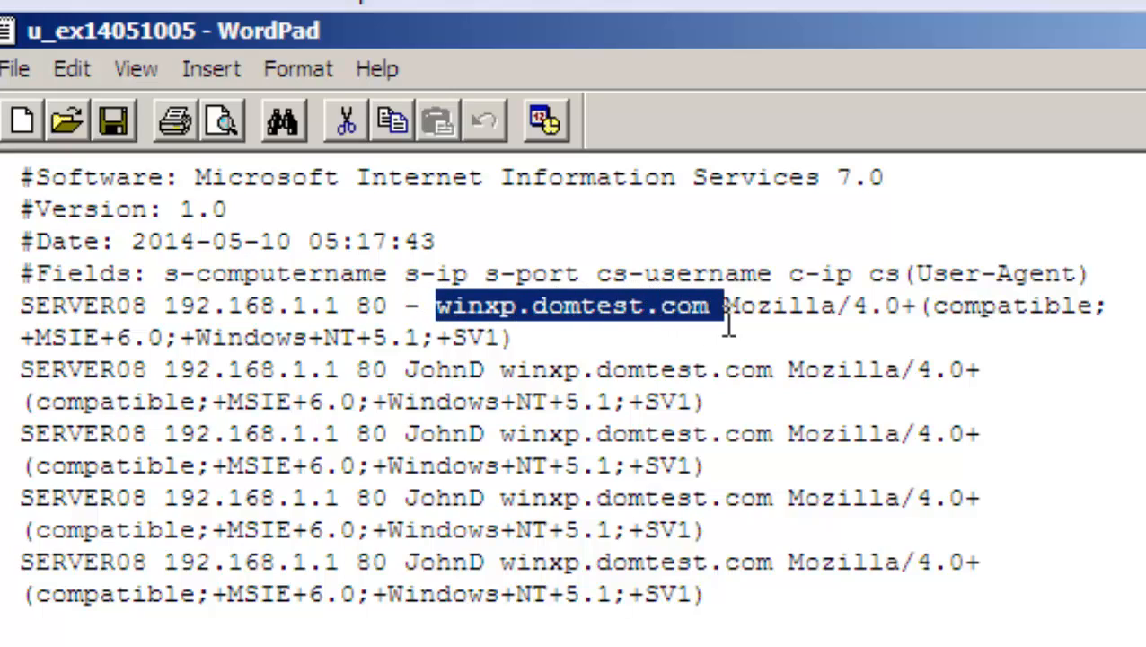
{"action": "left_click", "coordinate": [514, 337]}
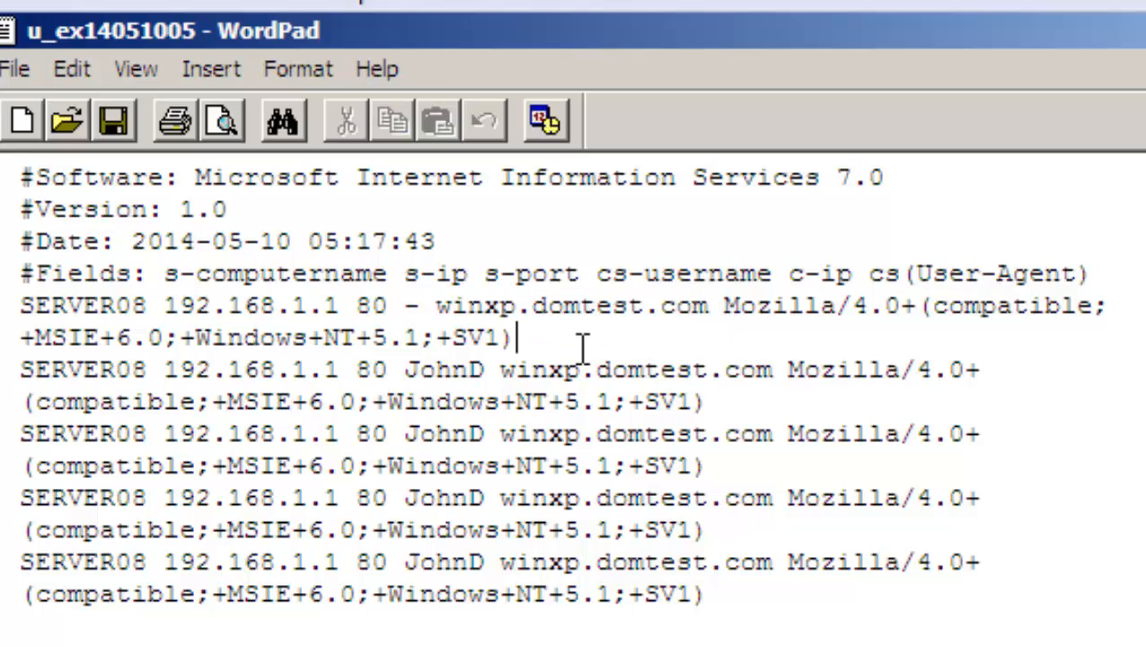
{"action": "mouse_move", "coordinate": [674, 328]}
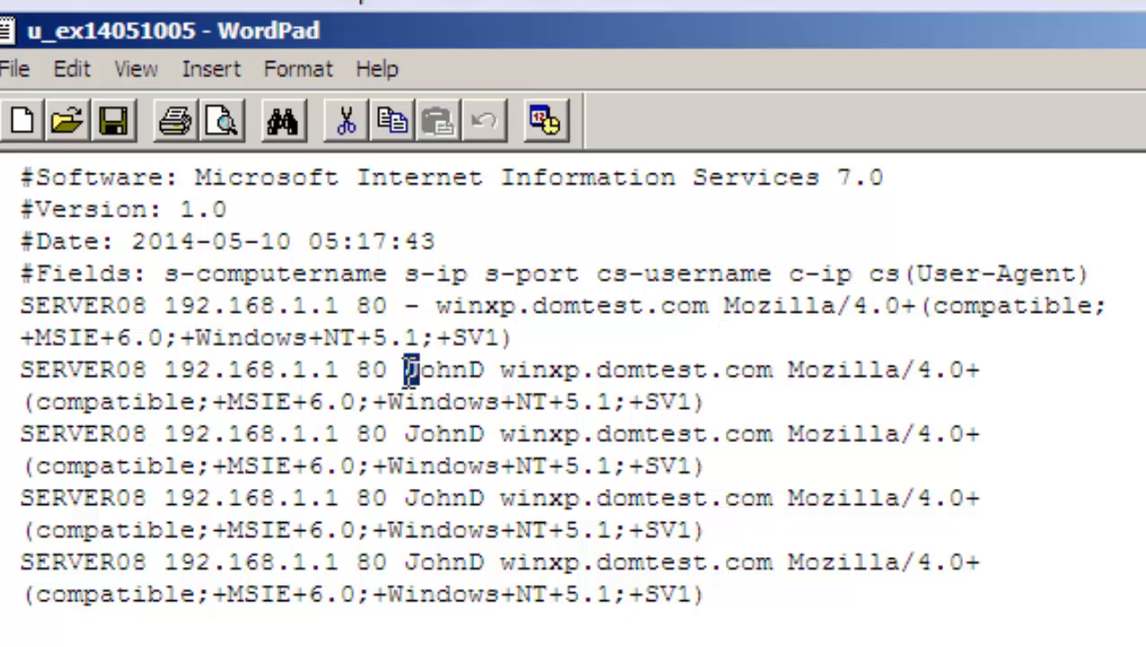
{"action": "left_click", "coordinate": [406, 369]}
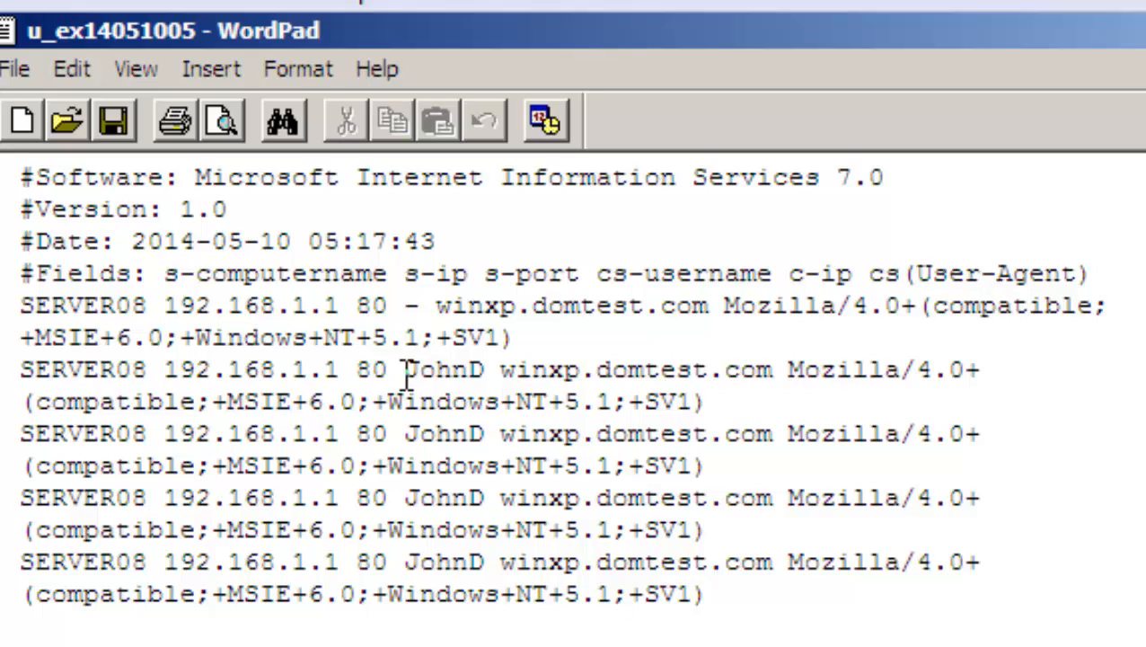
{"action": "mouse_move", "coordinate": [517, 359]}
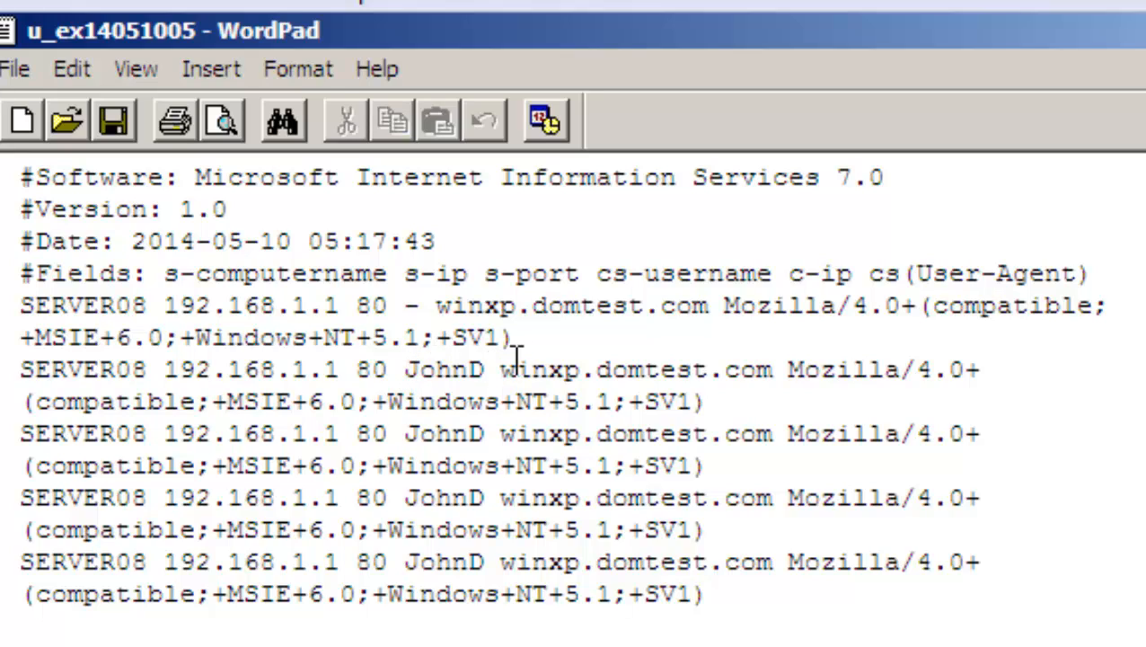
{"action": "left_click", "coordinate": [490, 369]}
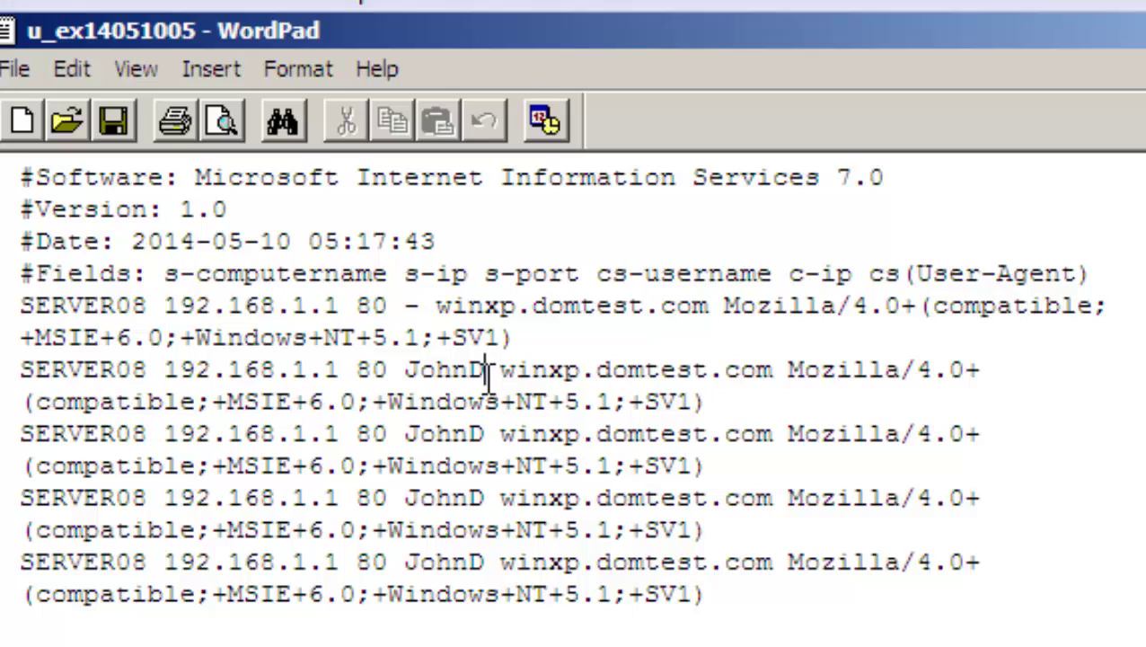
{"action": "double_click", "coordinate": [442, 369]}
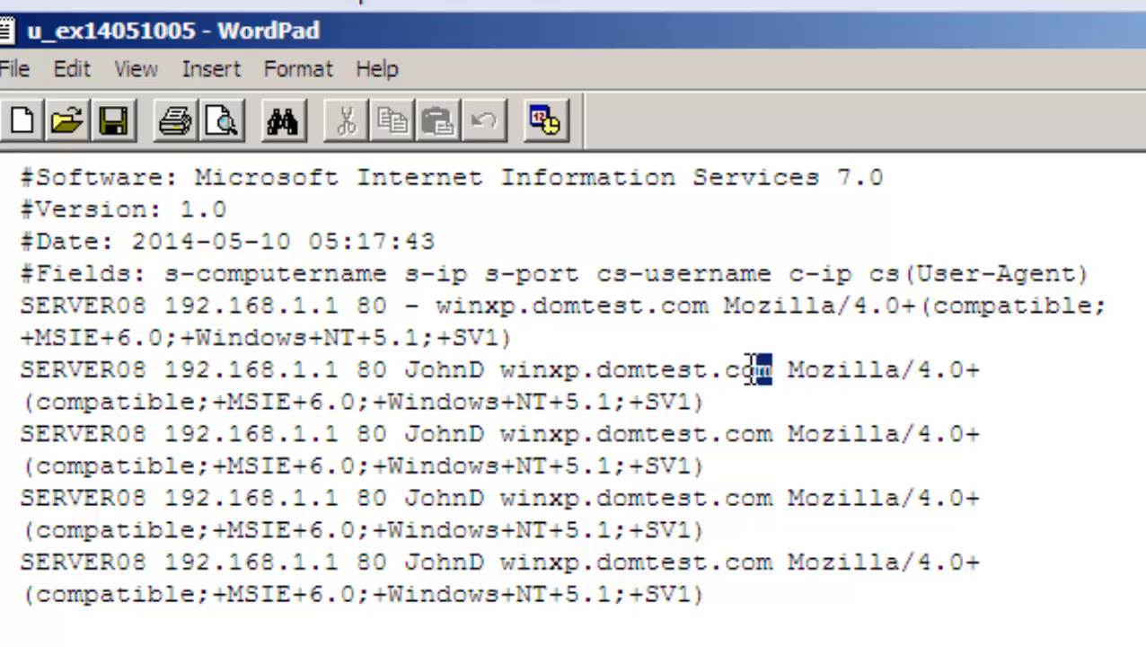
{"action": "left_click", "coordinate": [774, 370]}
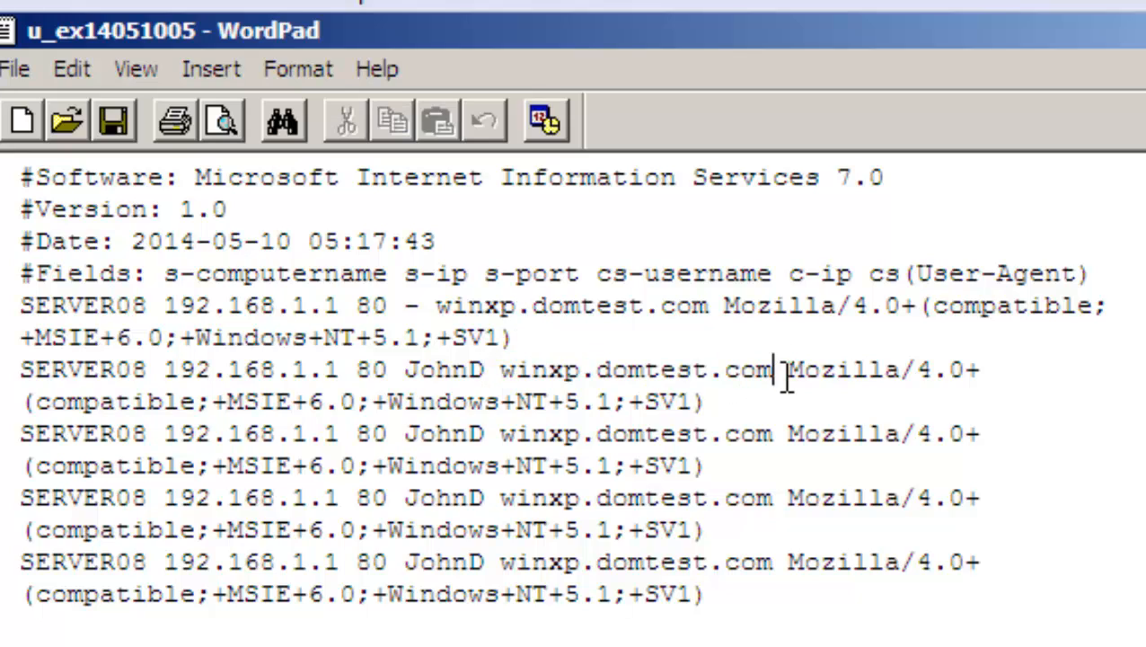
{"action": "double_click", "coordinate": [635, 370]}
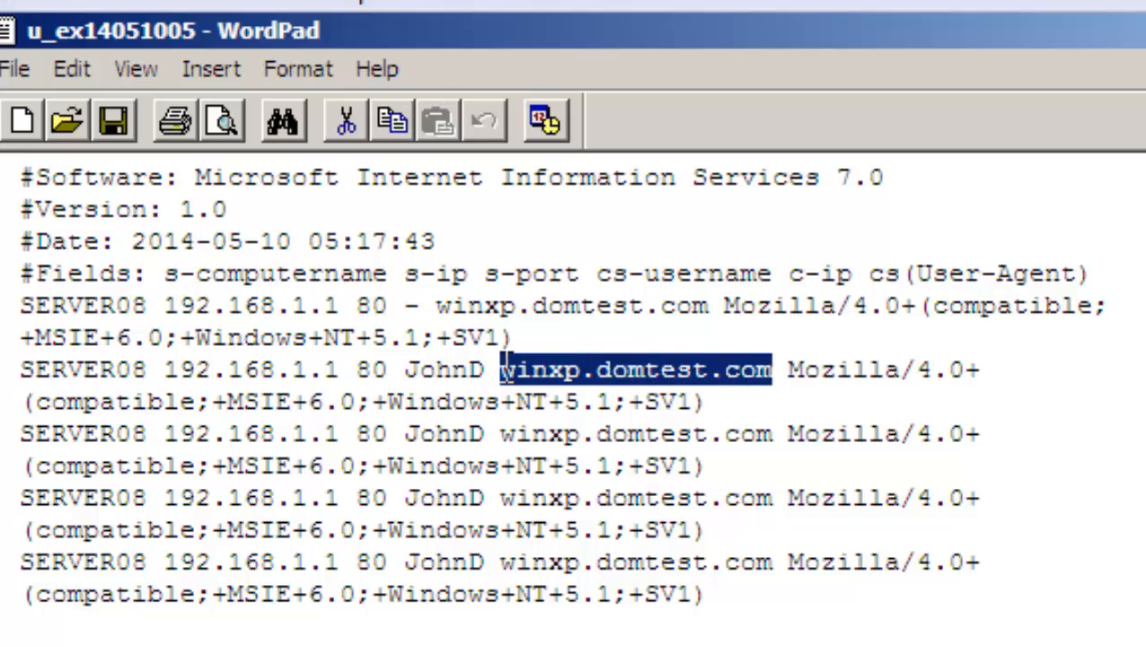